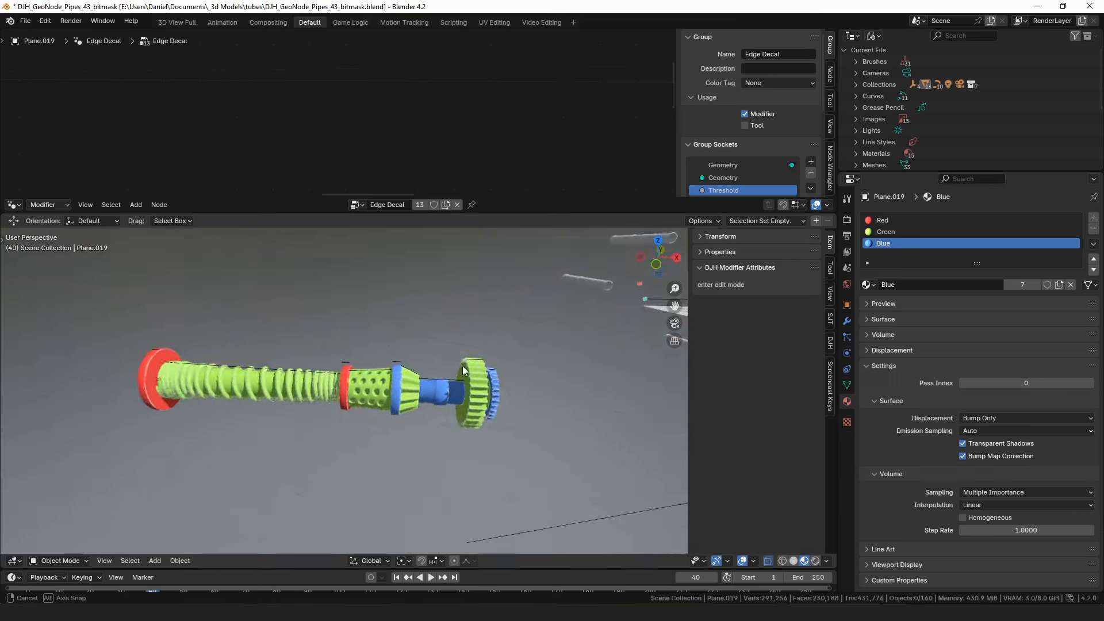
- Orbit the view around the pipe model before switching files
left_click_drag(463, 371, 390, 364)
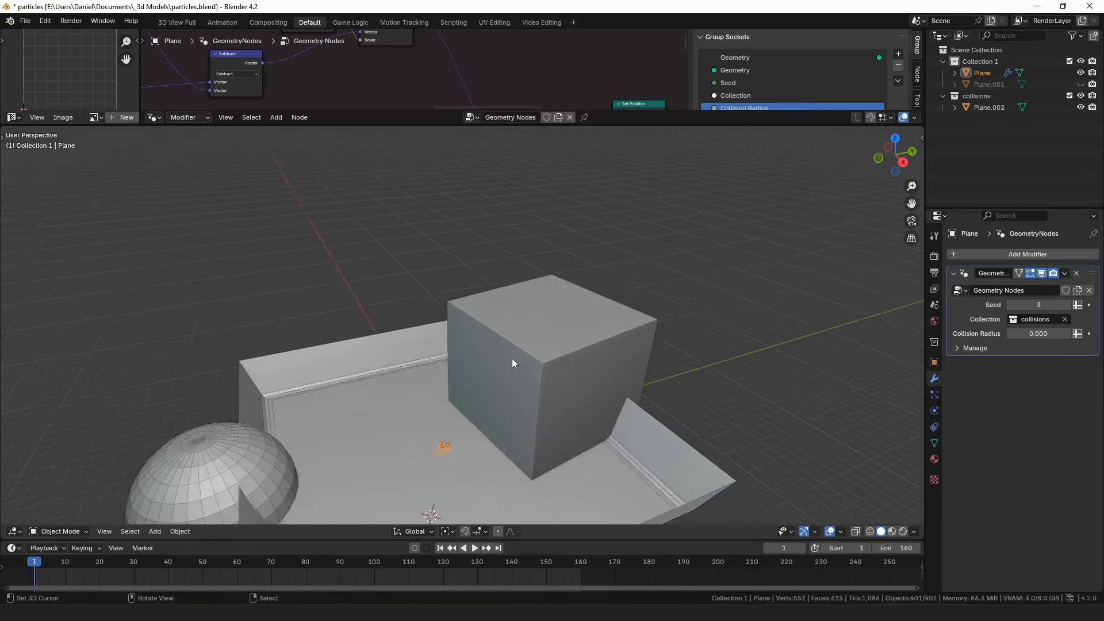
- Play and stop the timeline so the orange particles pour over the cube and tray
left_click(474, 548)
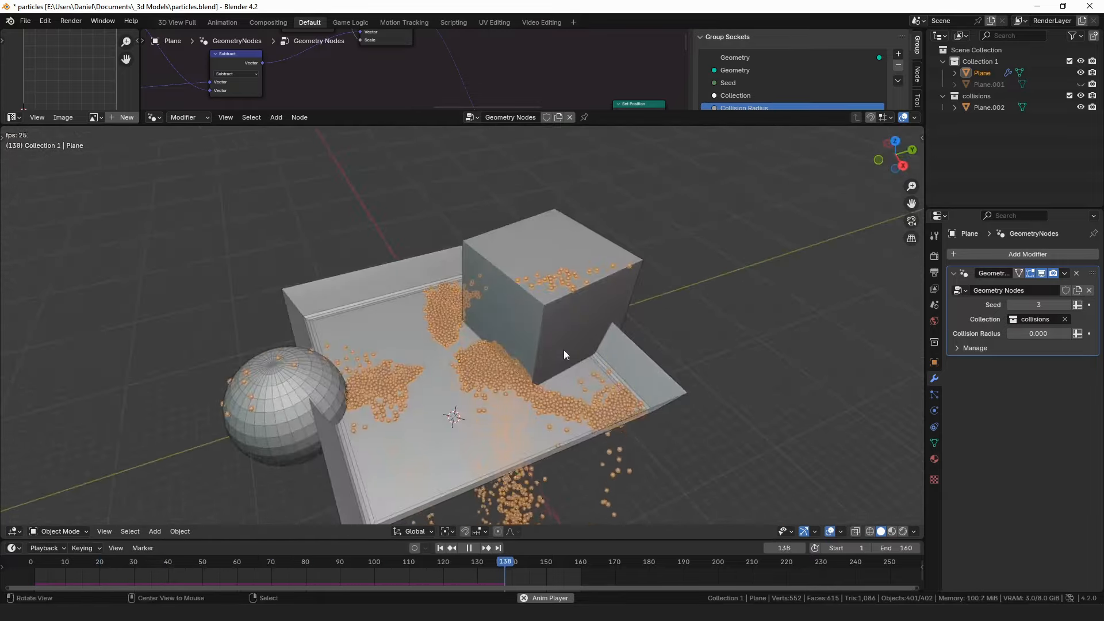
left_click(470, 547)
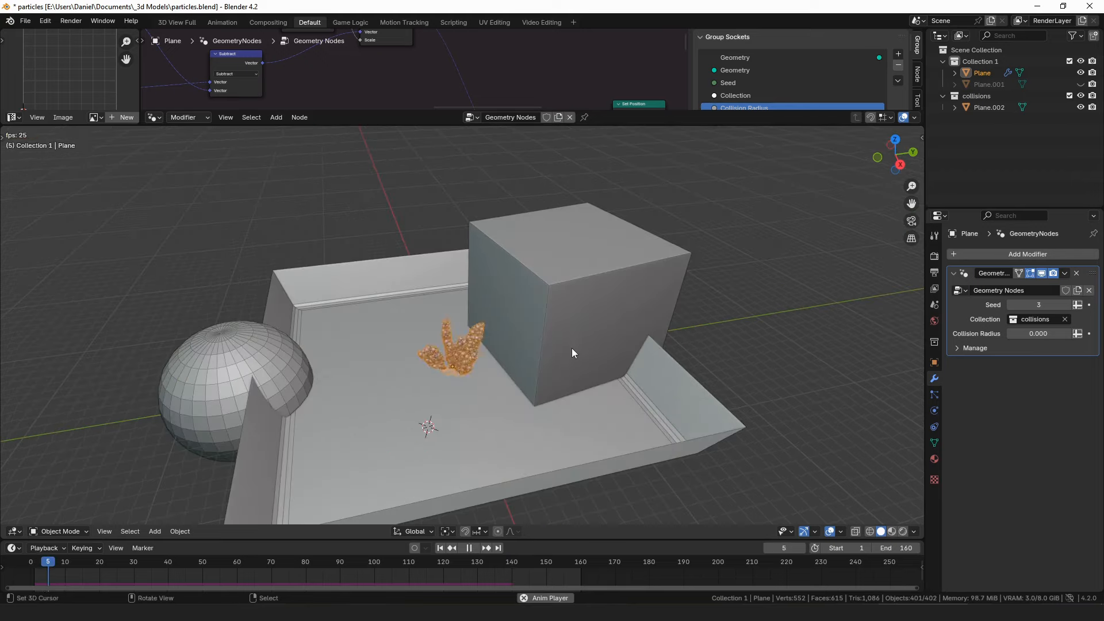
left_click(470, 548)
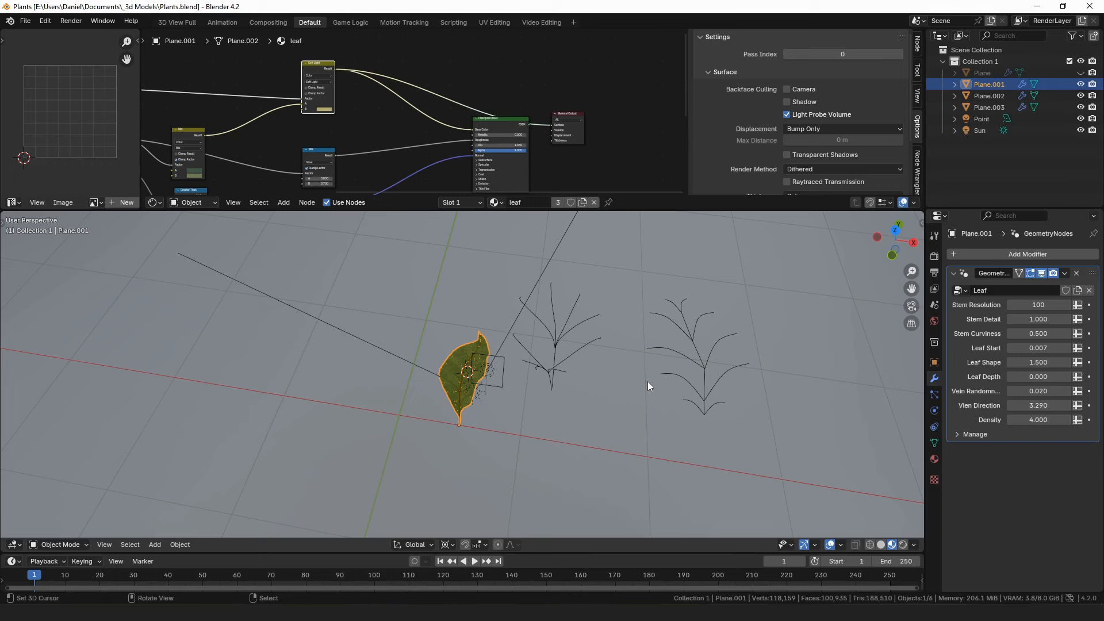
mouse_move(691, 353)
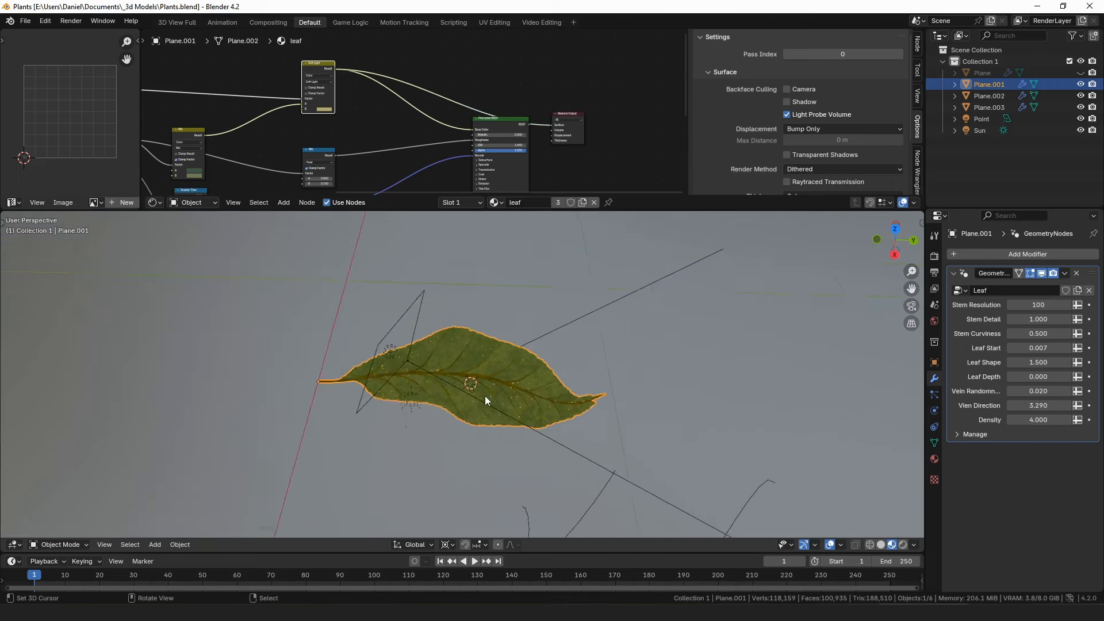
- Frame the procedural leaf and inspect its veins and serrated edge up close
key("Tab")
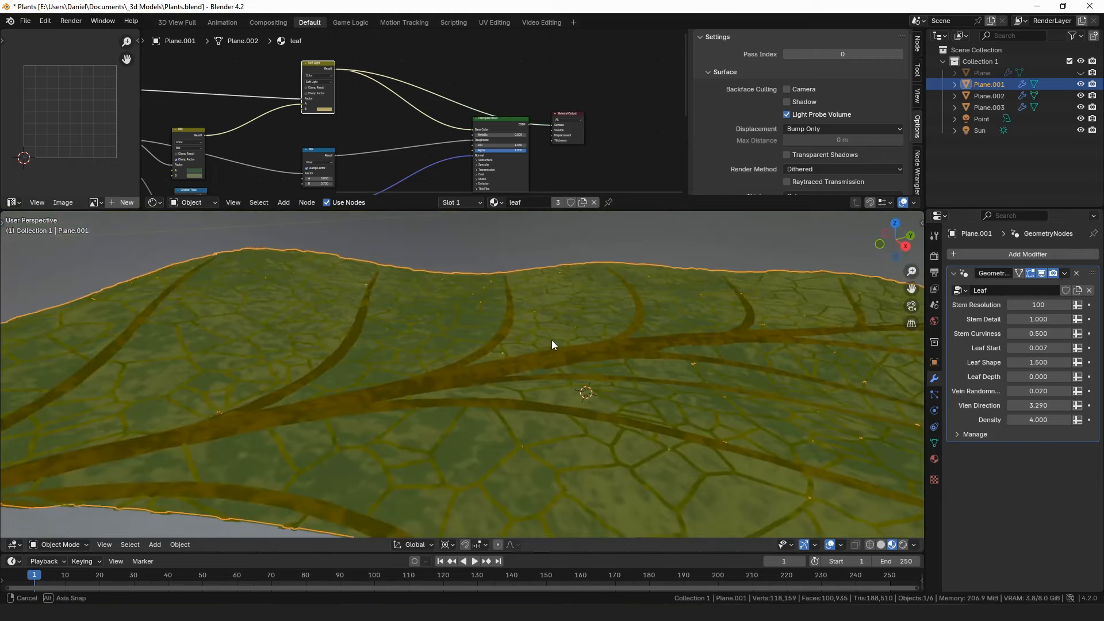
left_click(856, 544)
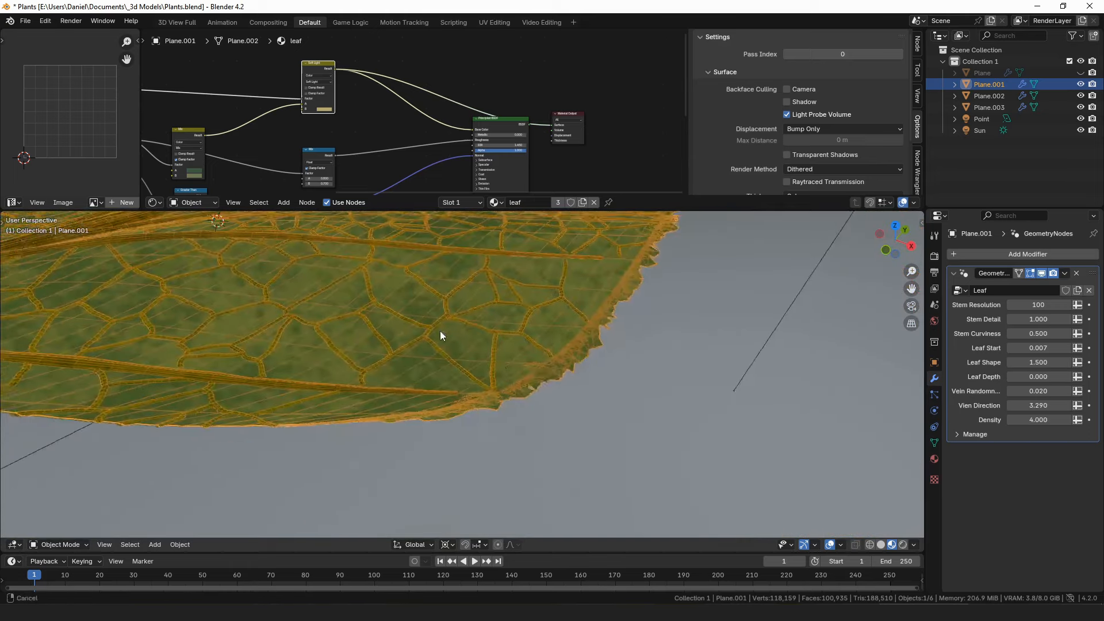
left_click_drag(441, 335, 514, 406)
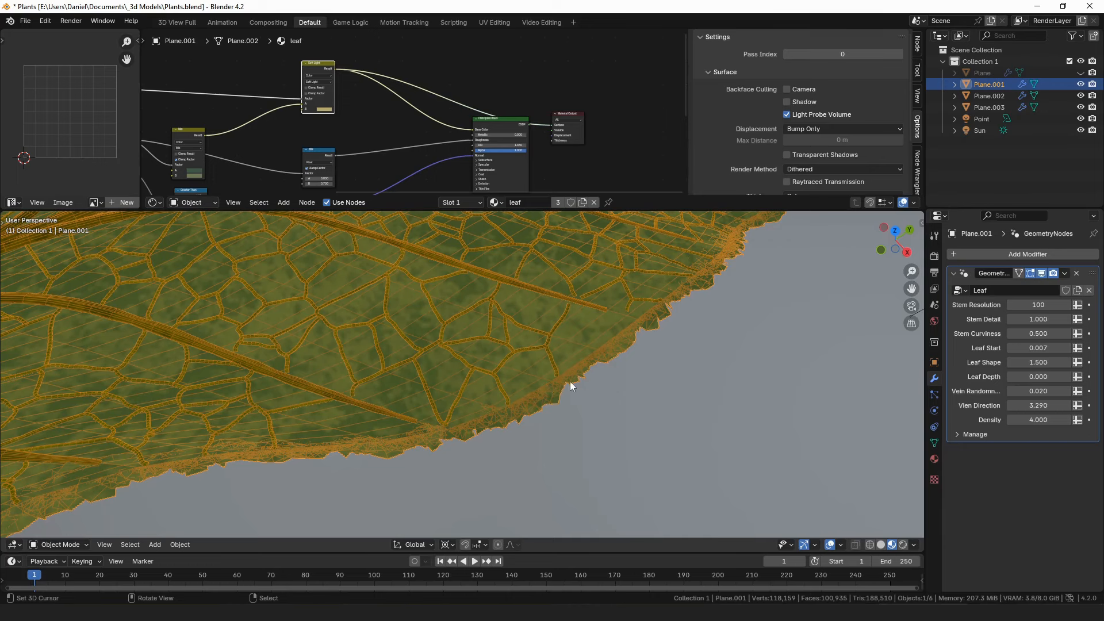
mouse_move(627, 350)
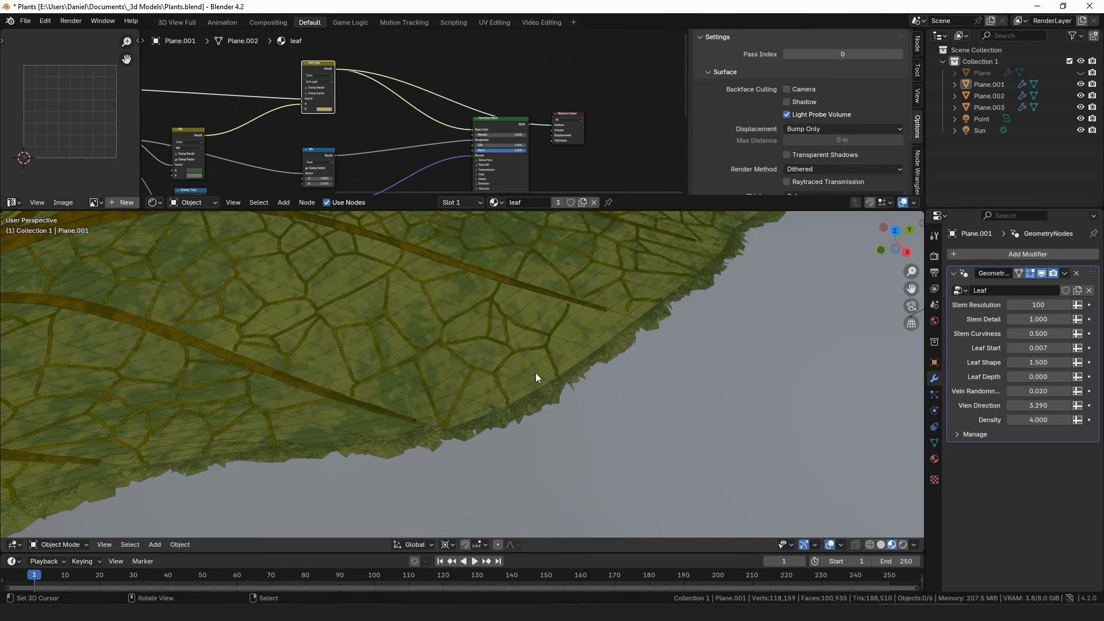
scroll("down", 3)
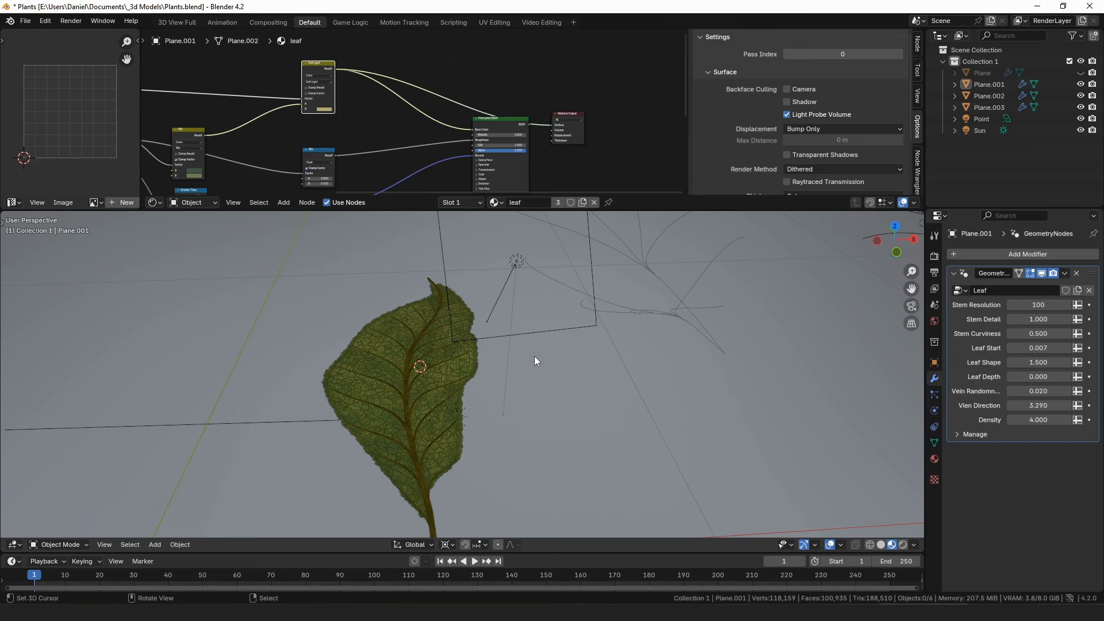
mouse_move(544, 355)
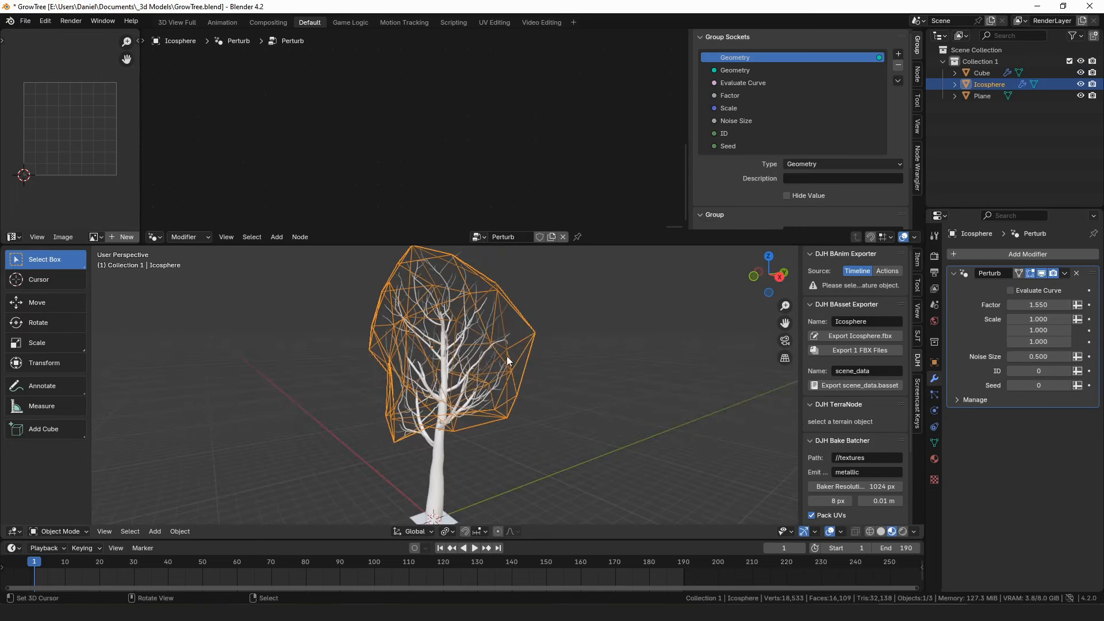
mouse_move(435, 326)
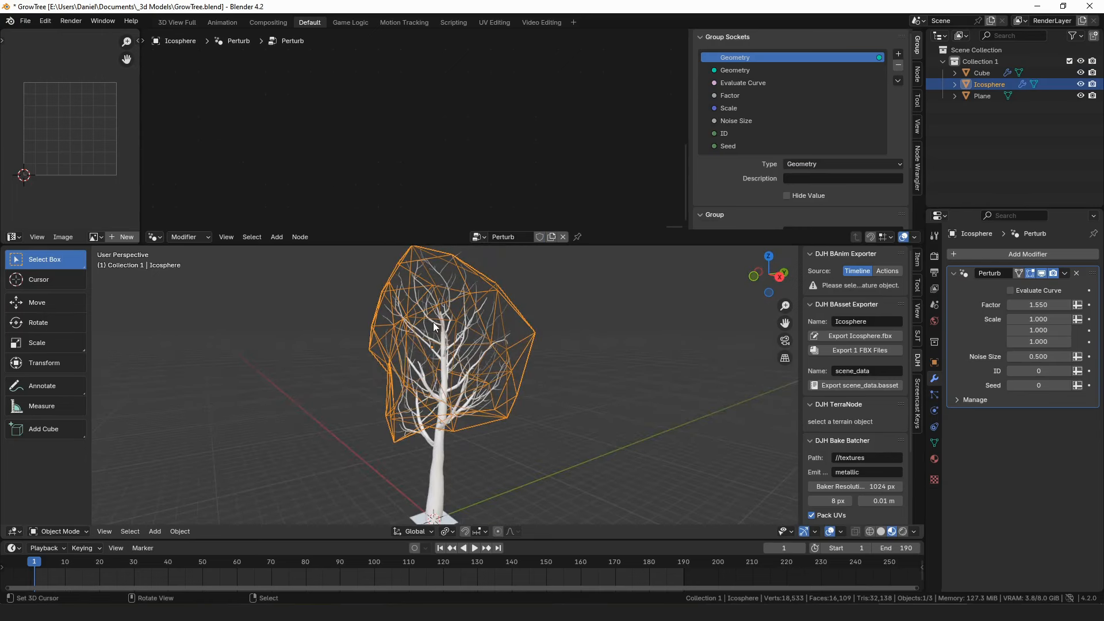
- Select the Cube grower and raise Grow_01 Iterations from 17 to 68 for a full canopy
left_click(981, 72)
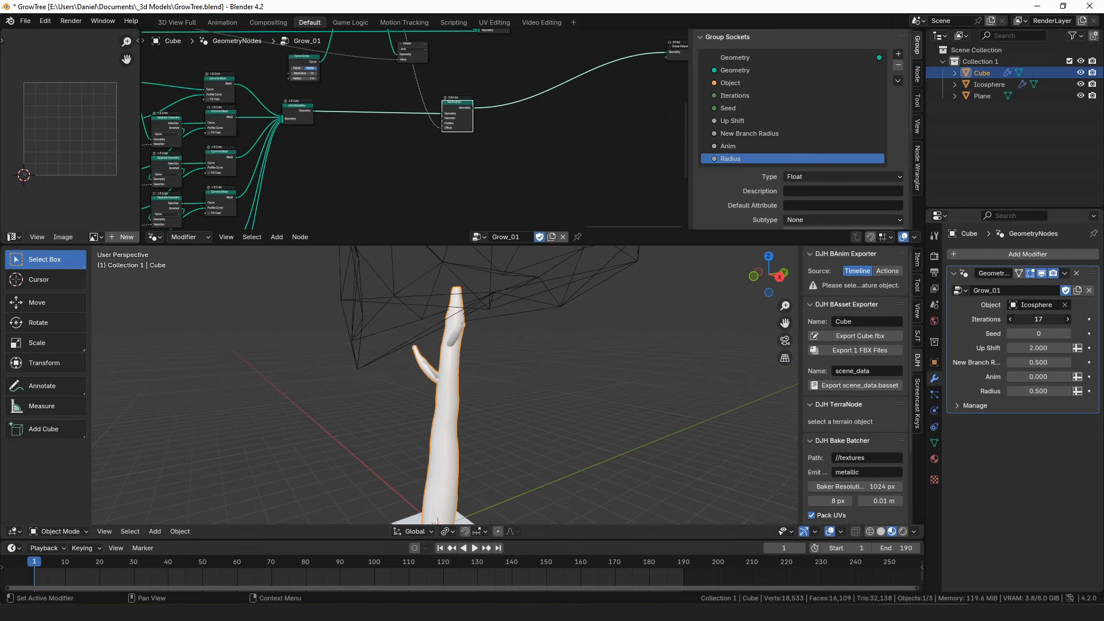
left_click_drag(1049, 319, 1025, 319)
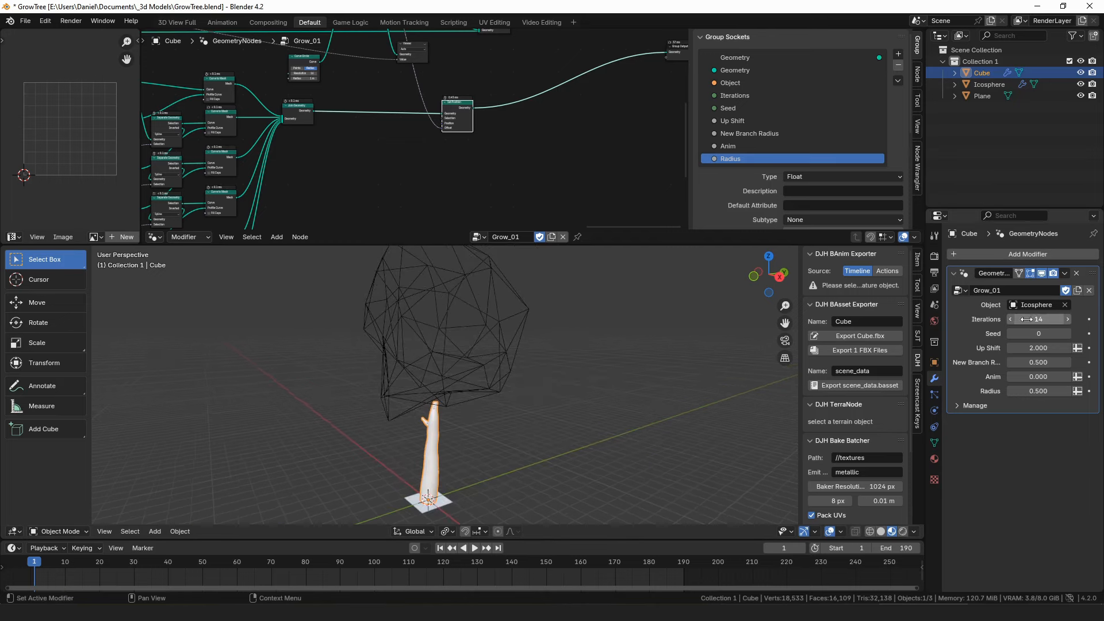
left_click_drag(1029, 318, 1063, 319)
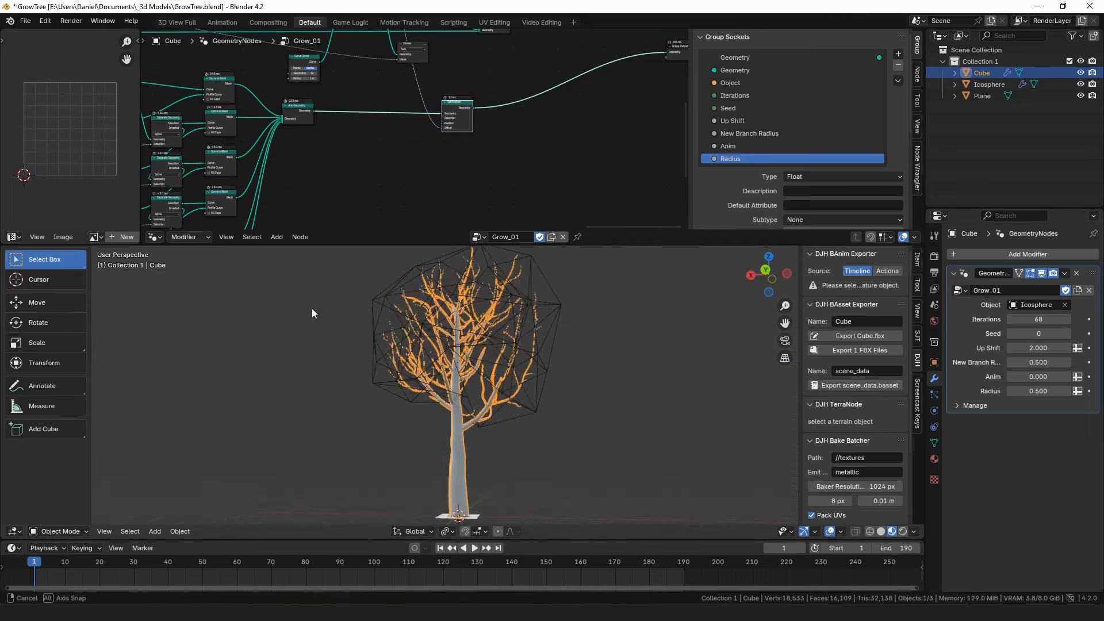
left_click(990, 83)
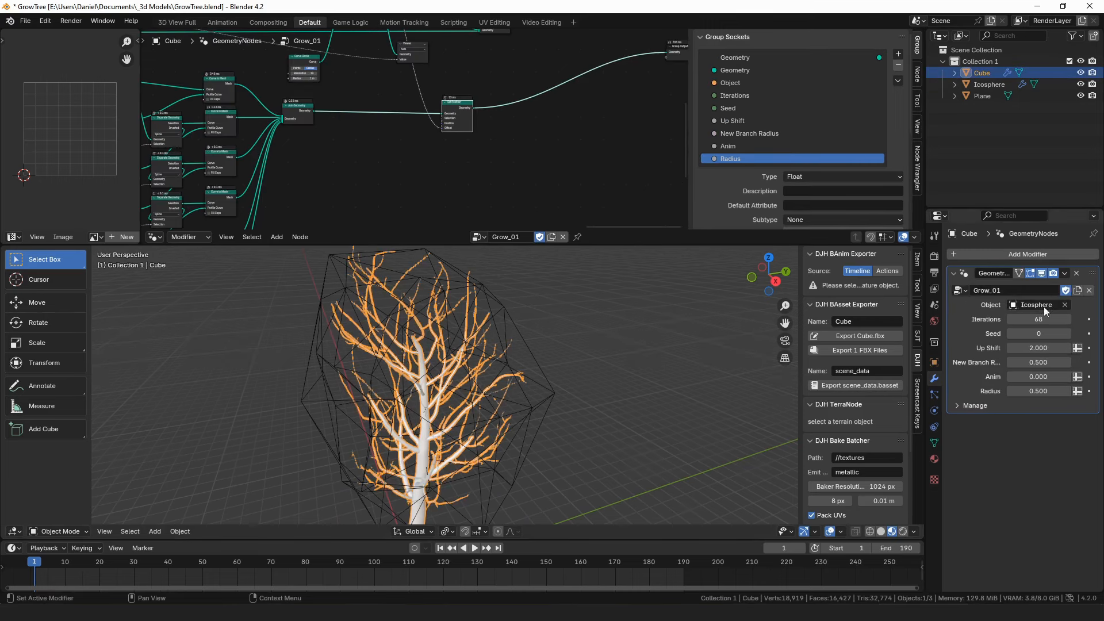
mouse_move(1037, 391)
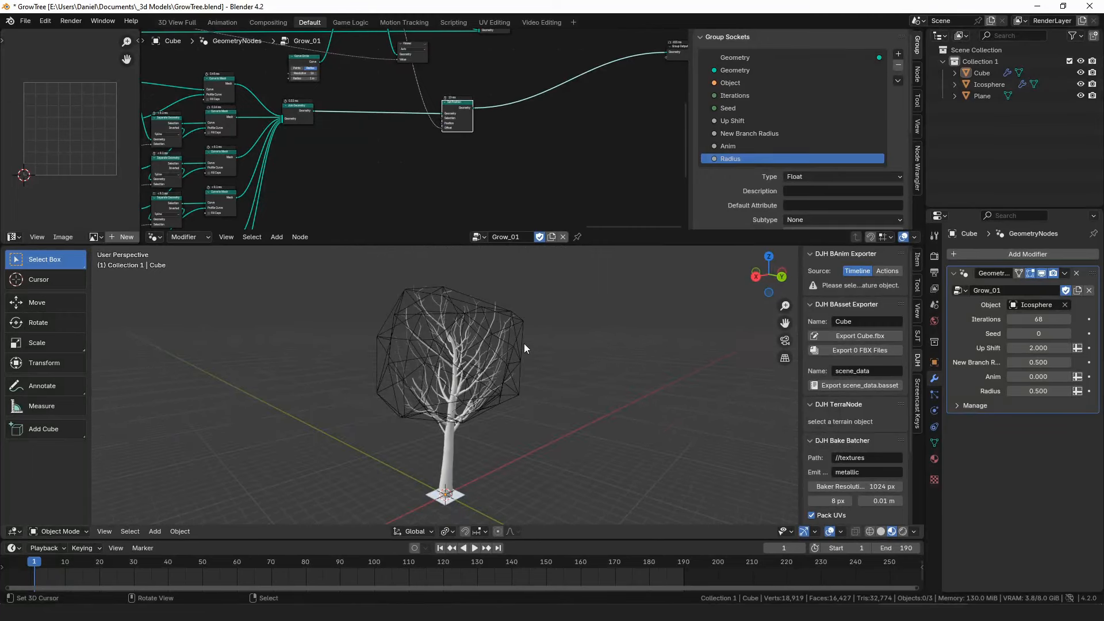
left_click_drag(525, 348, 663, 349)
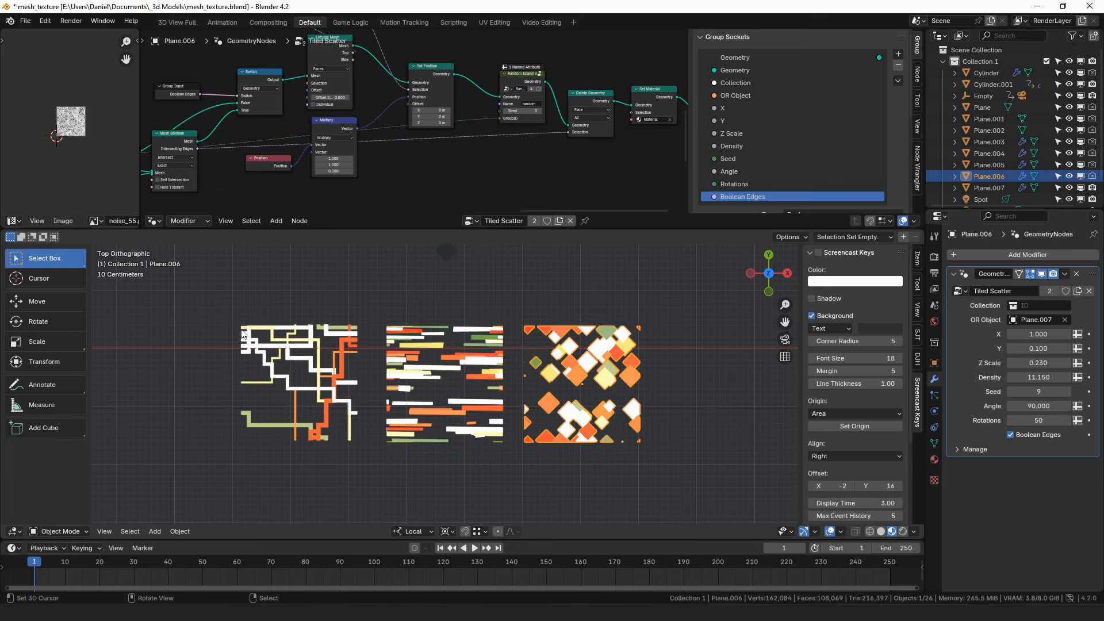
mouse_move(360, 422)
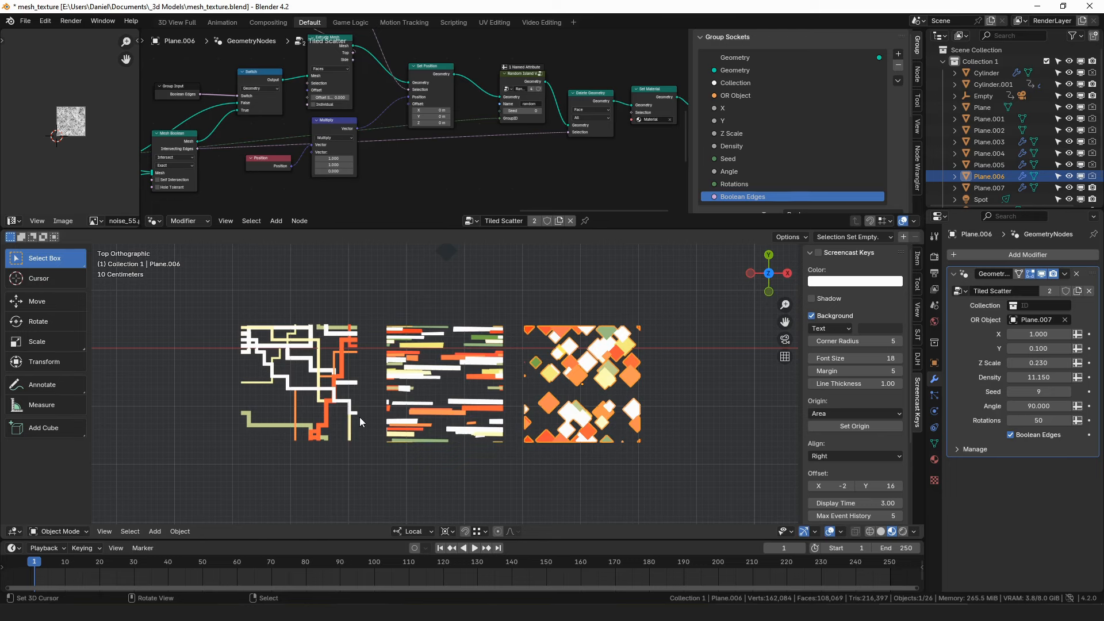
scroll("down", 3)
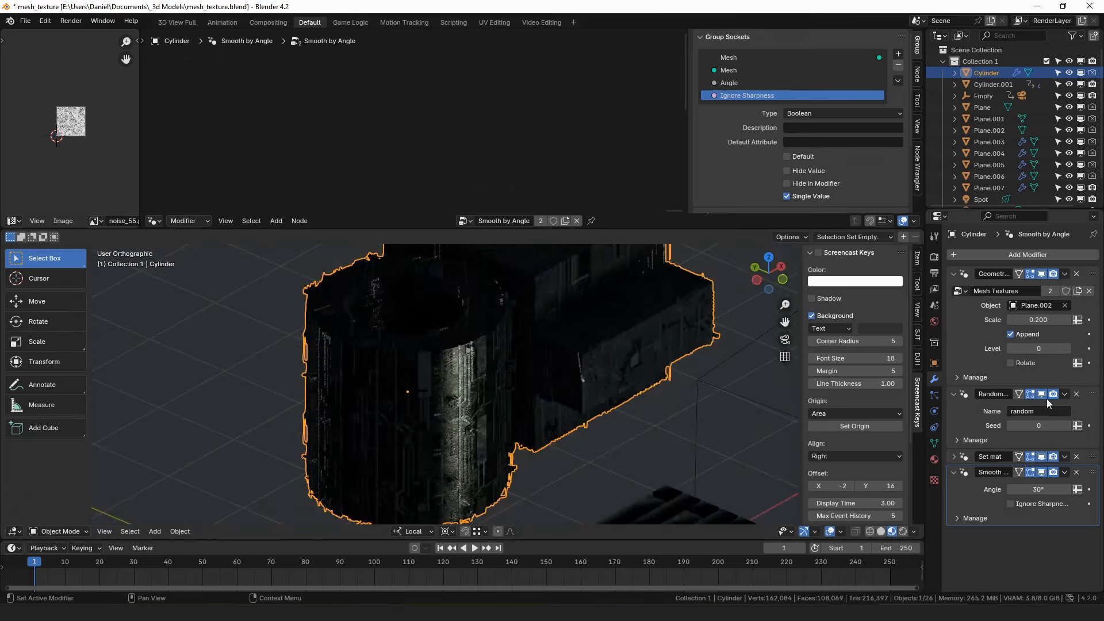
key("Tab")
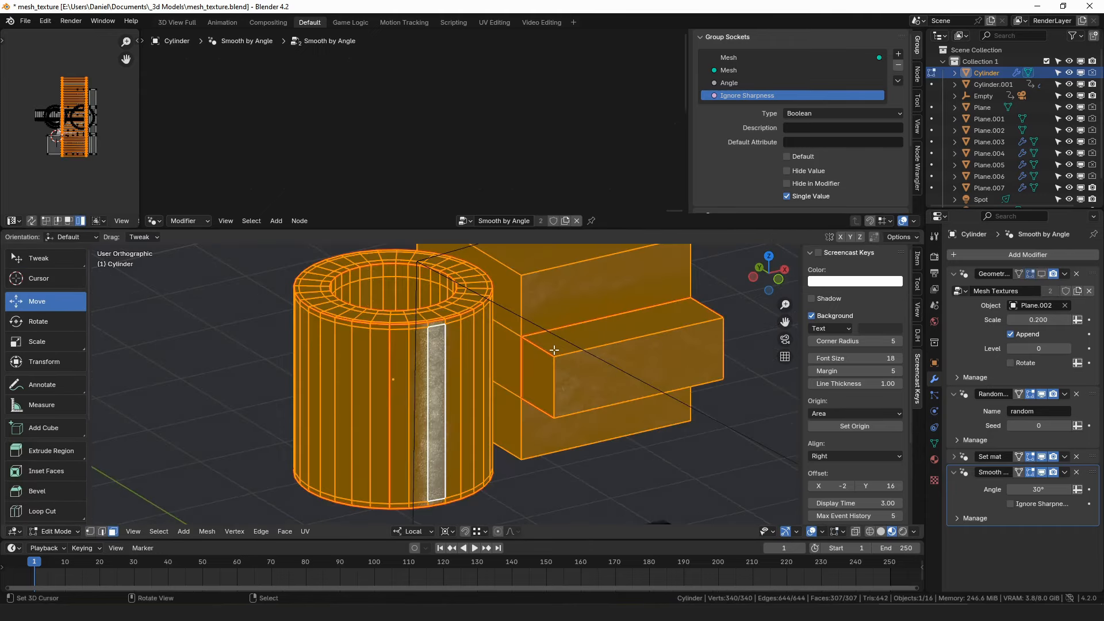
left_click_drag(555, 349, 534, 317)
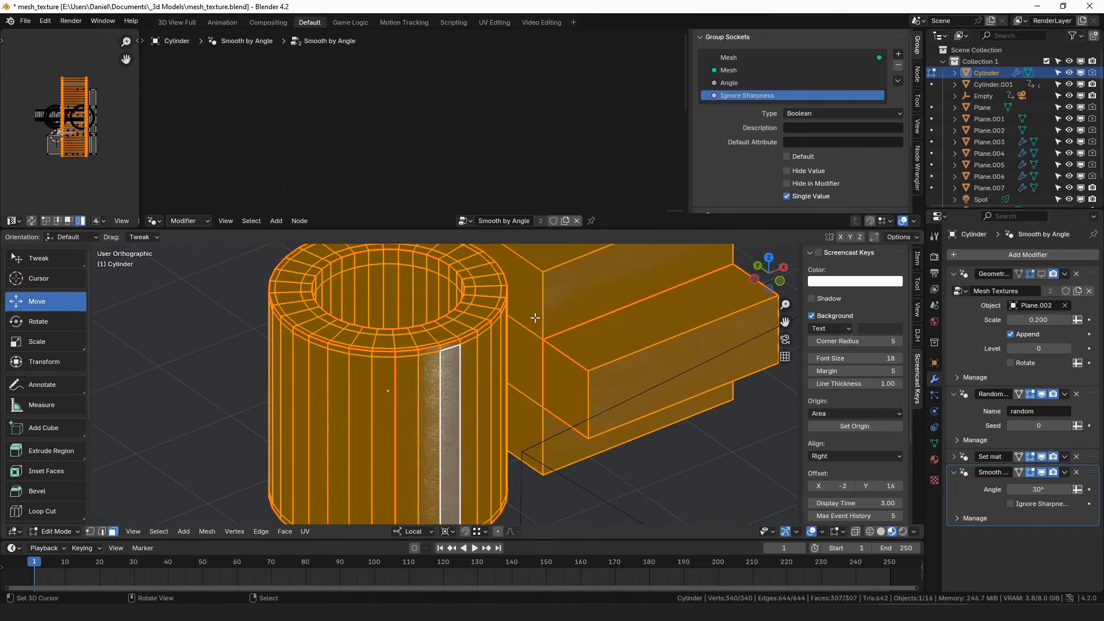
left_click_drag(534, 317, 542, 352)
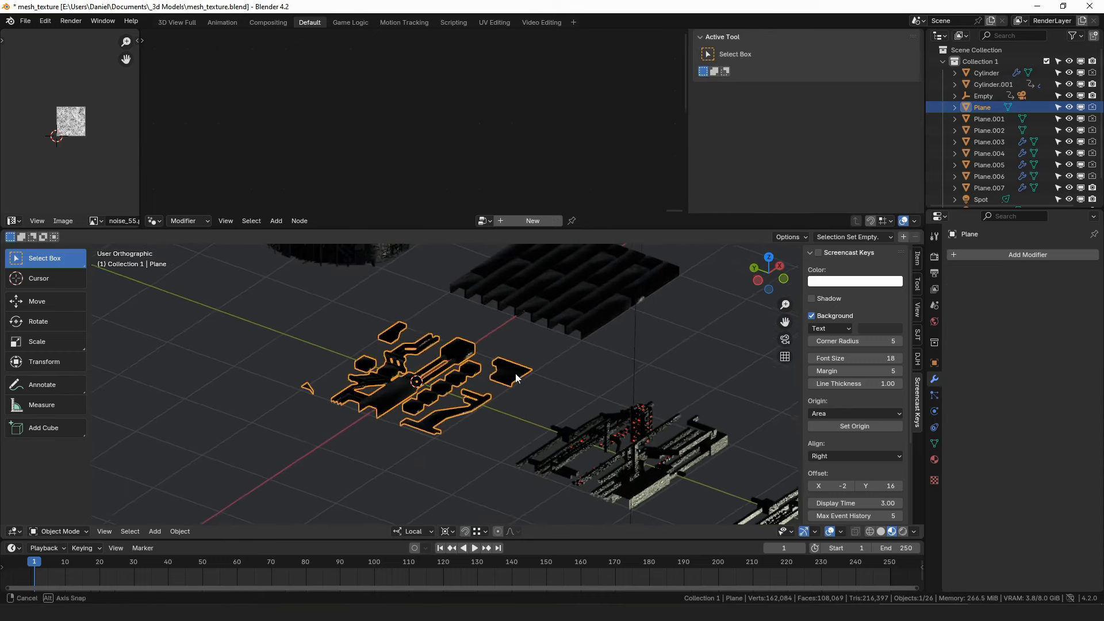
left_click(987, 72)
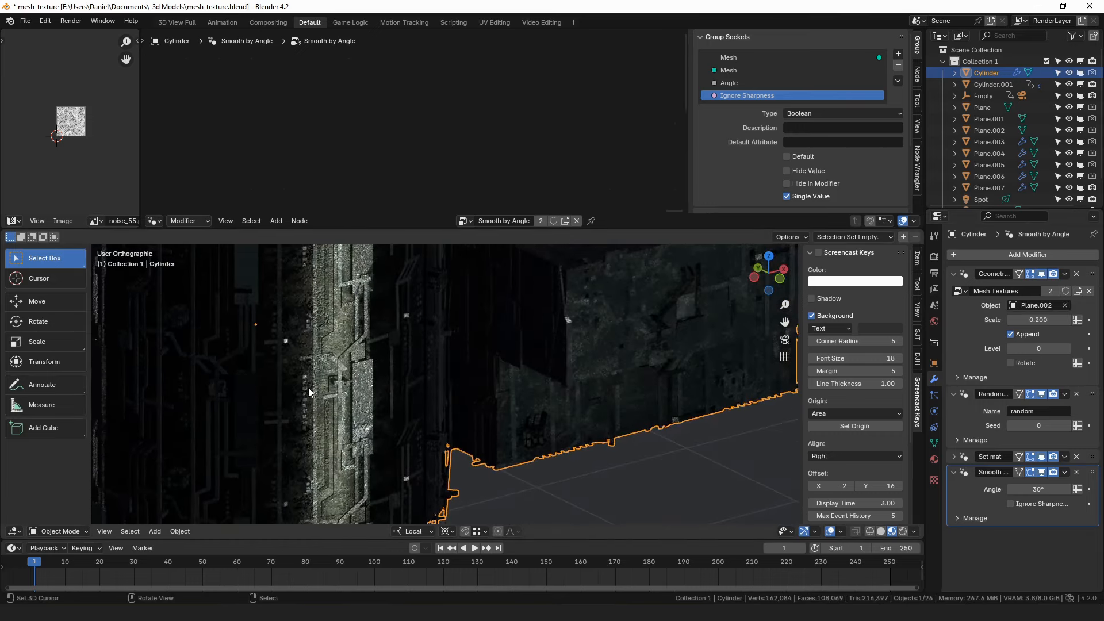
mouse_move(306, 407)
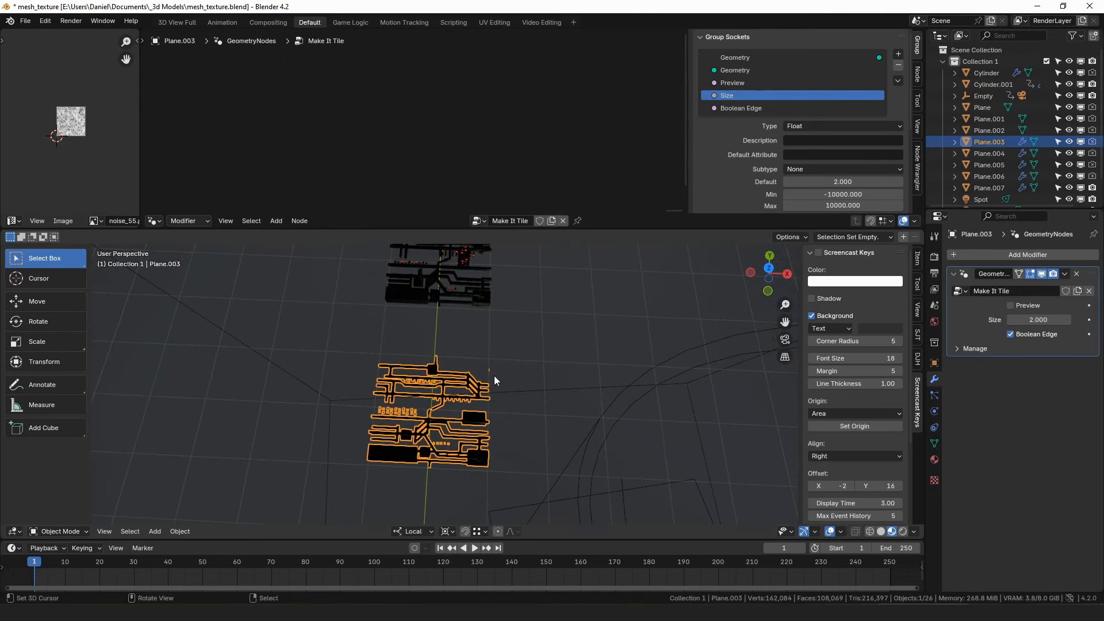
mouse_move(380, 386)
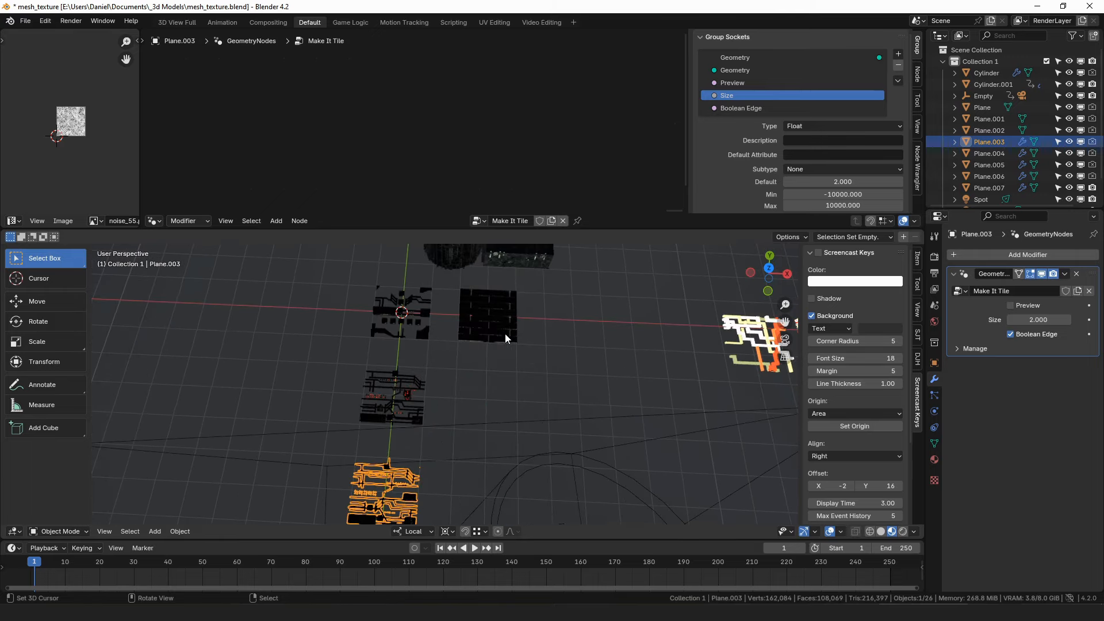
- Select Plane.004 to view its Pather modifier, then Plane.006 for Tiled Scatter
left_click(989, 165)
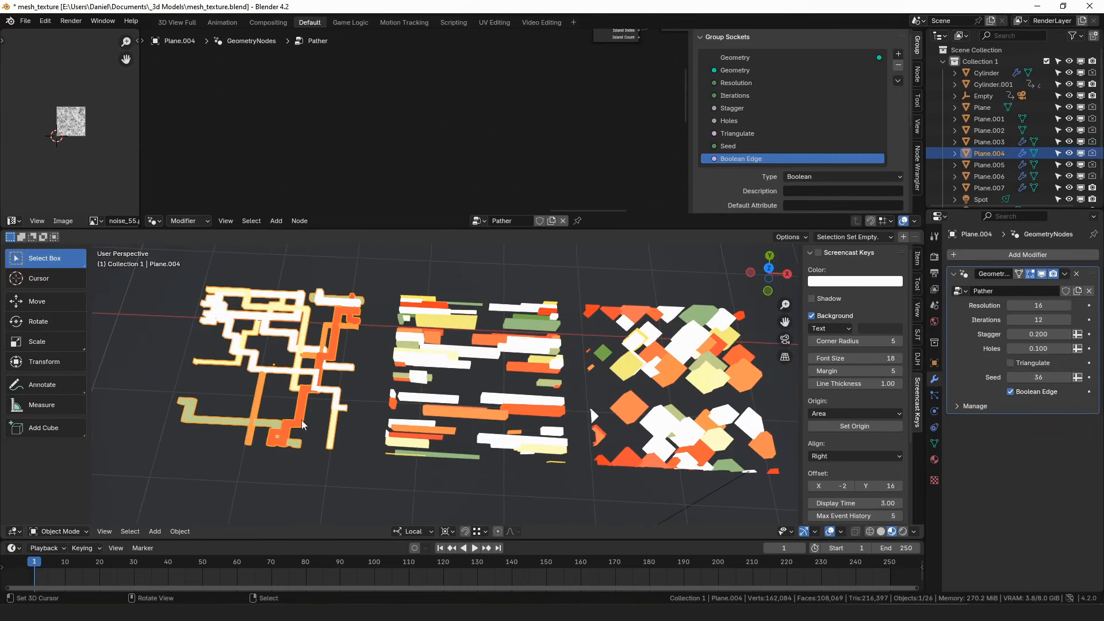
mouse_move(490, 404)
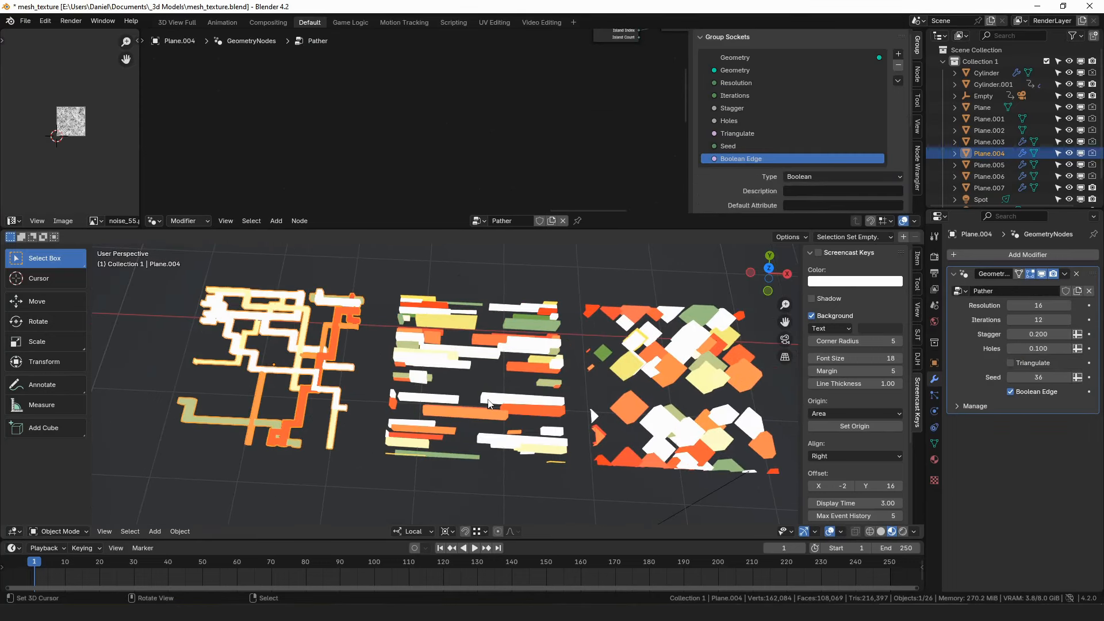
mouse_move(520, 388)
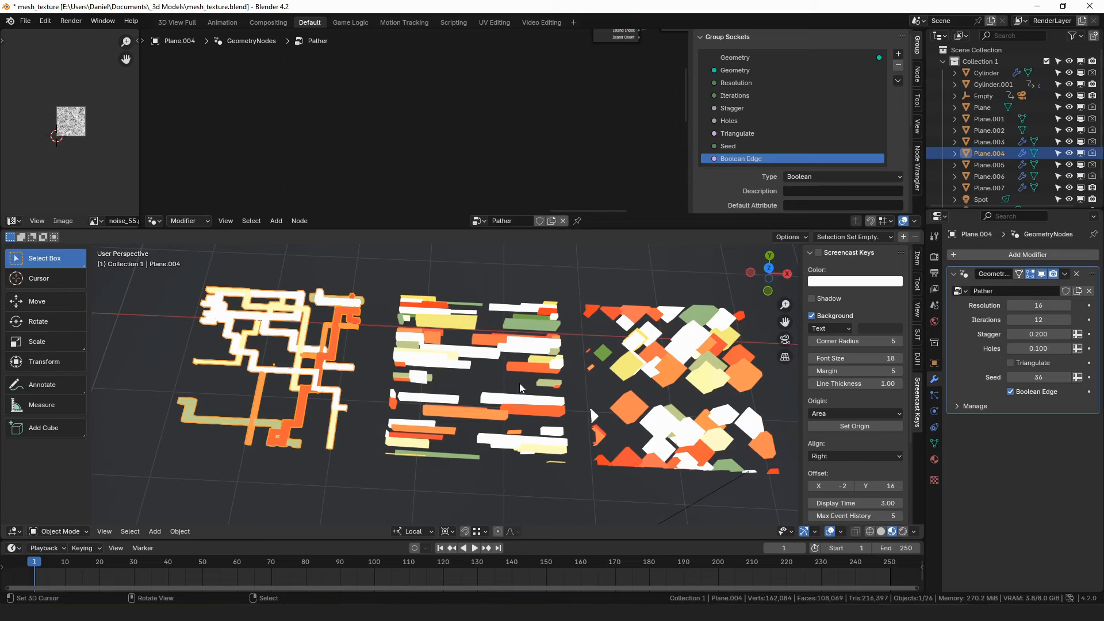
scroll("down", 3)
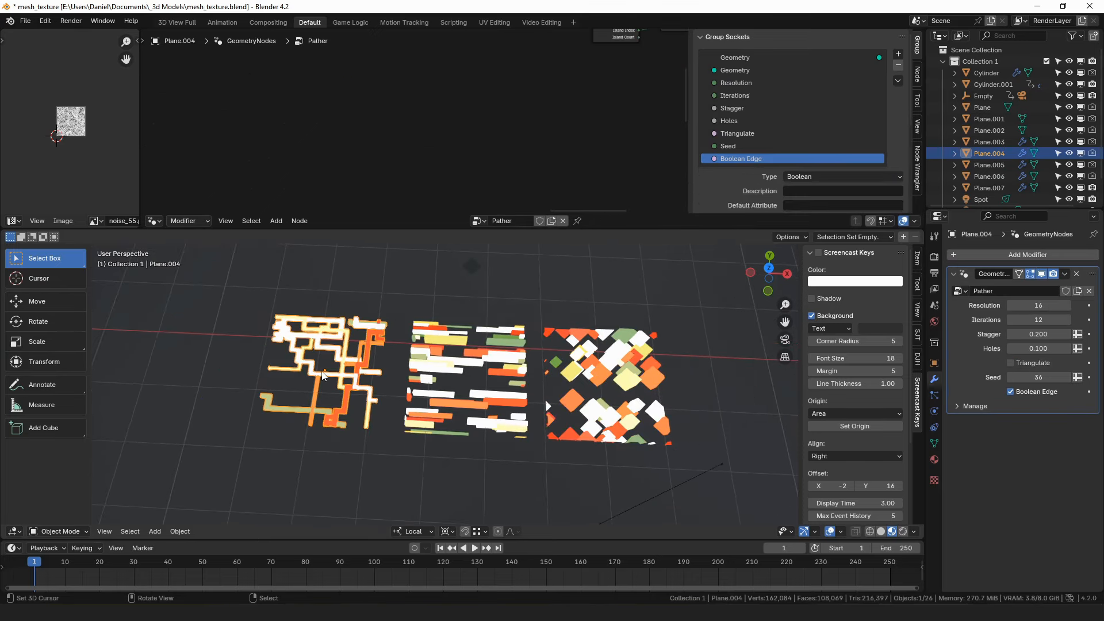
left_click(989, 176)
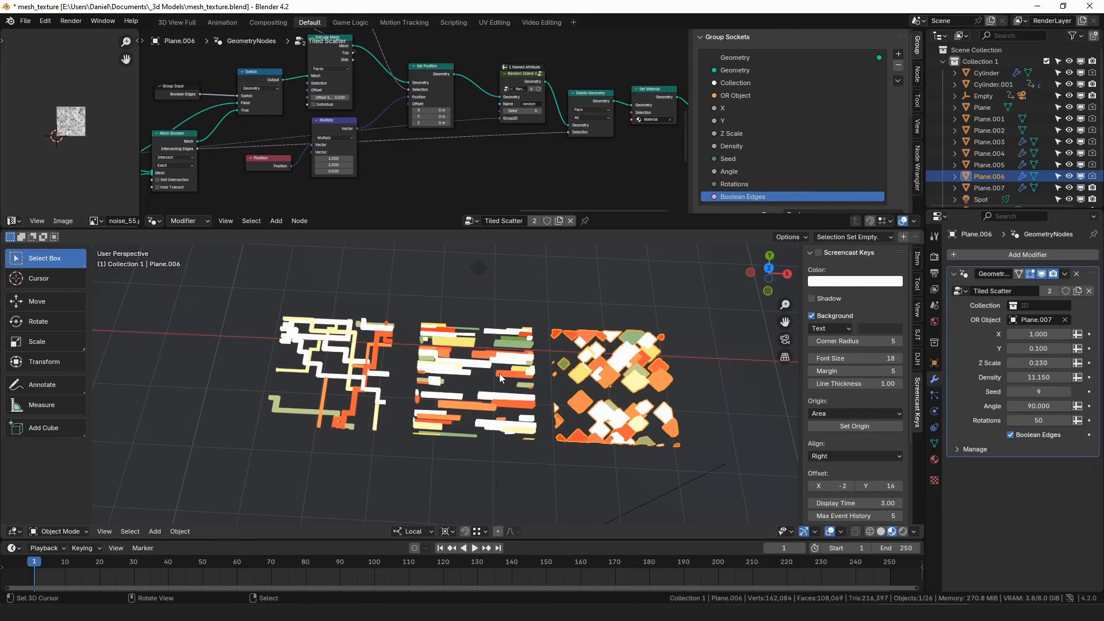
mouse_move(352, 315)
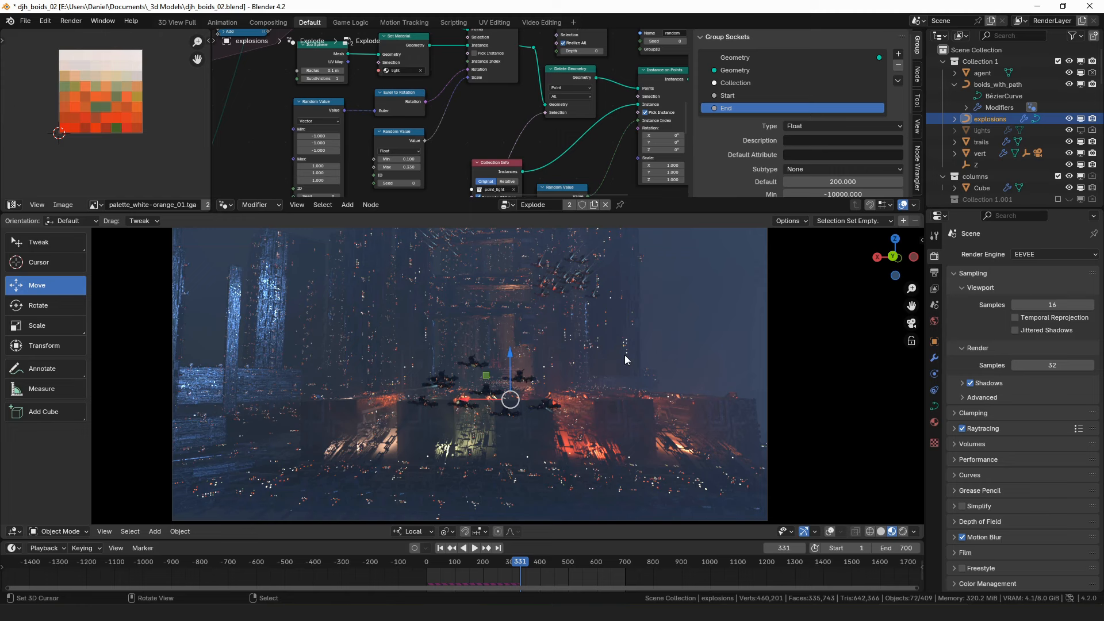
mouse_move(648, 379)
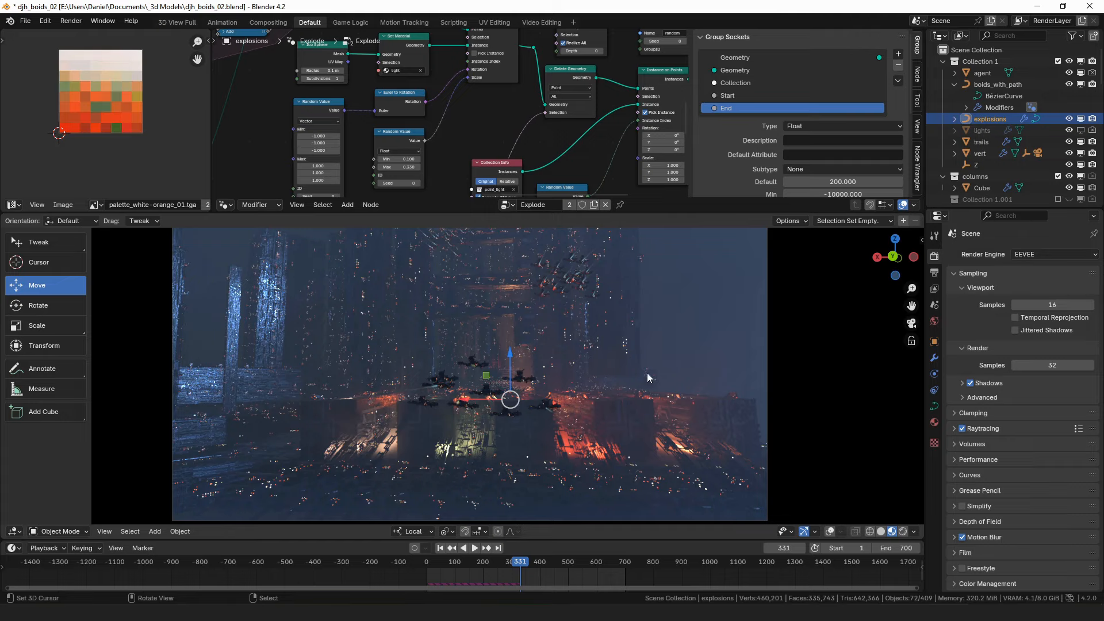
- Toggle Solid and Rendered shading, then play and stop the spaceship city flythrough
left_click(474, 548)
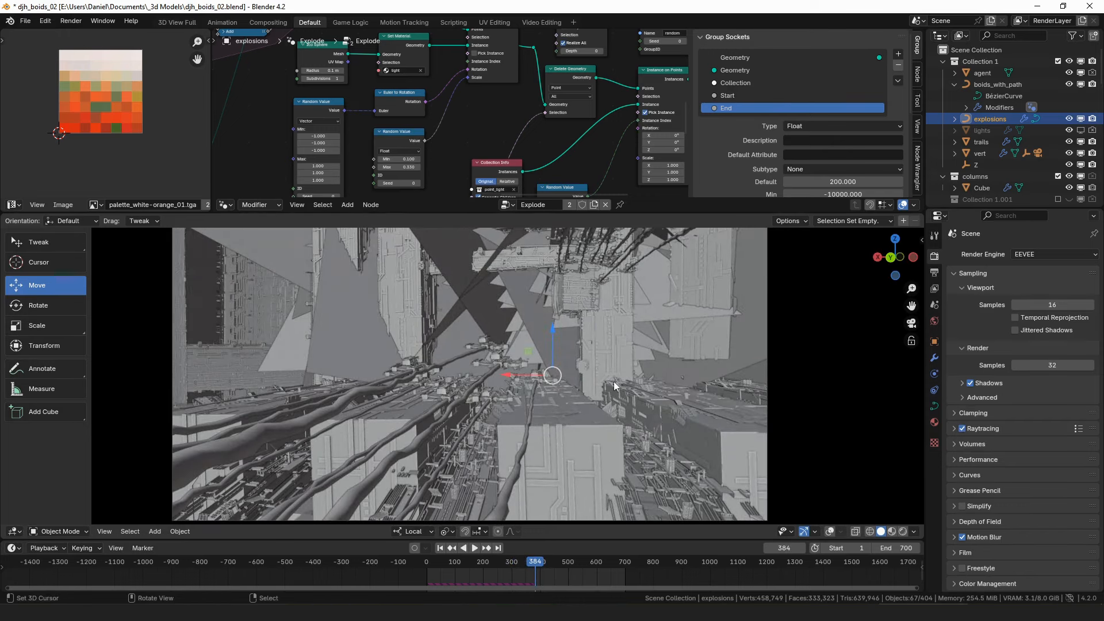
mouse_move(640, 398)
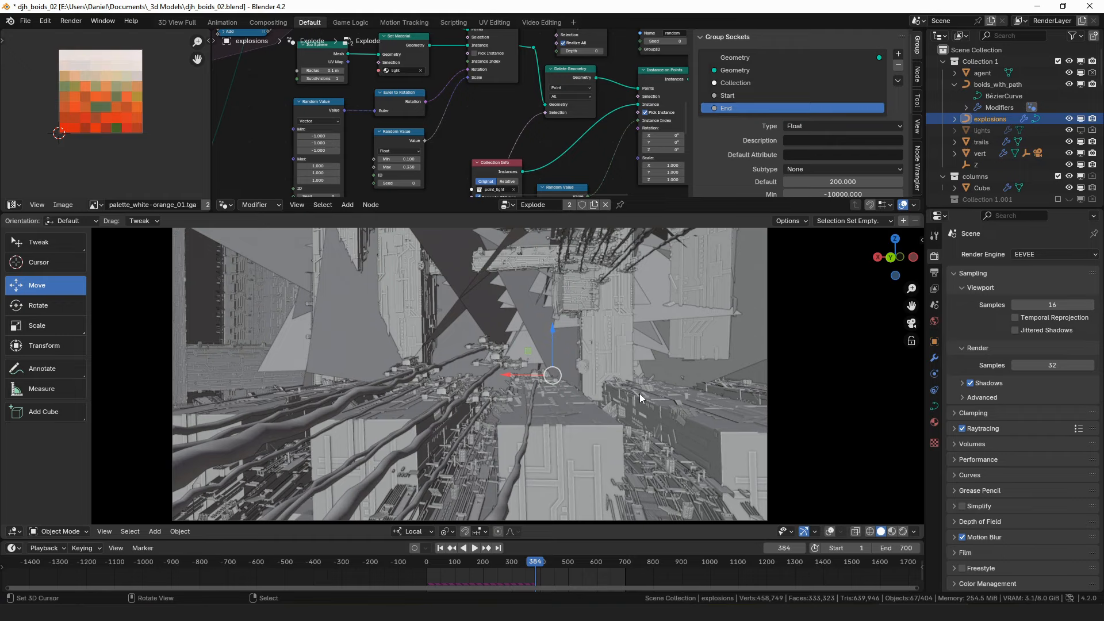
left_click(475, 548)
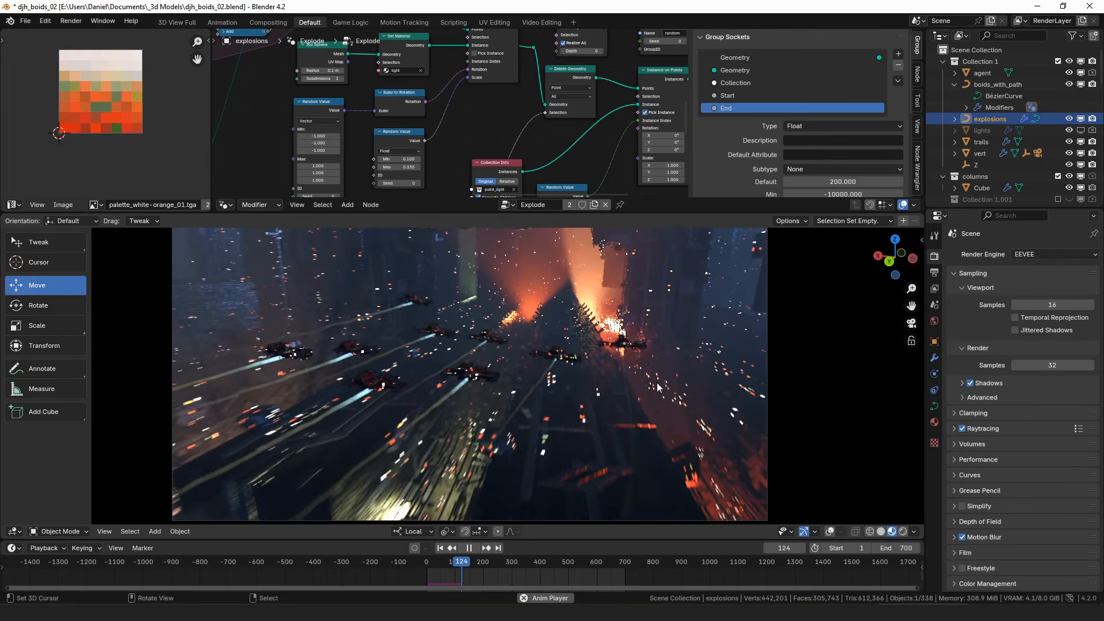
left_click(468, 548)
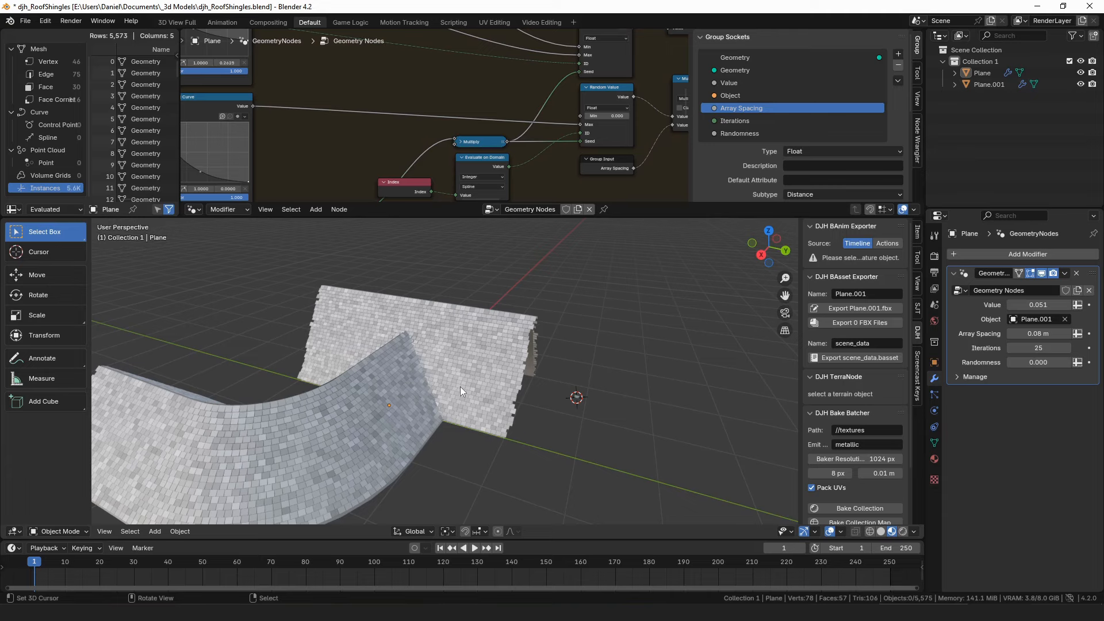
- Sketch a shingle-layout diagram with Annotate and orbit to the roof ridge
left_click_drag(457, 391, 478, 403)
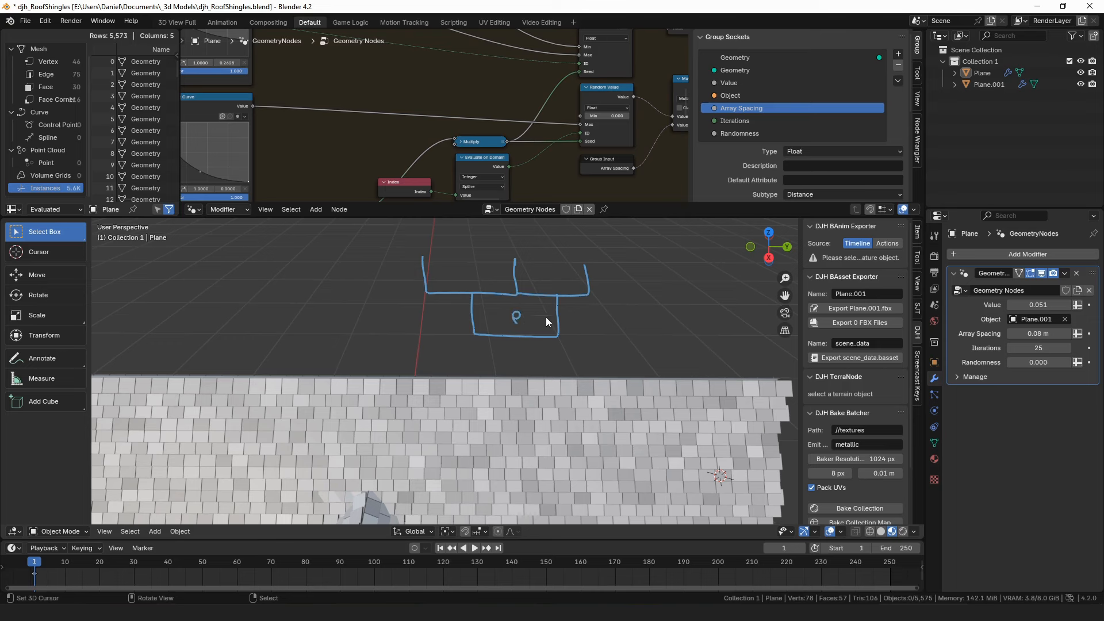
mouse_move(521, 300)
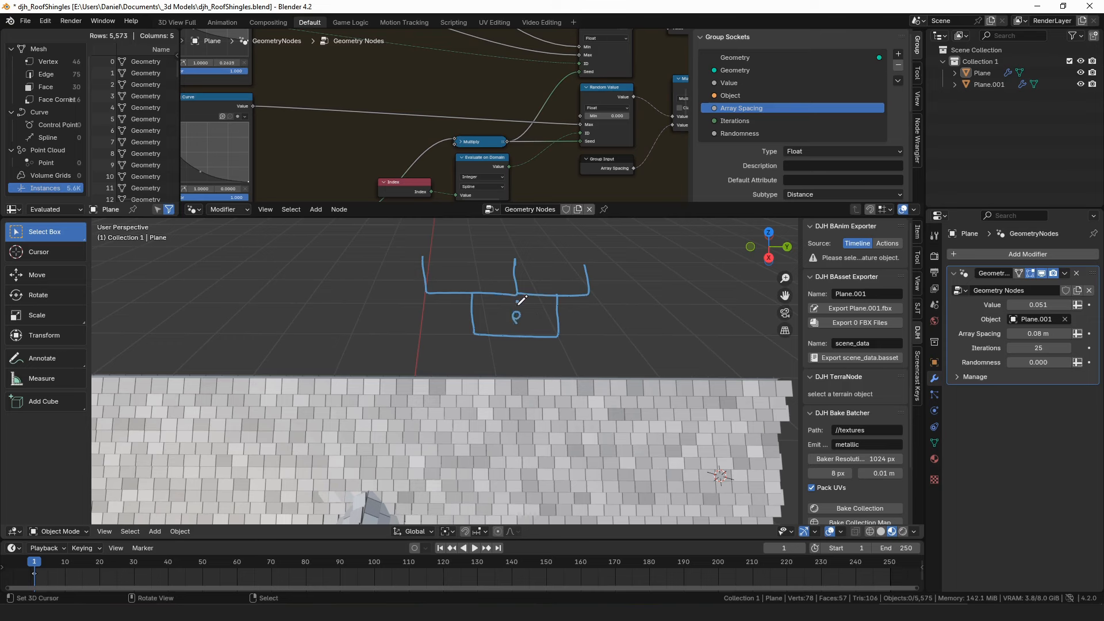
mouse_move(538, 293)
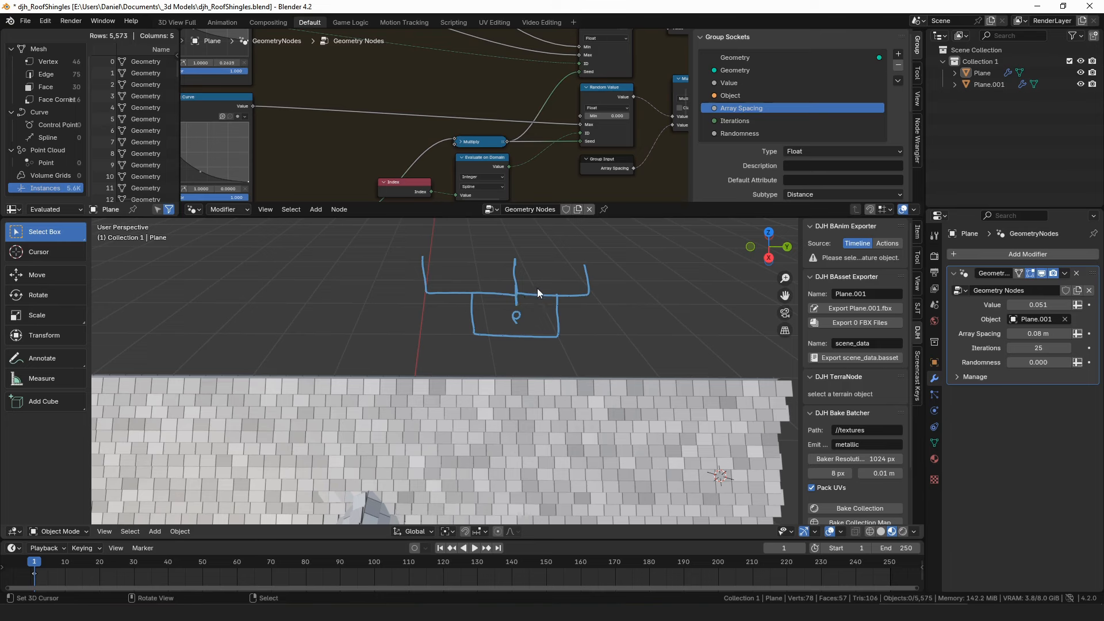
mouse_move(523, 315)
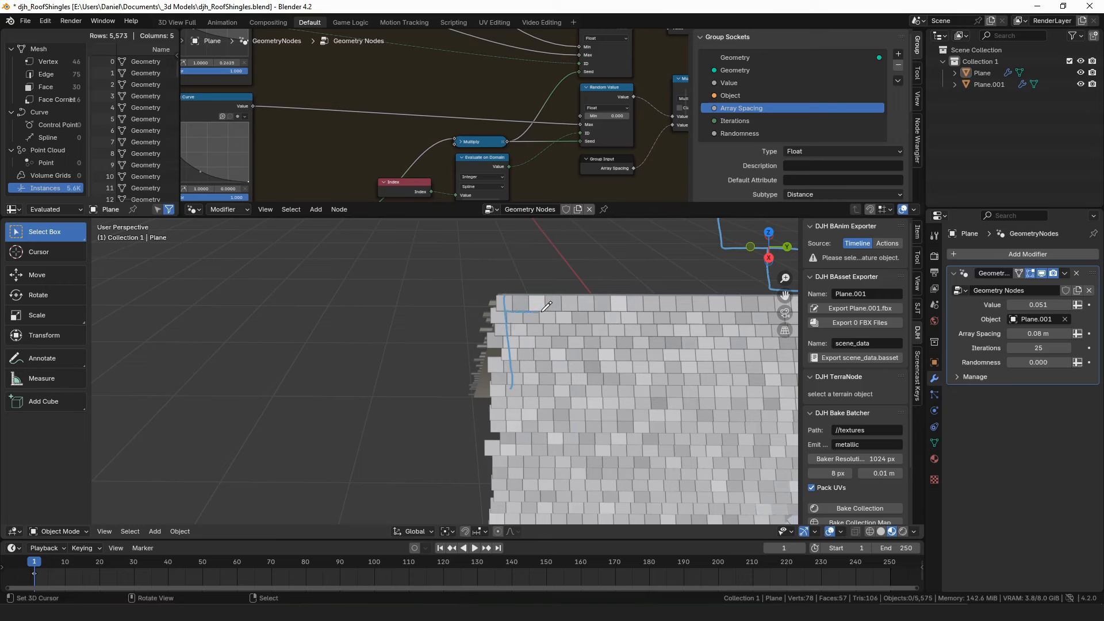
mouse_move(521, 318)
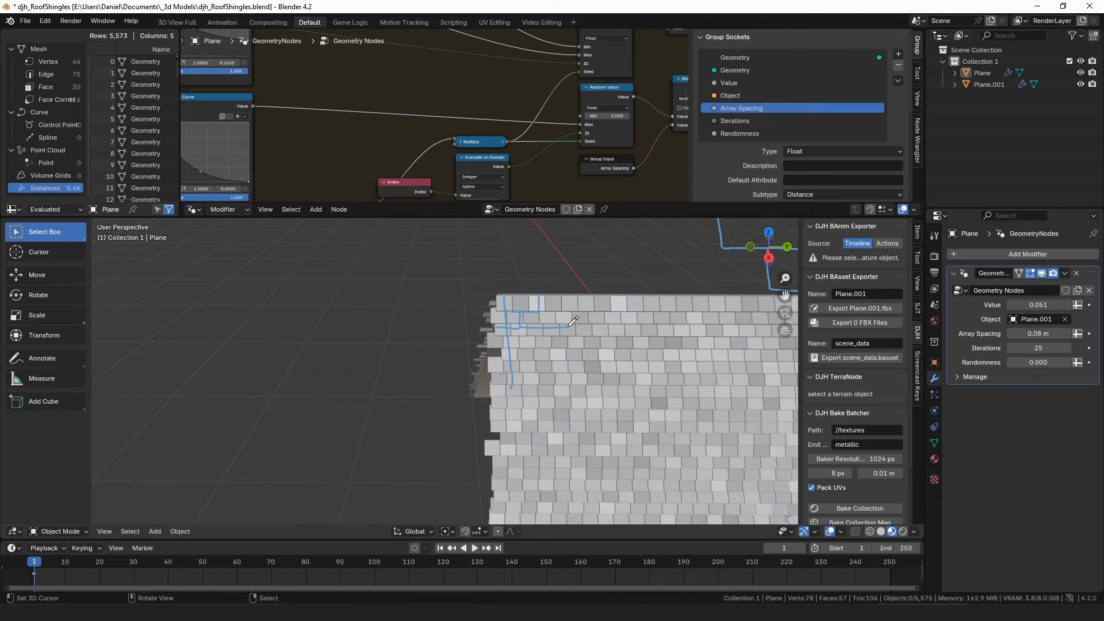
left_click_drag(571, 321, 484, 337)
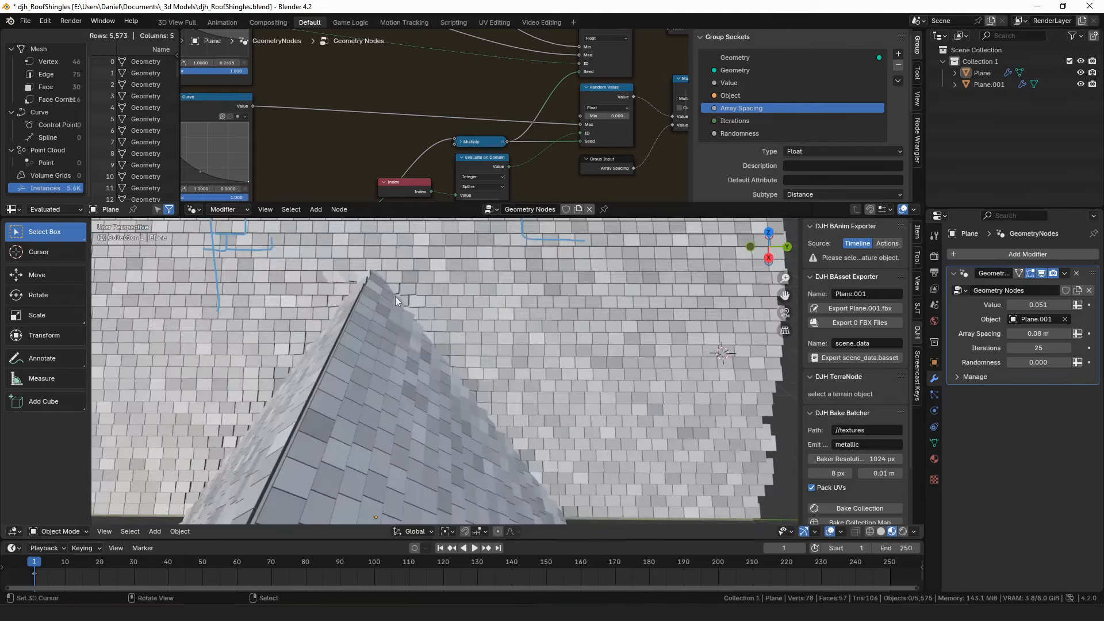
left_click_drag(394, 299, 564, 490)
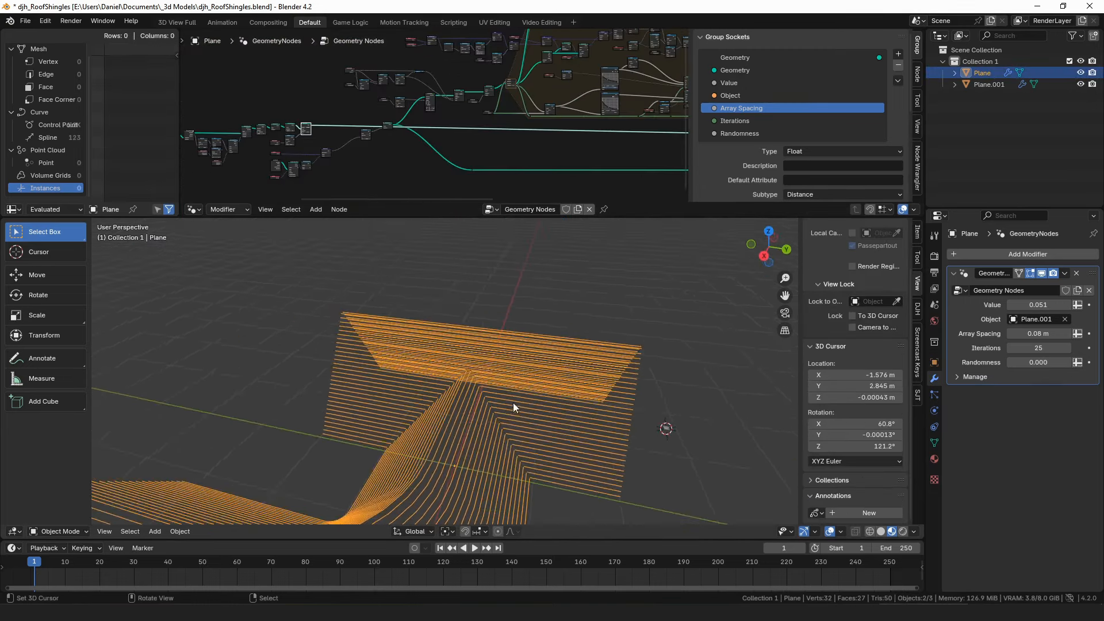
- View the guide lines from above and annotate an arrow curl with a perpendicular stroke
left_click_drag(514, 407, 484, 324)
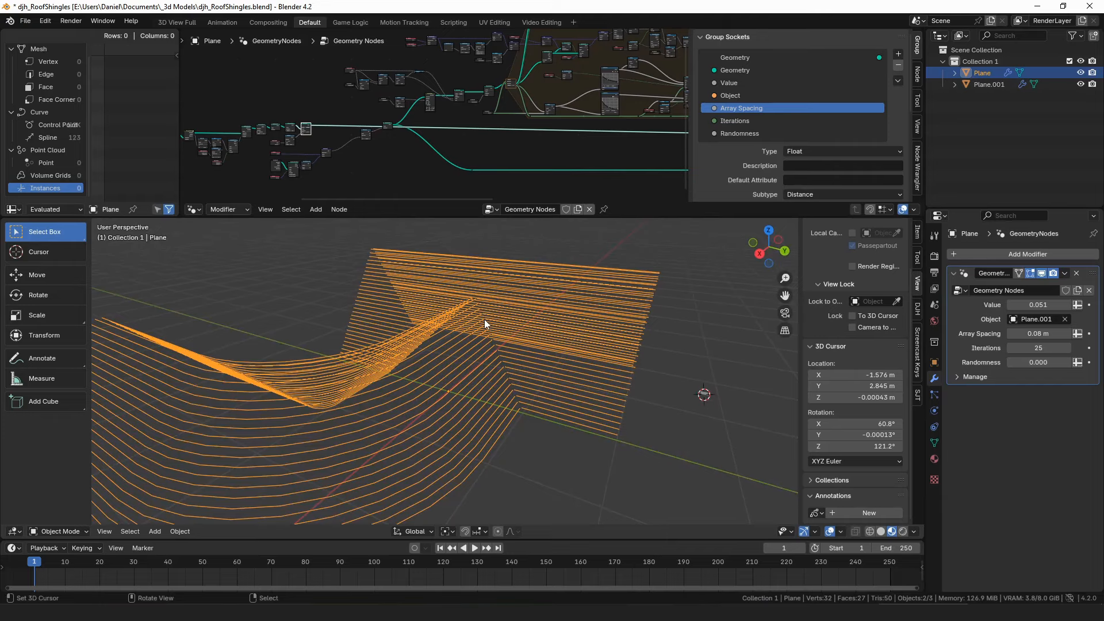
left_click_drag(484, 324, 457, 370)
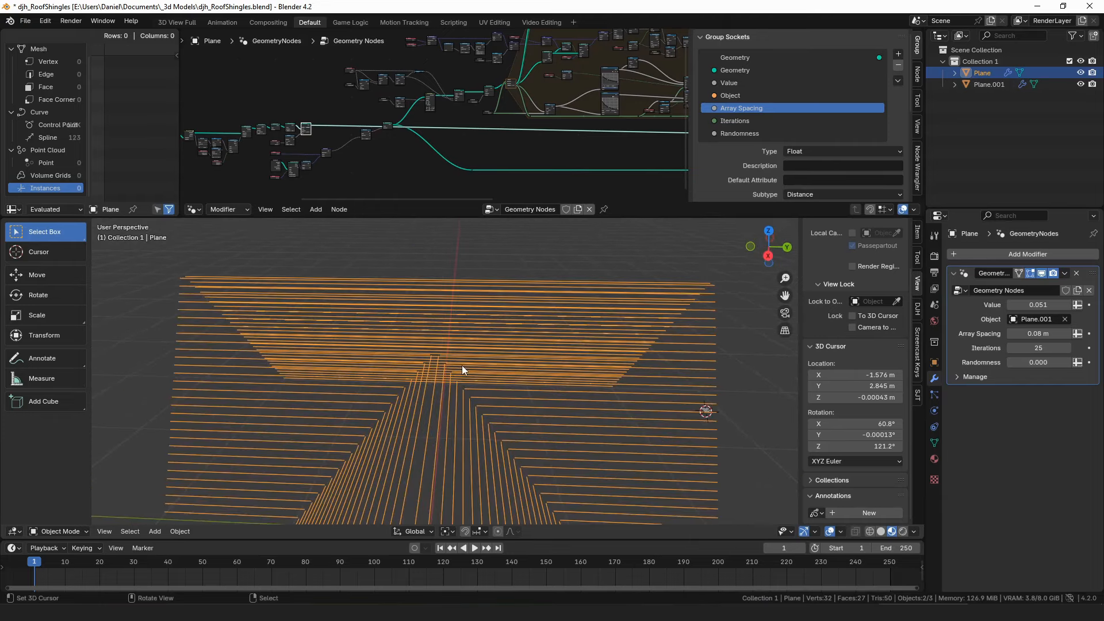
mouse_move(724, 331)
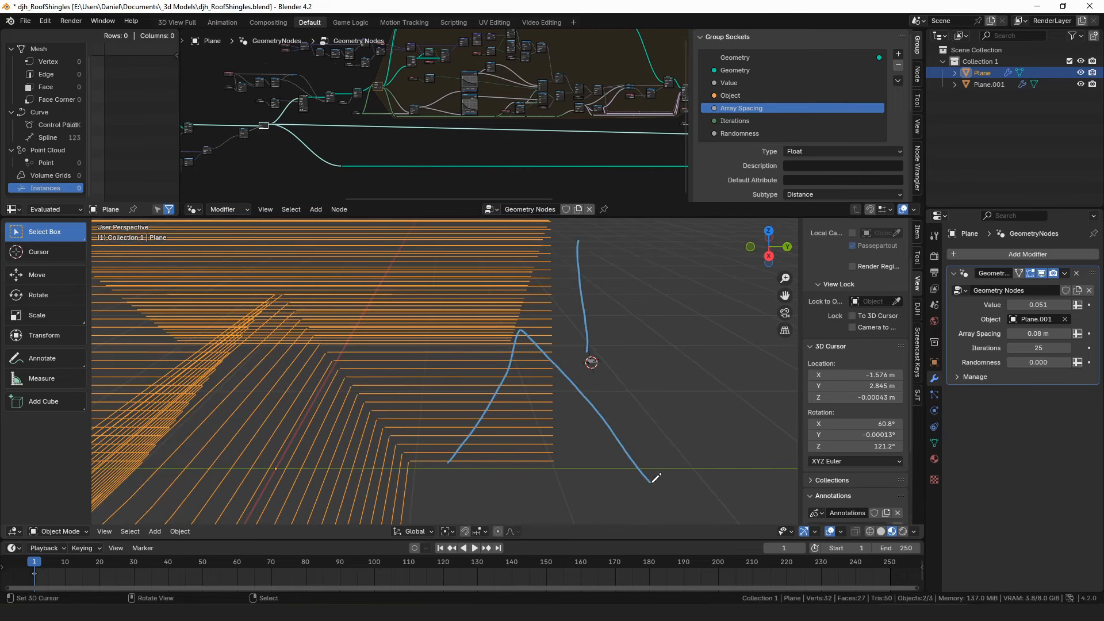
mouse_move(538, 369)
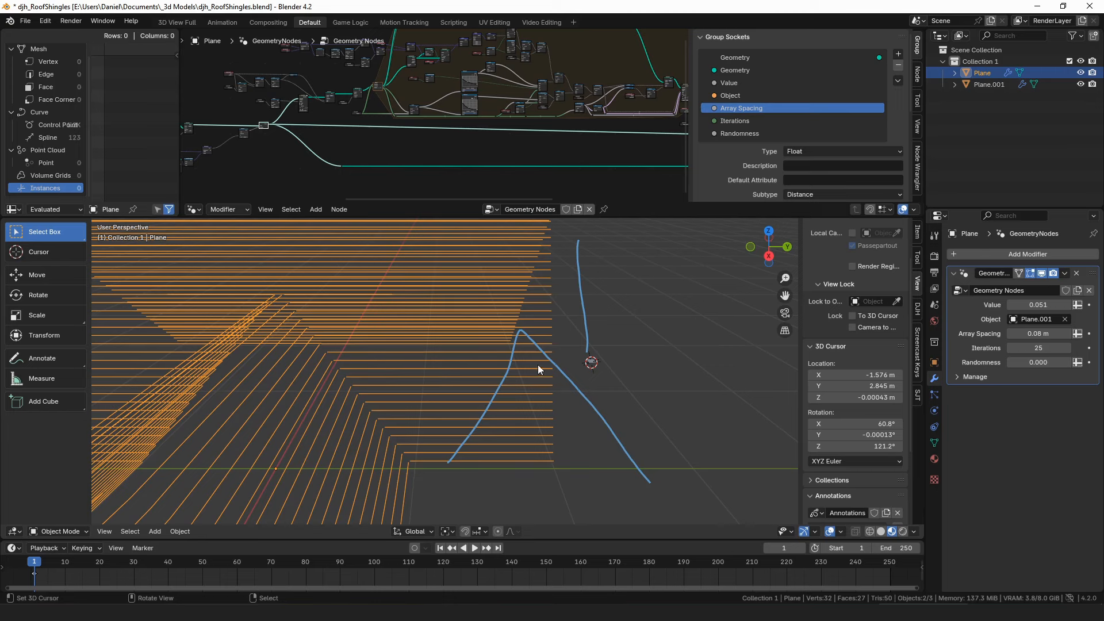
mouse_move(553, 325)
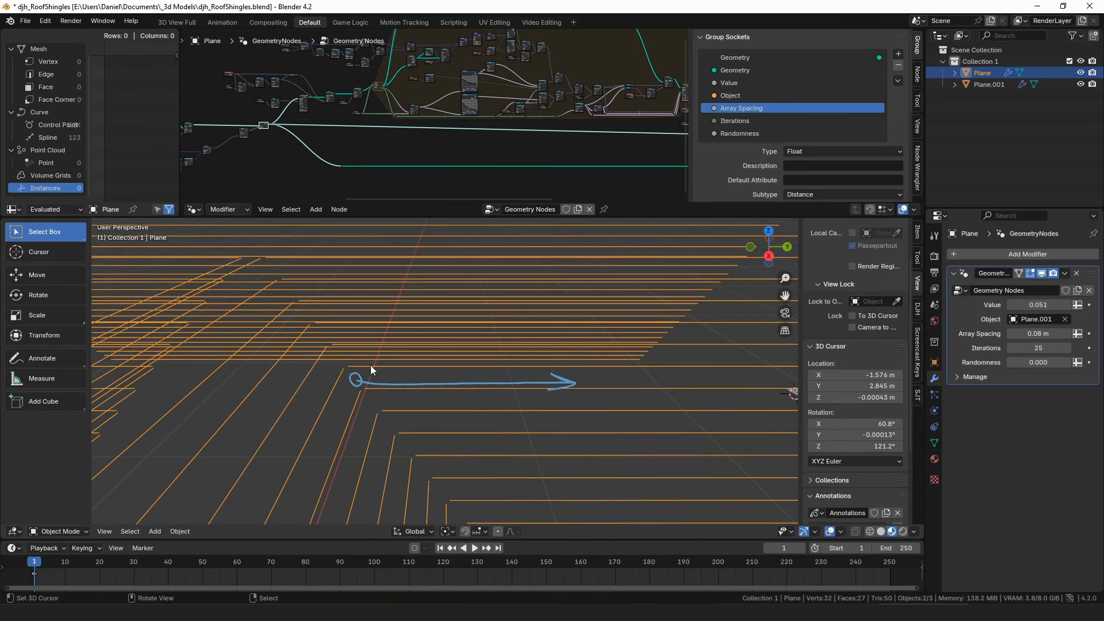
mouse_move(442, 370)
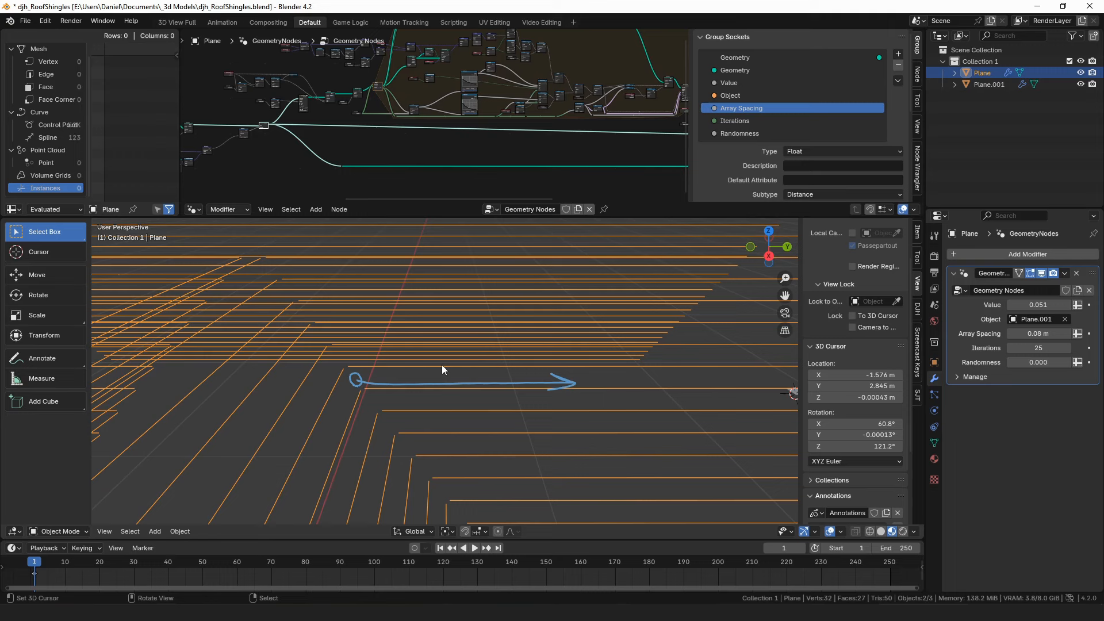
left_click_drag(355, 380, 384, 405)
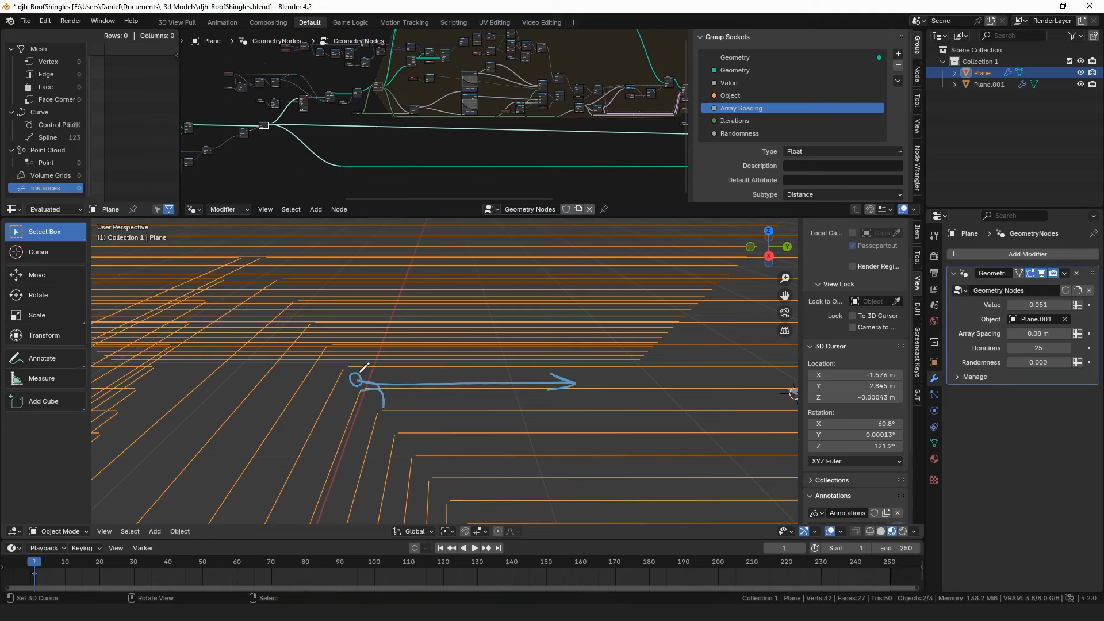
left_click_drag(407, 292, 414, 419)
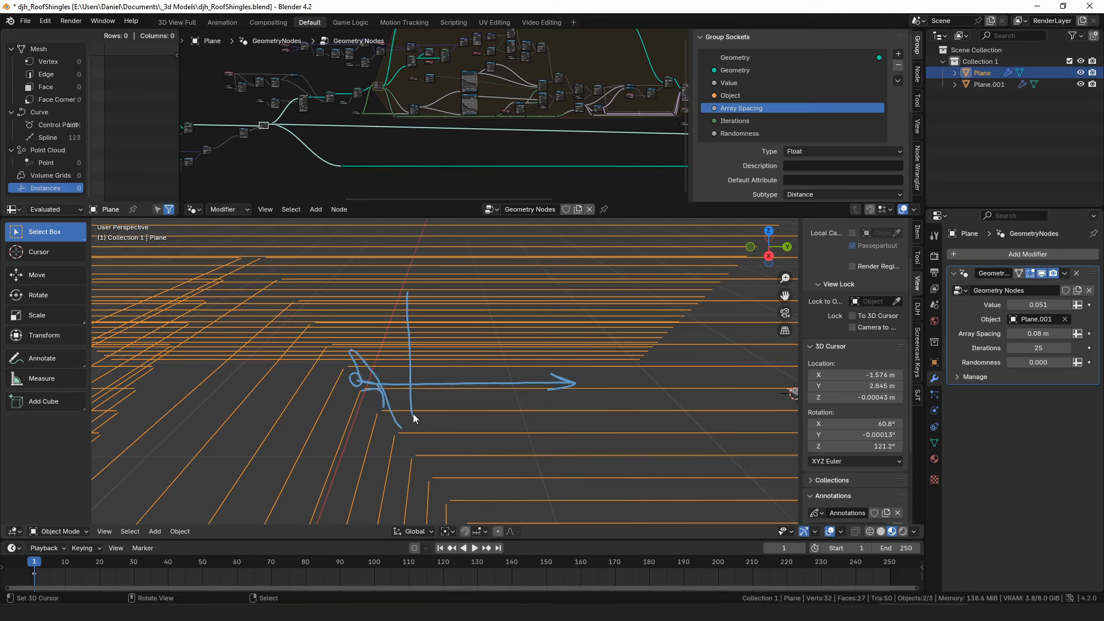
mouse_move(462, 391)
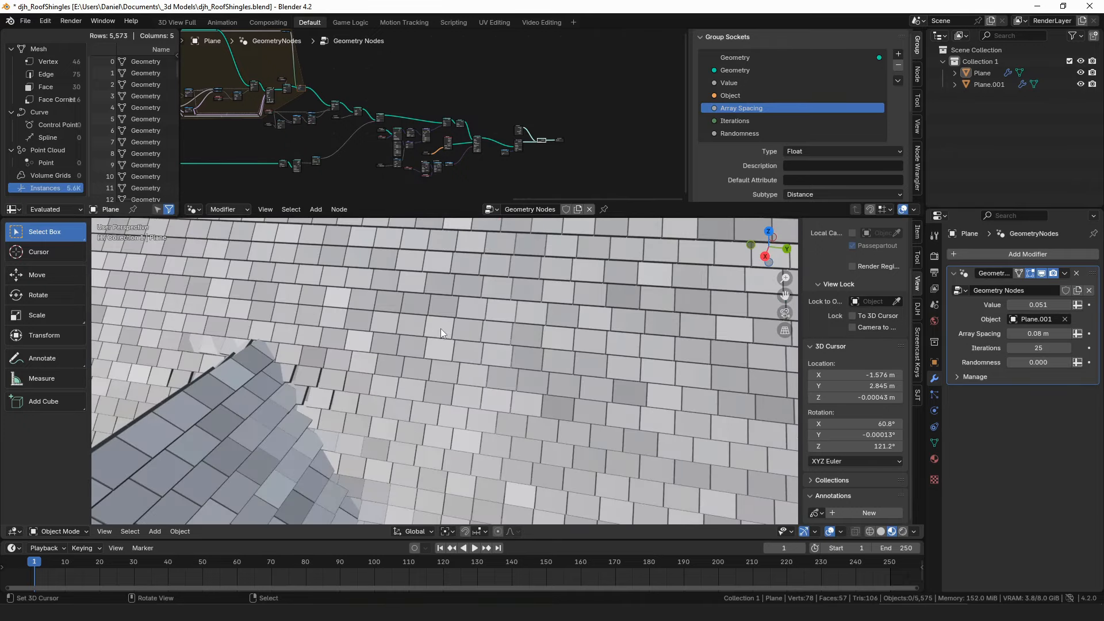
- Draw a small annotation mark over the grey shingle rows
left_click_drag(442, 306, 442, 325)
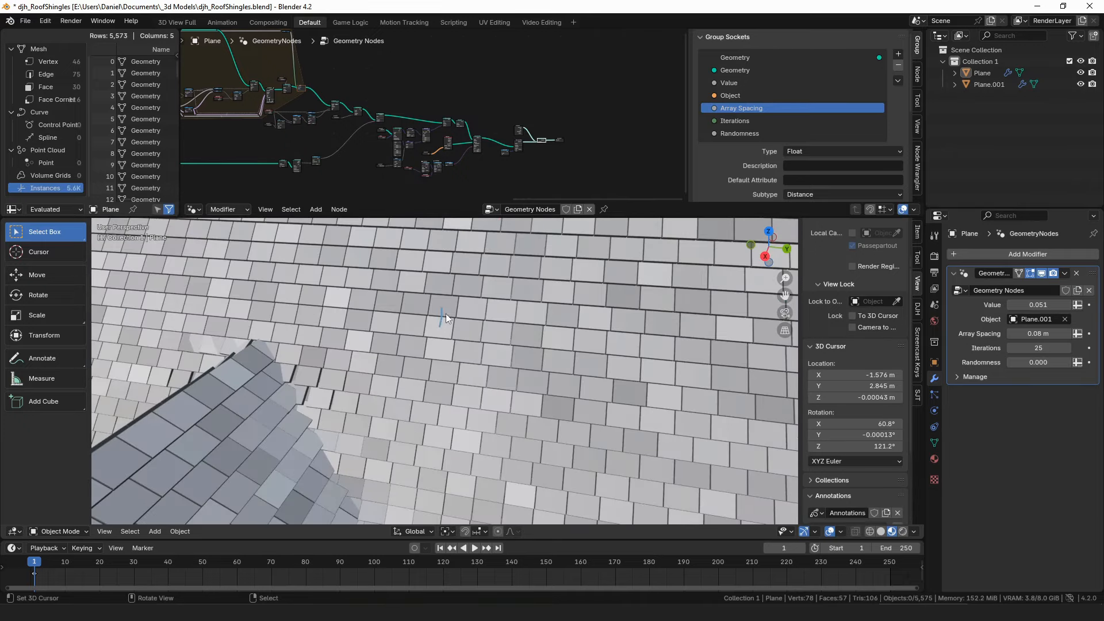
mouse_move(455, 321)
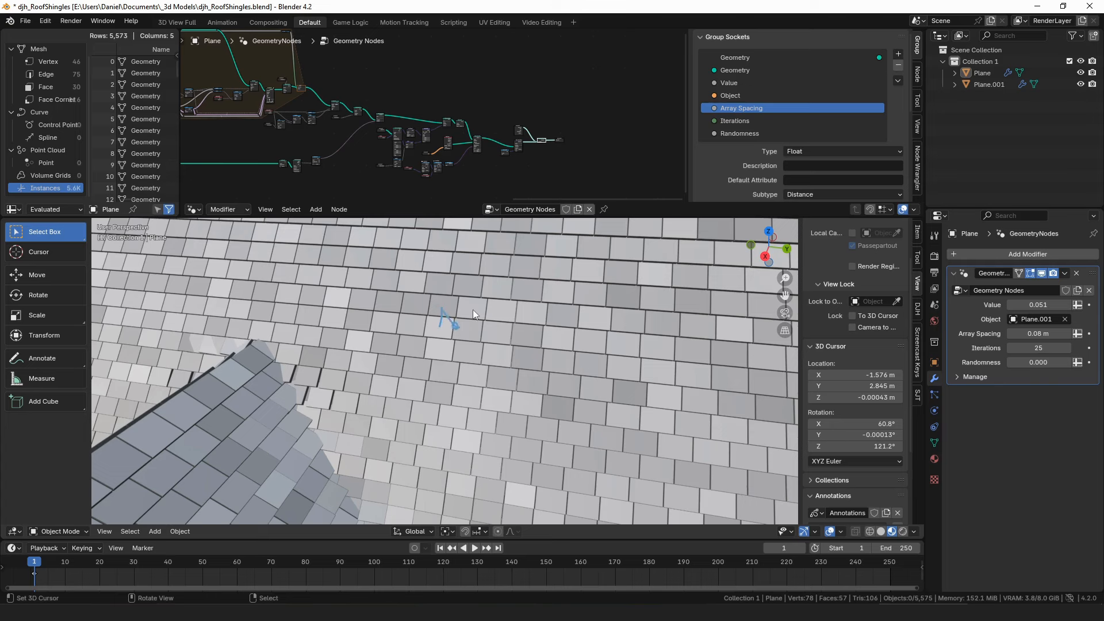
mouse_move(493, 356)
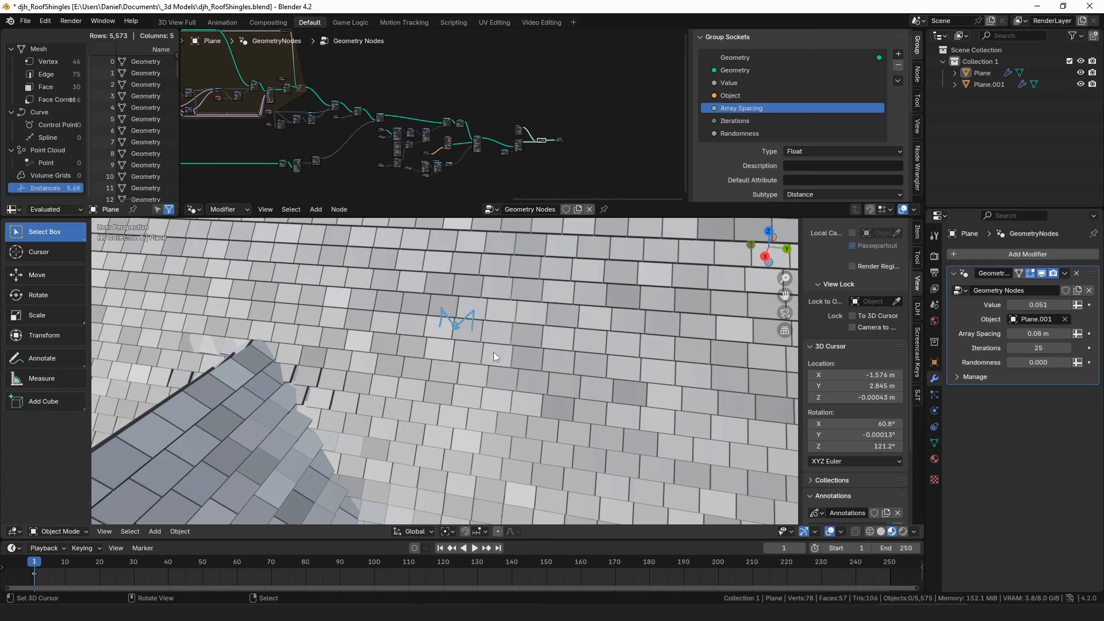
mouse_move(498, 344)
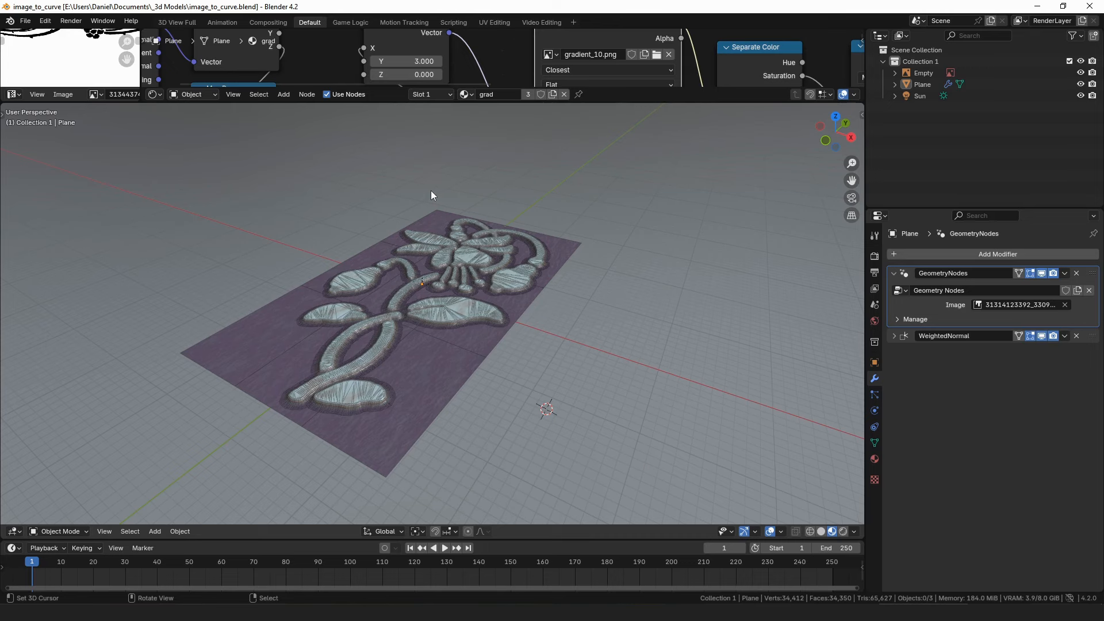
mouse_move(504, 178)
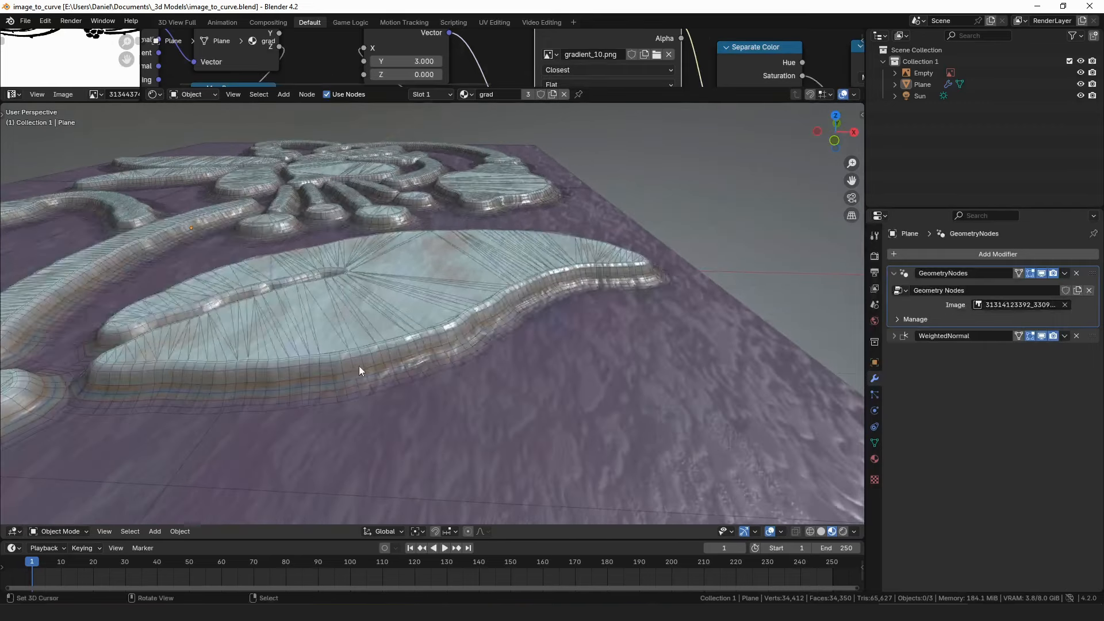
- Inspect the flower relief and pick another source image to get the braided-stem design
left_click_drag(359, 372, 444, 375)
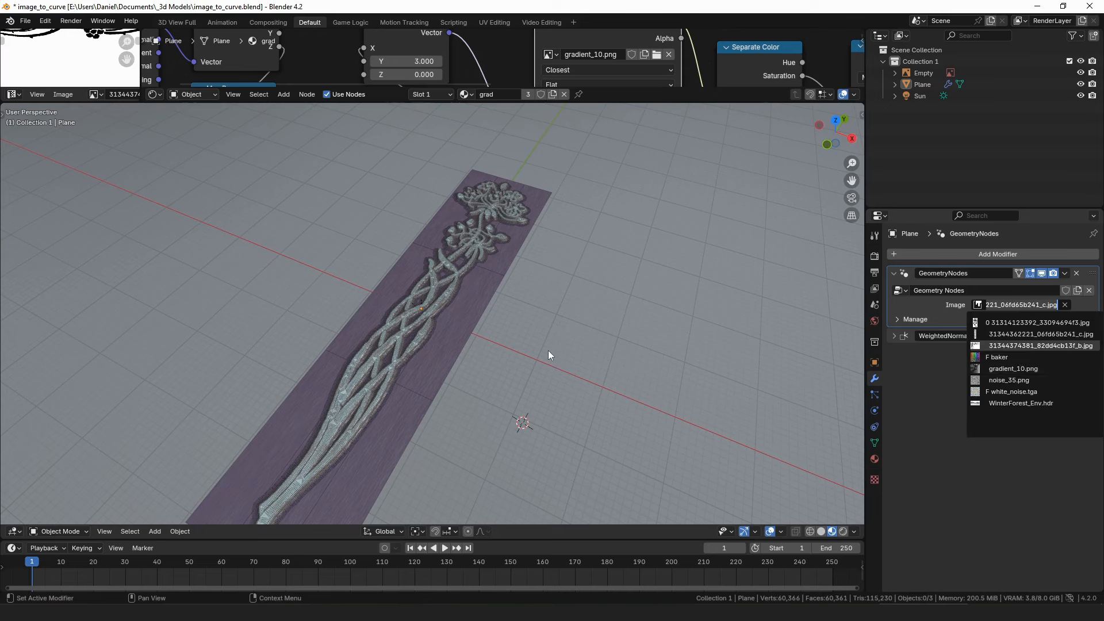
mouse_move(465, 319)
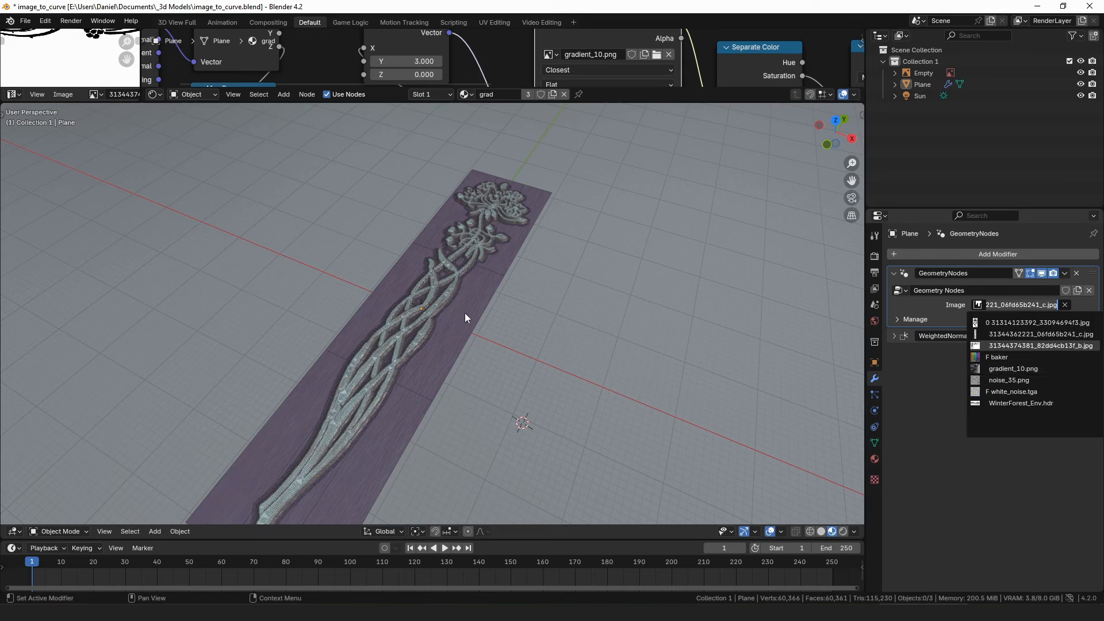
left_click(1039, 346)
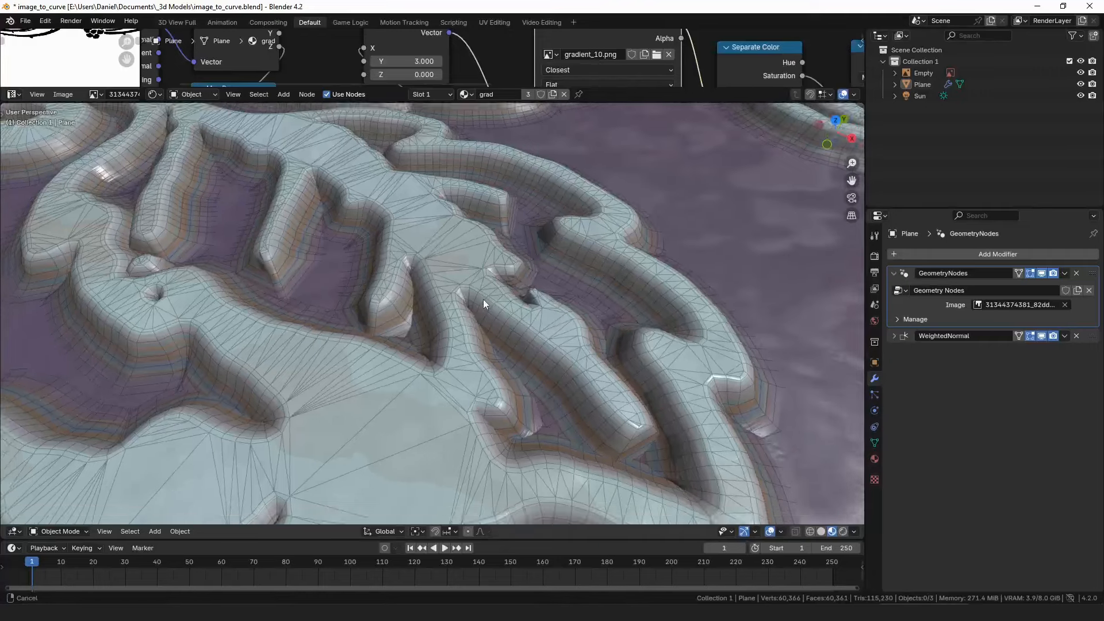
left_click_drag(484, 304, 493, 325)
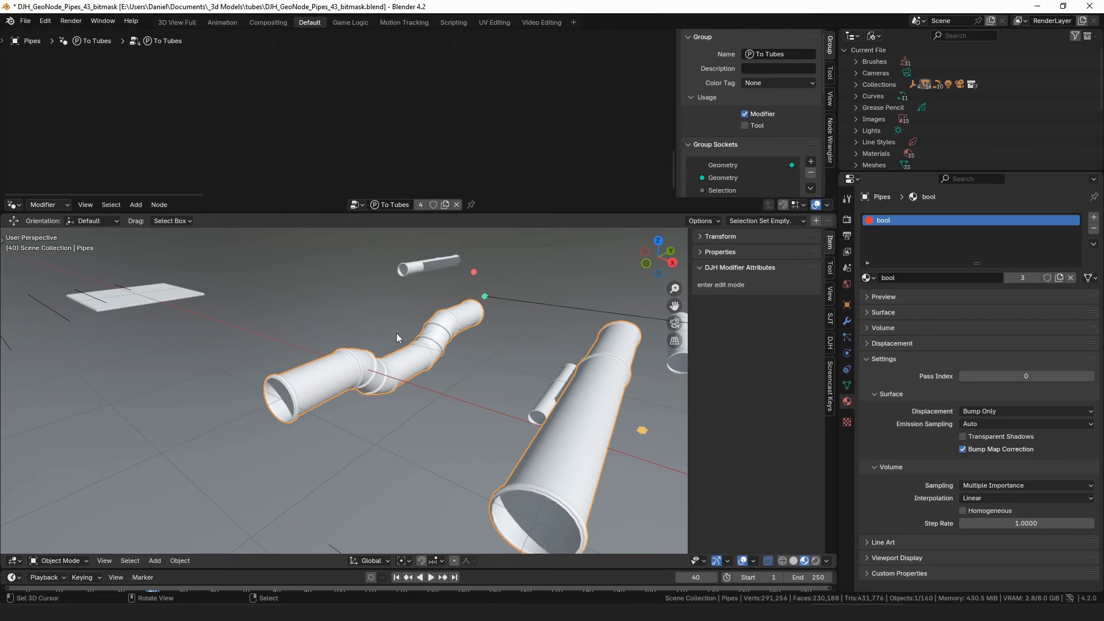
- Orbit the pipe models to see the flared pipe from another side, then enter edit mode
left_click_drag(377, 338, 377, 362)
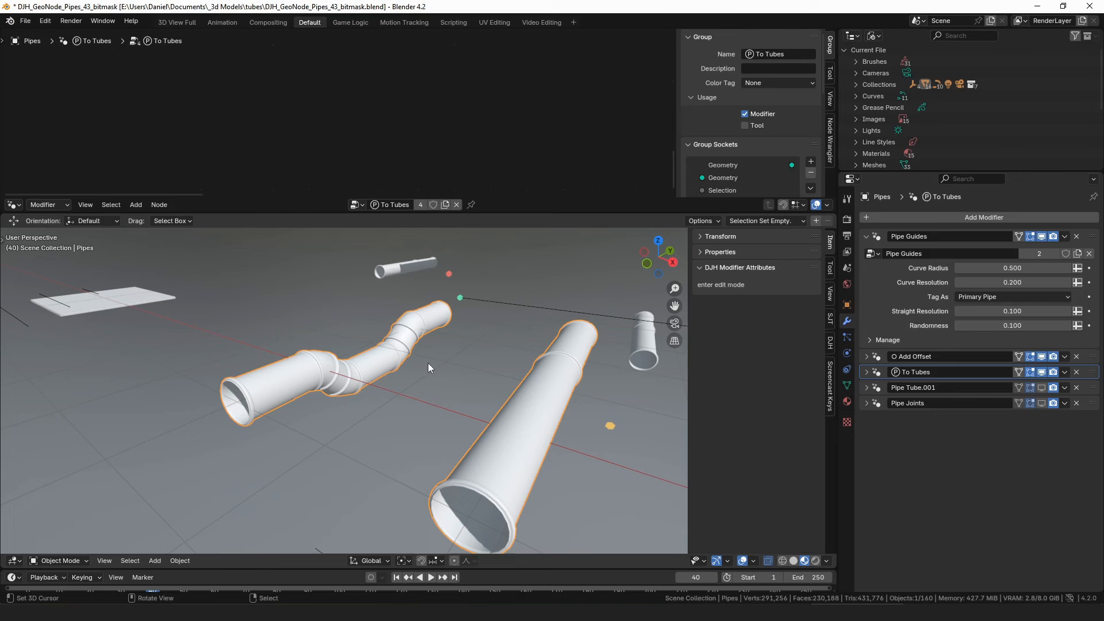
left_click_drag(422, 352, 437, 401)
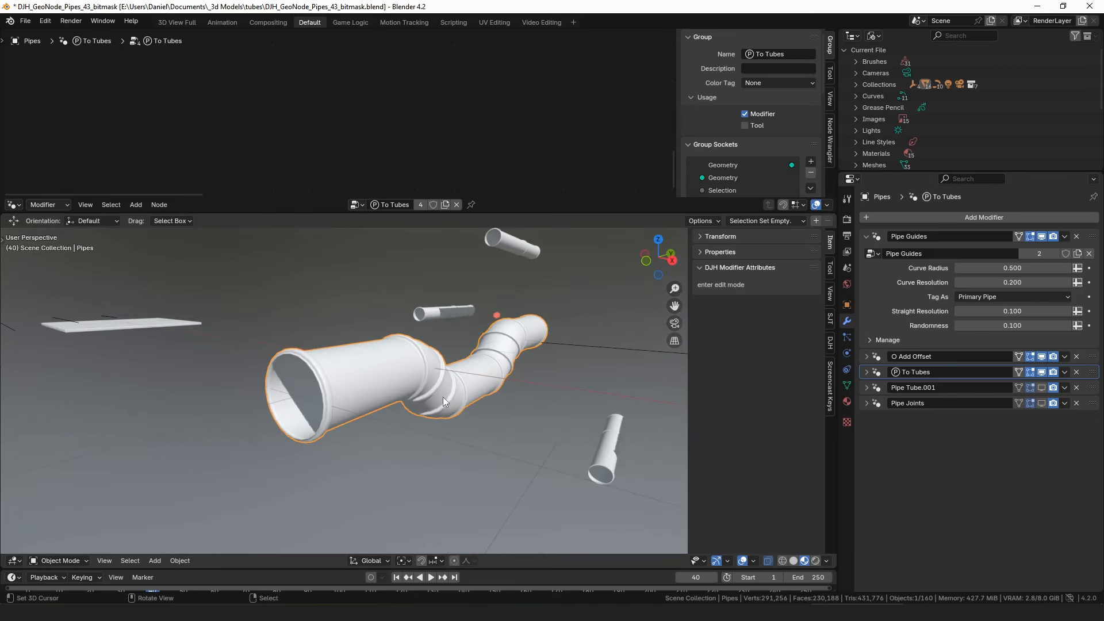
key("Tab")
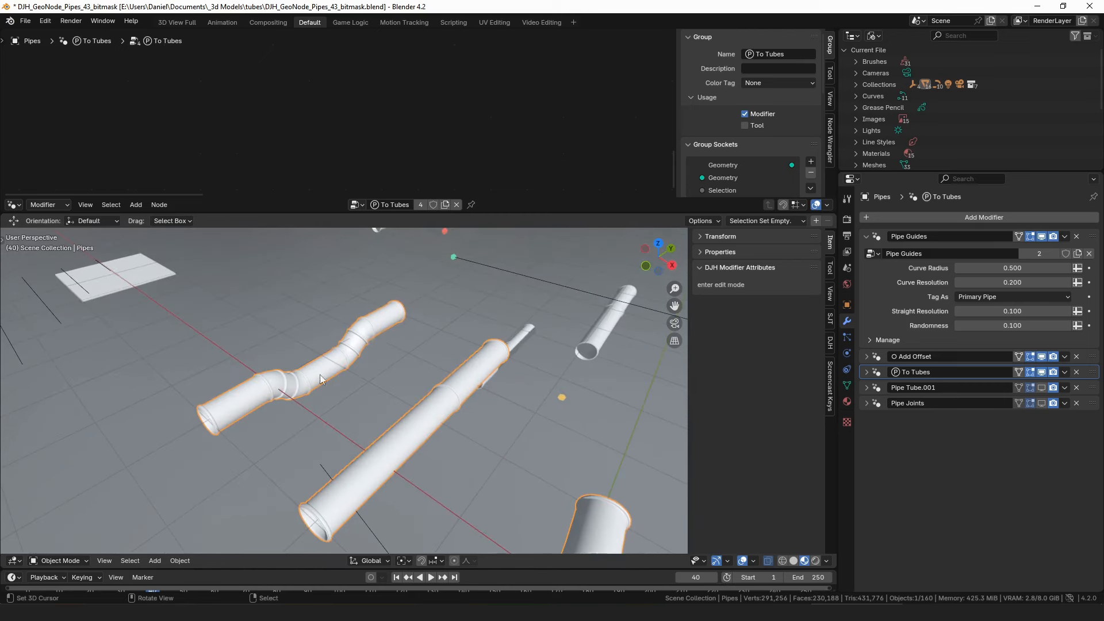
mouse_move(394, 415)
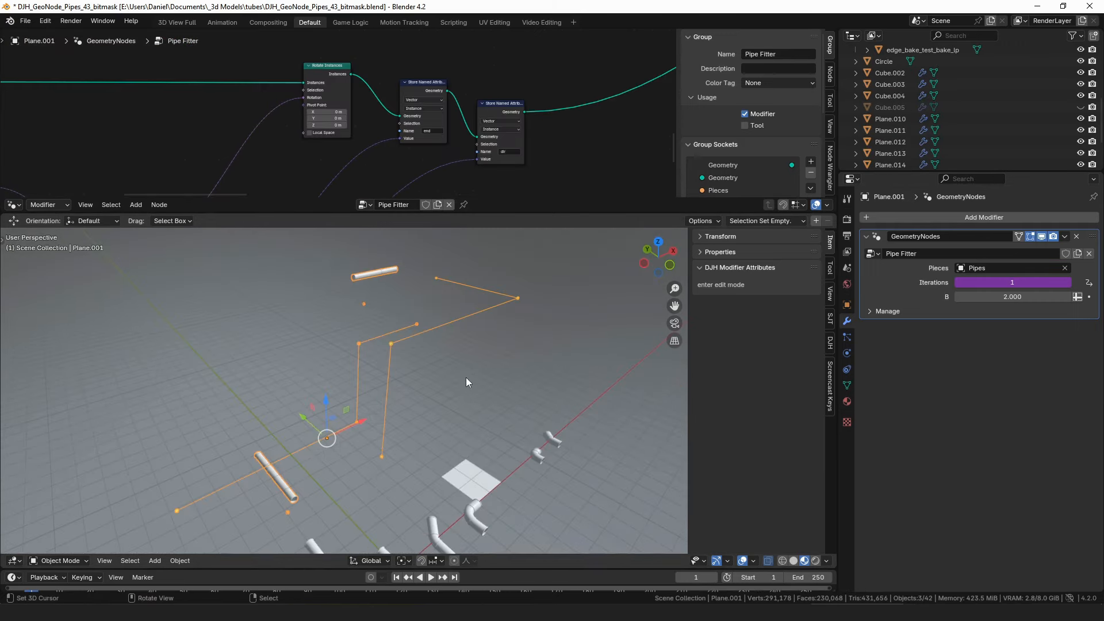
- Orbit around the Pipe Filter path lines and pipe pieces, then edit the Y-shaped junction
left_click_drag(465, 382, 381, 408)
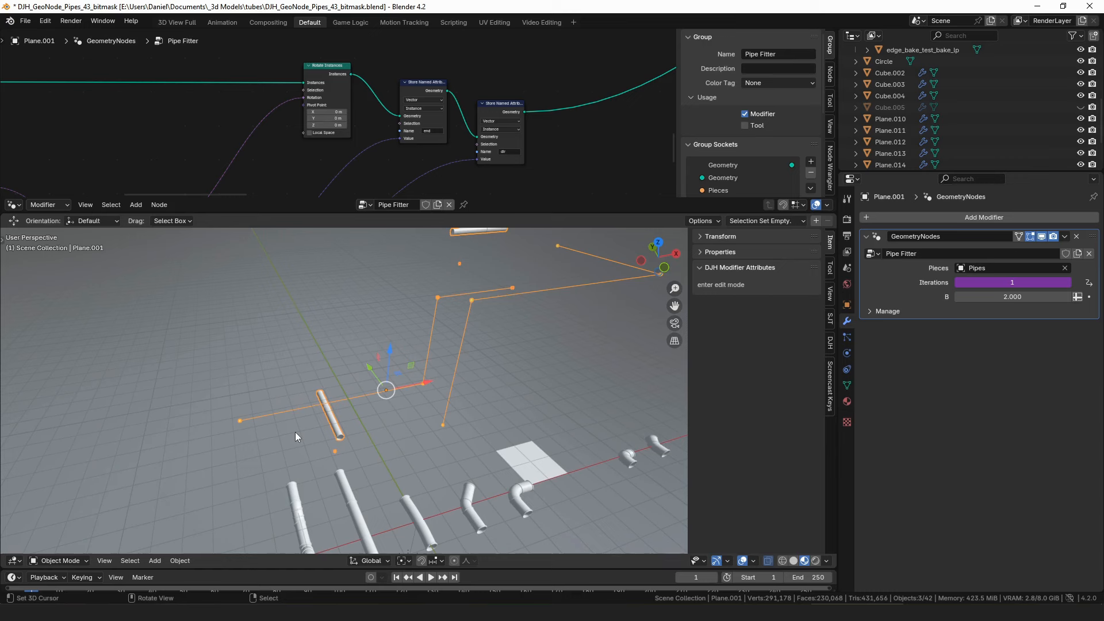
mouse_move(208, 378)
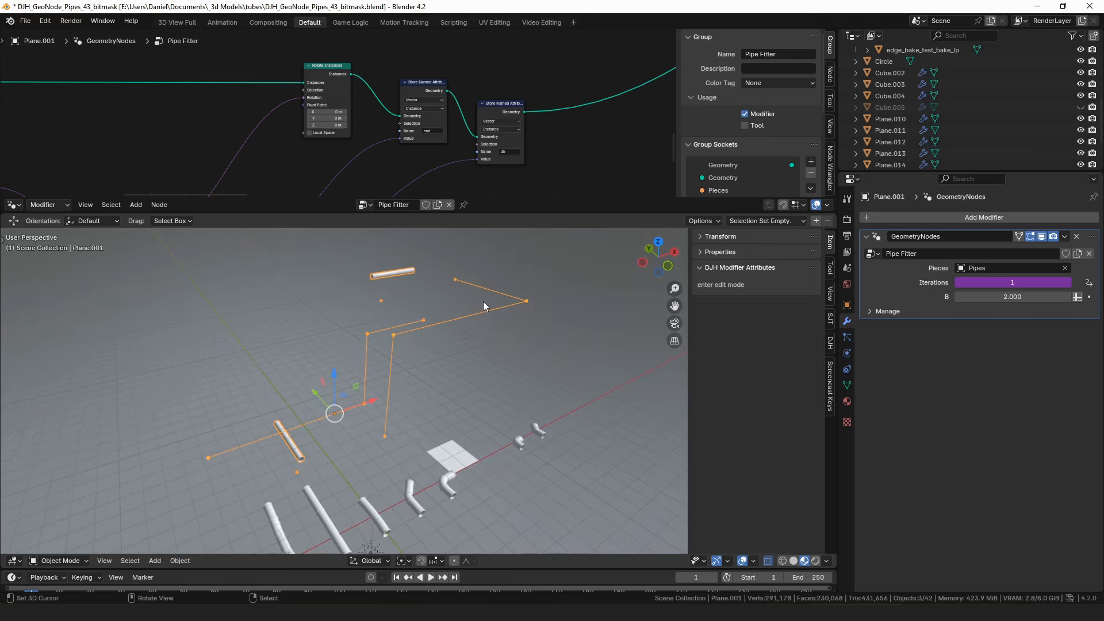
mouse_move(471, 378)
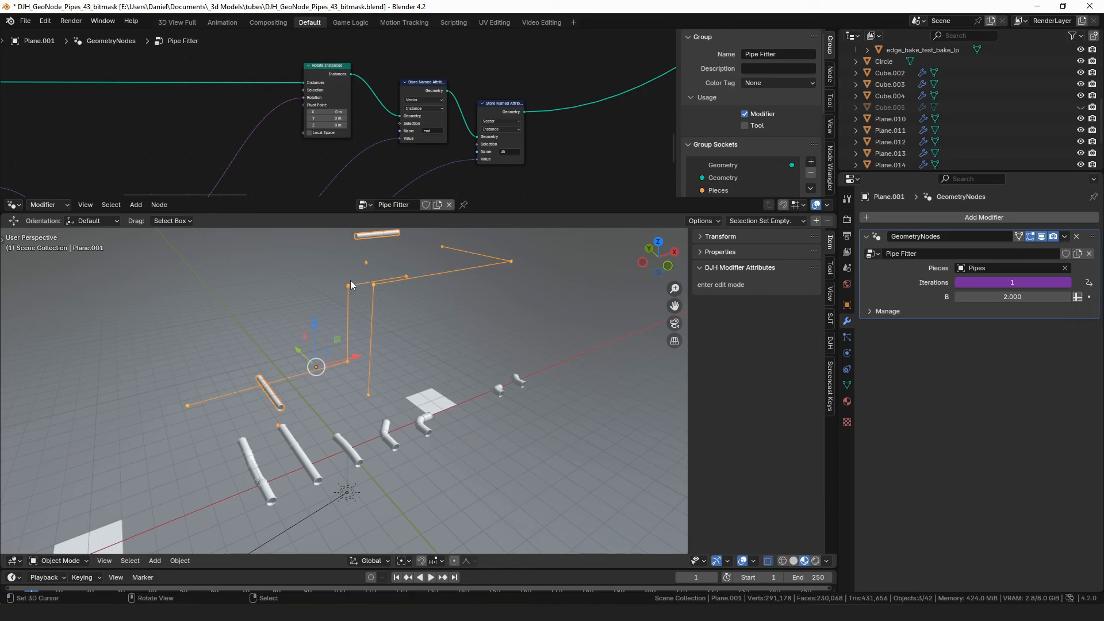
key("Tab")
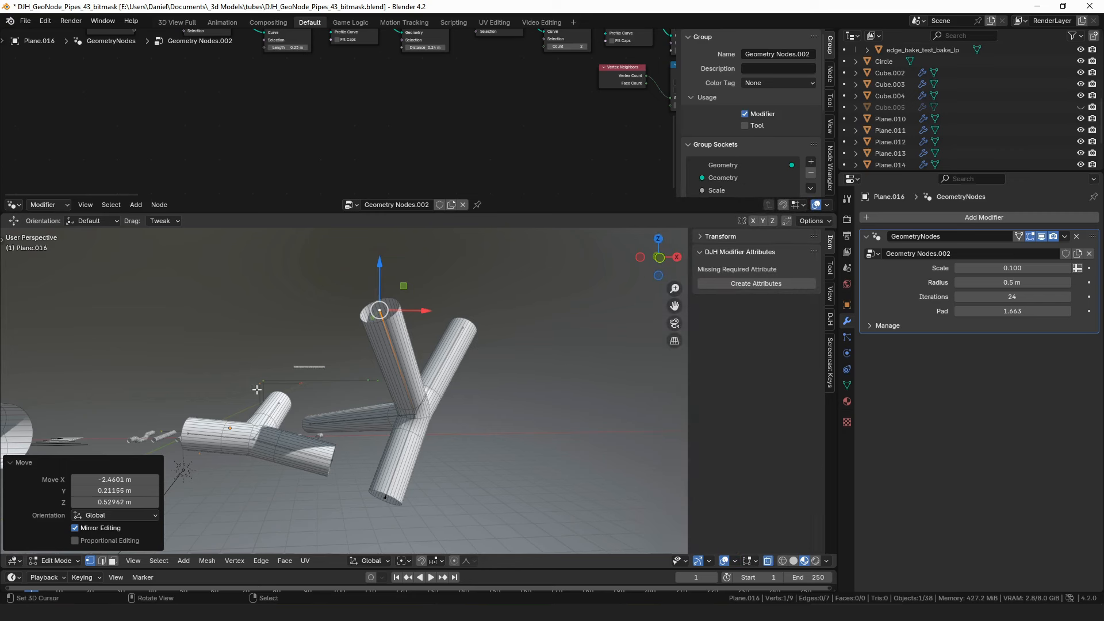
mouse_move(266, 379)
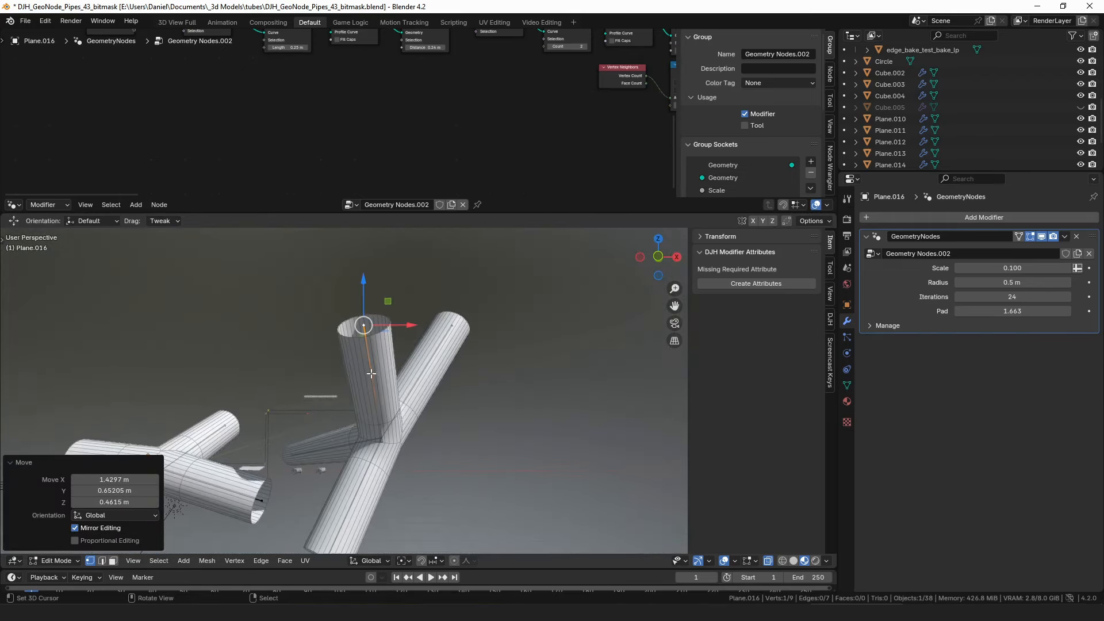
left_click_drag(363, 326, 542, 424)
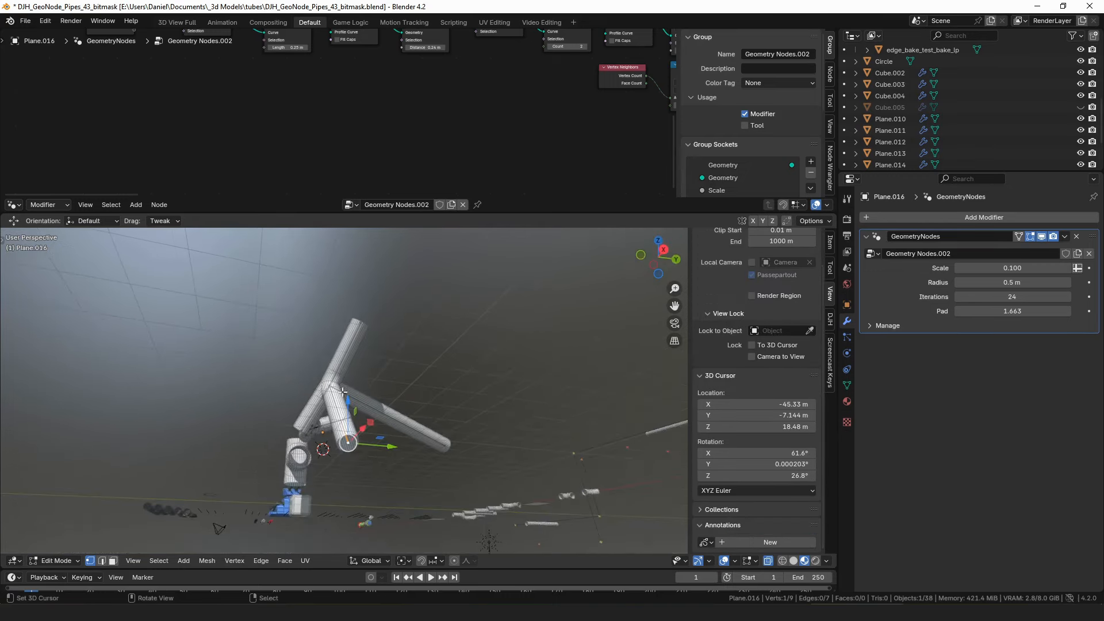
left_click_drag(341, 391, 476, 312)
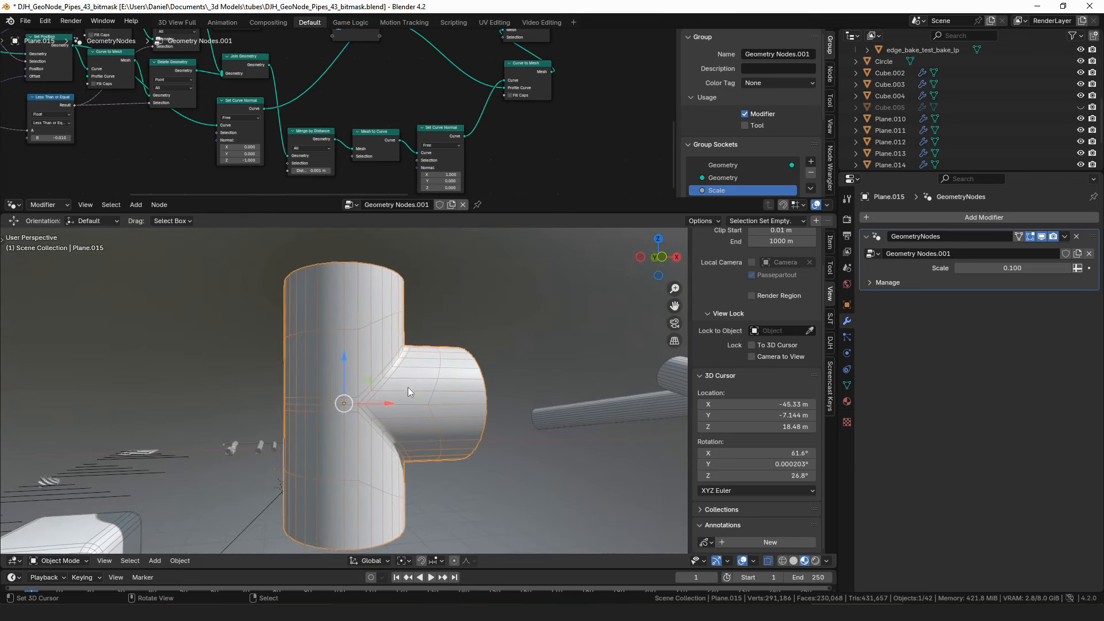
mouse_move(398, 394)
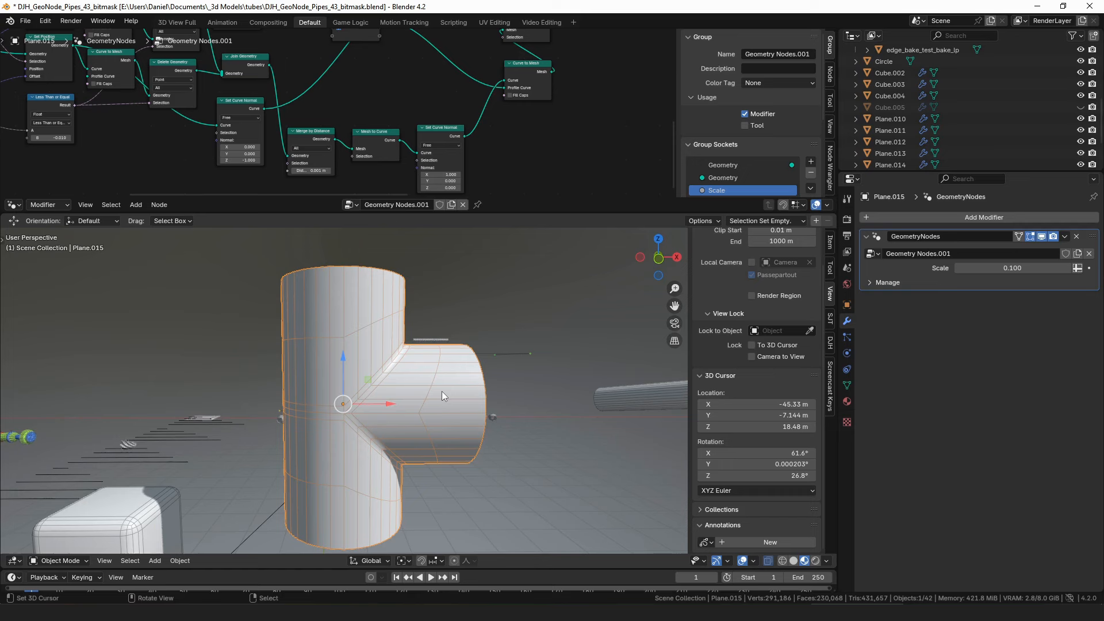
mouse_move(445, 394)
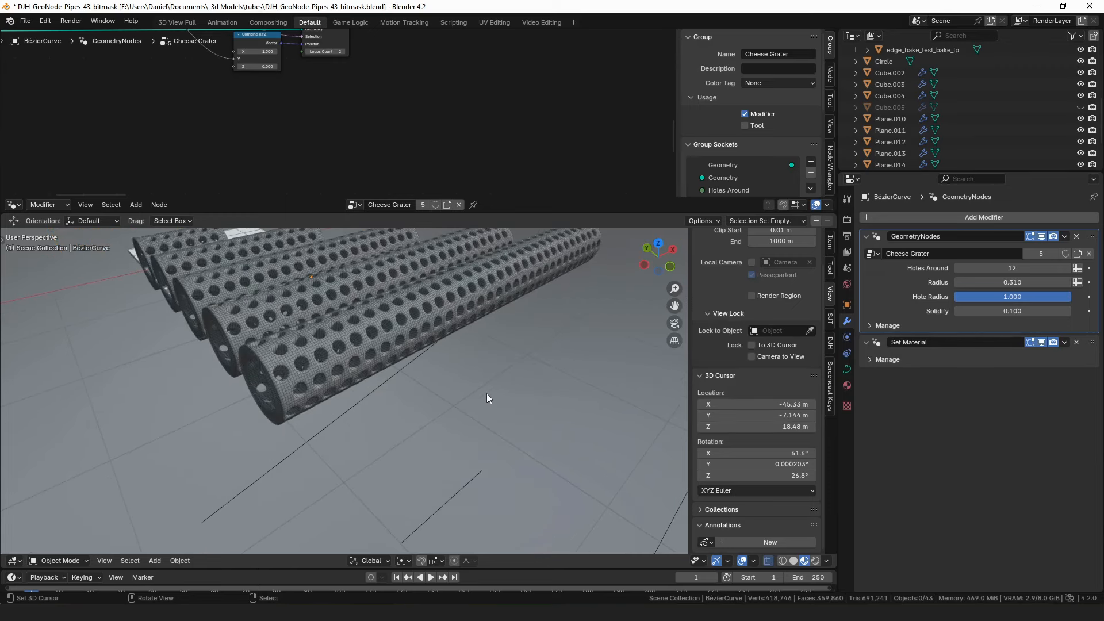
- Orbit around the perforated Cheese Grater tubes
left_click_drag(485, 398, 531, 399)
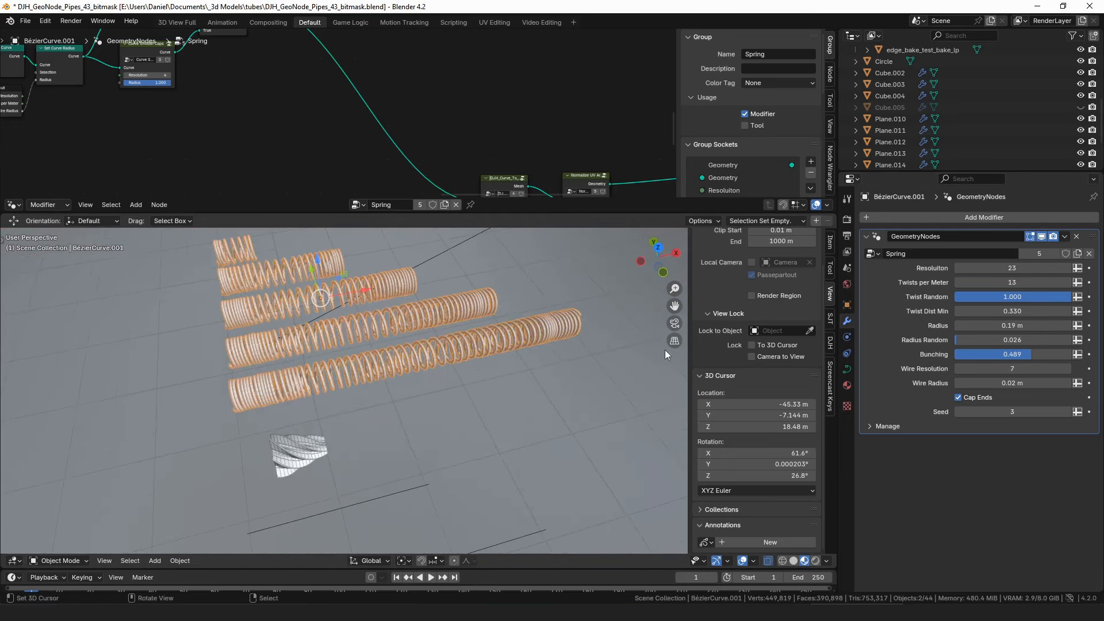
- Orbit the spring coils and edit the Stacker Gear Resolution value
left_click_drag(1021, 354, 982, 354)
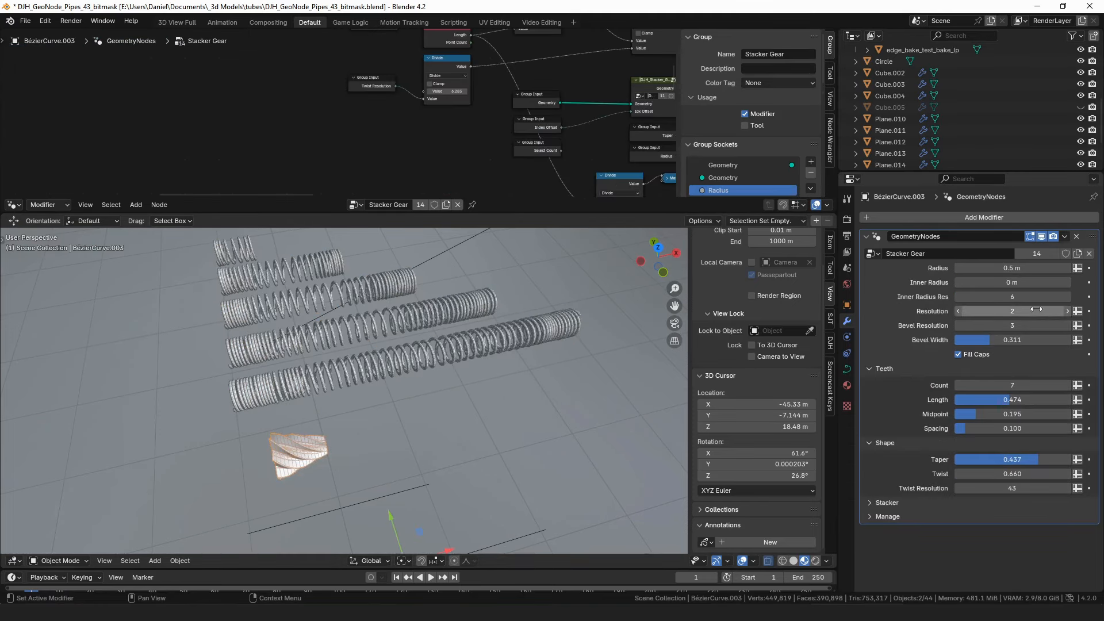
double_click(1012, 473)
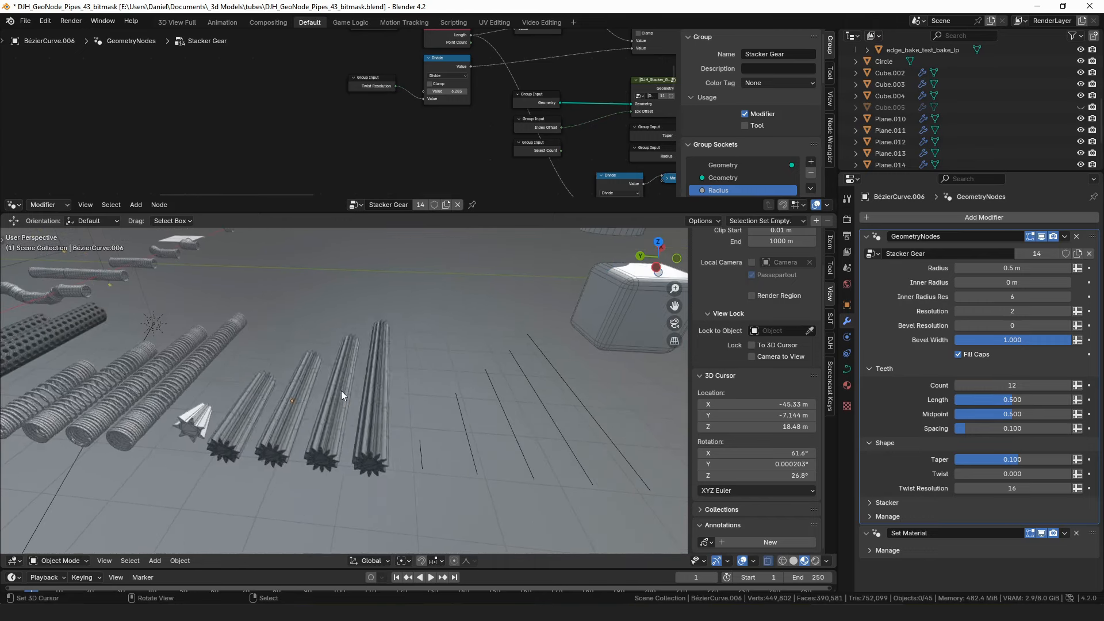
key("Tab")
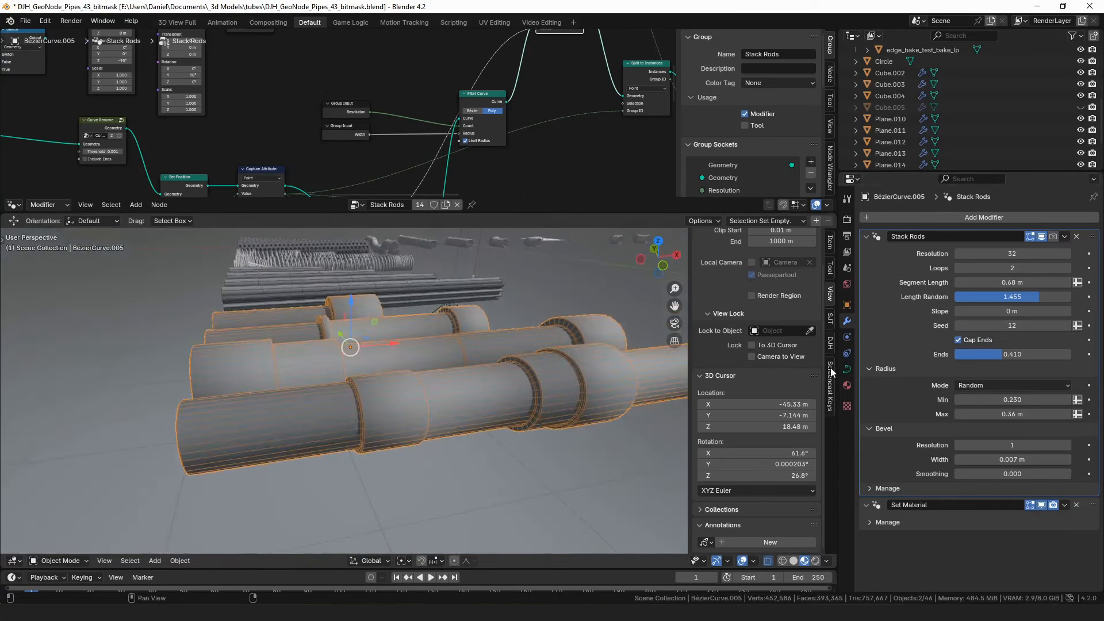
- Switch the Stack Rods Radius Mode from Random to Alternating, then Telescope
left_click(1013, 385)
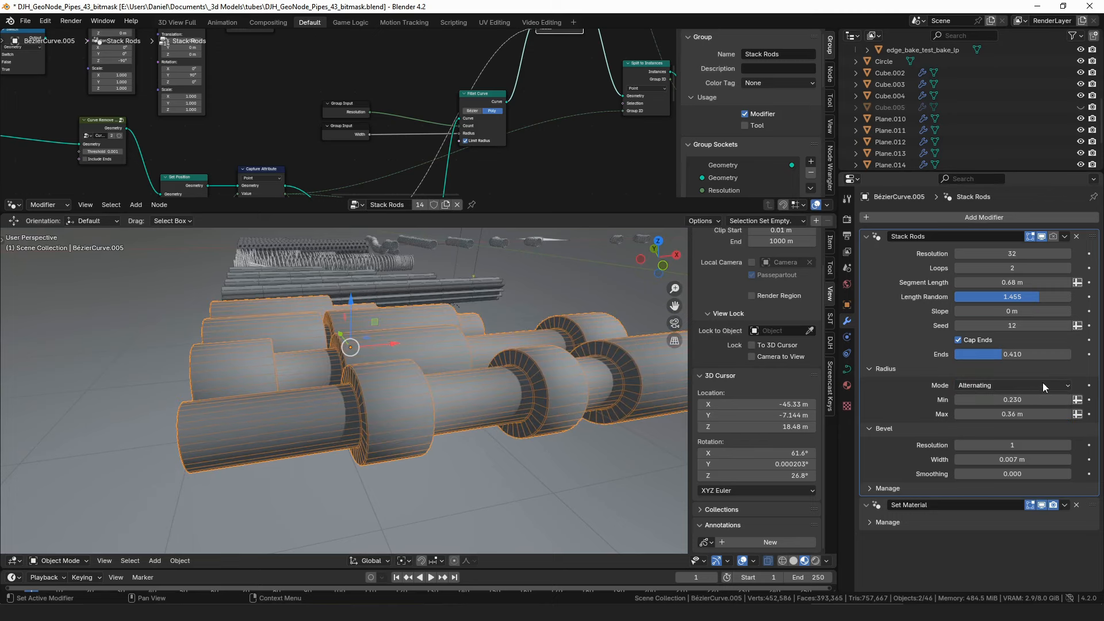
left_click(1012, 386)
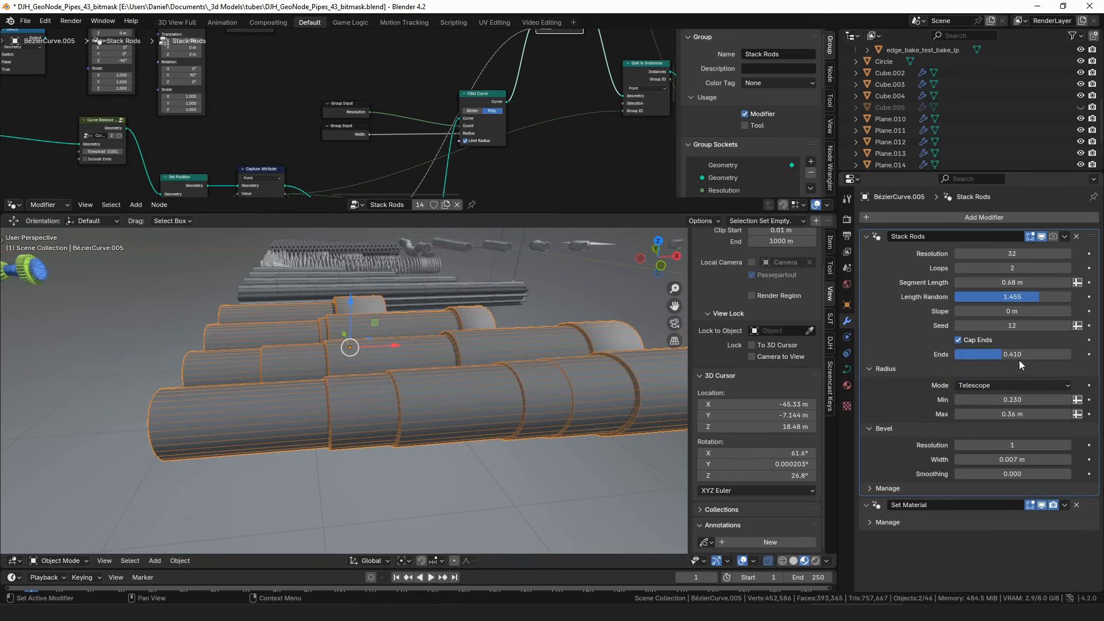
left_click(1012, 385)
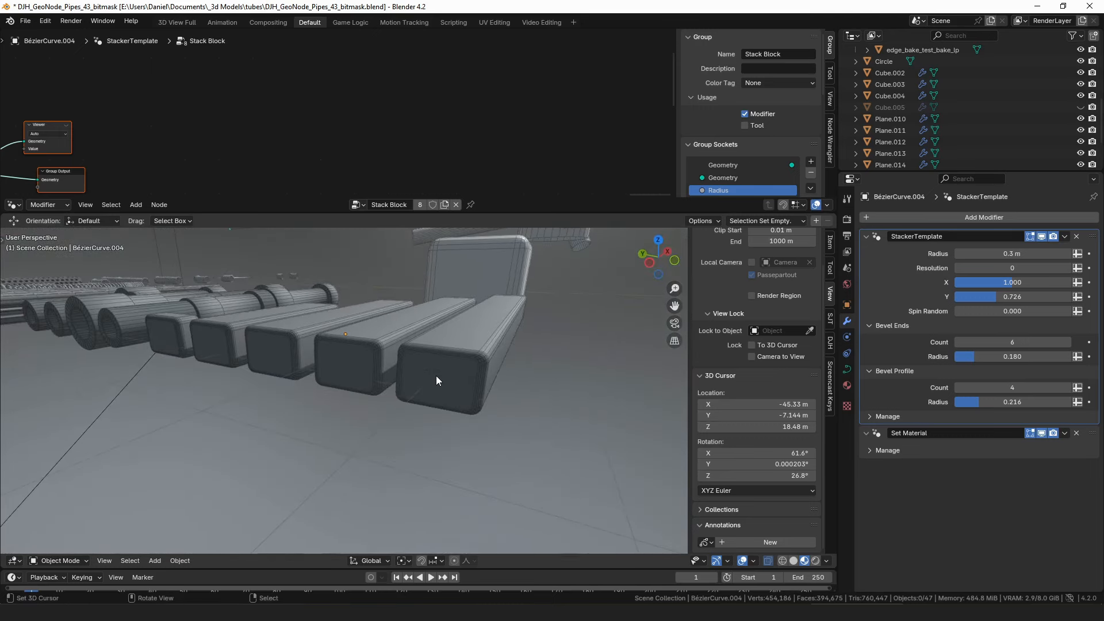
- Orbit around the rounded square Stack Block bars and the hollow Stack Tube rods
left_click_drag(437, 381, 485, 384)
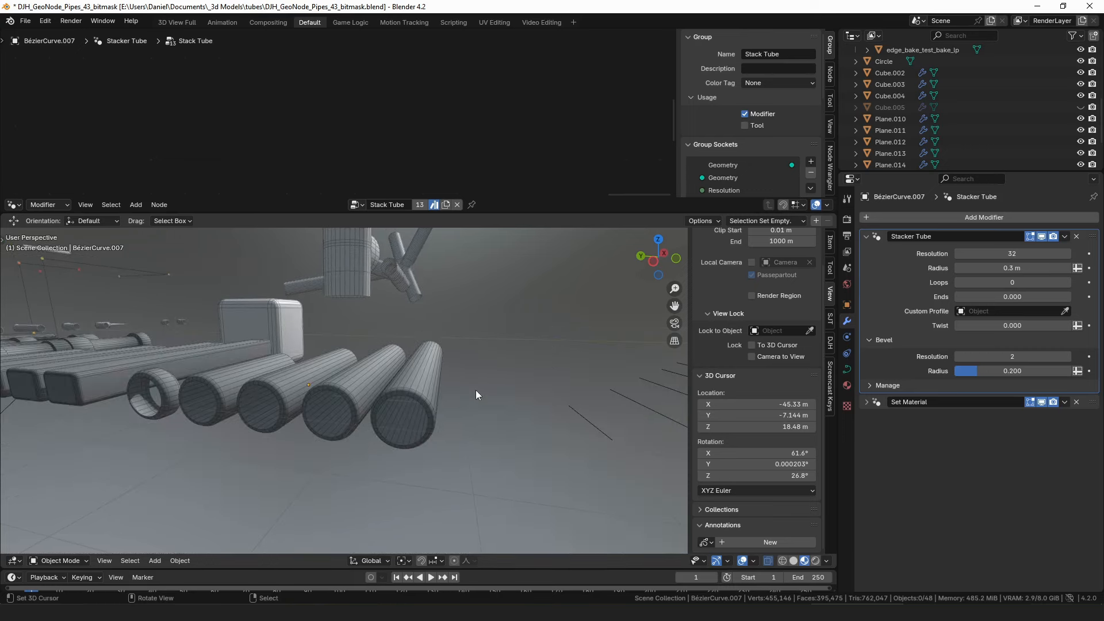
left_click_drag(475, 395, 493, 429)
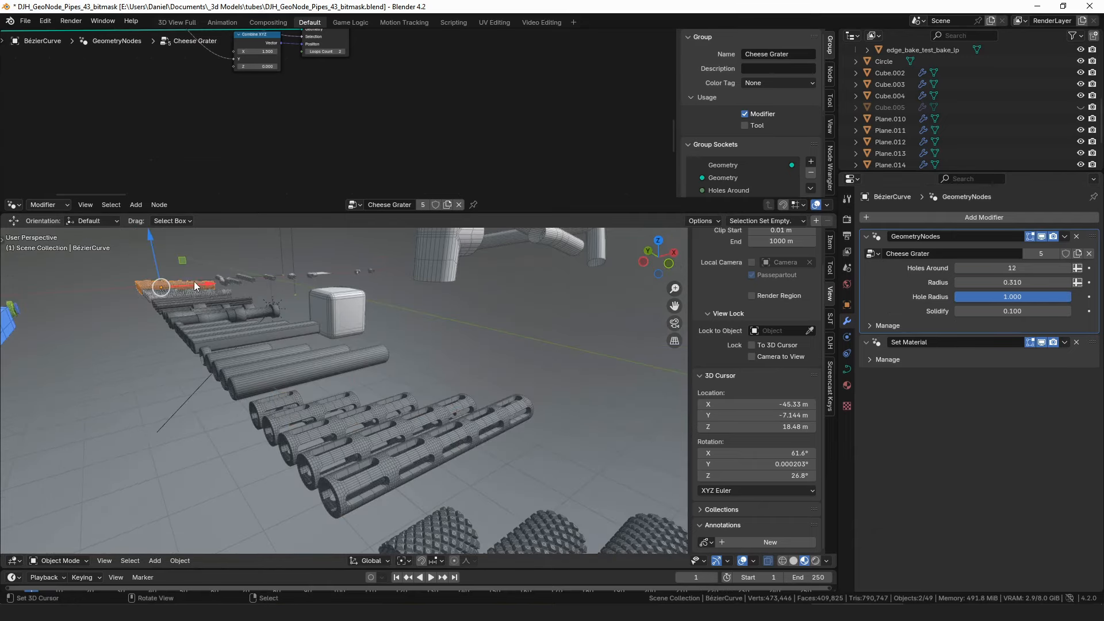
- Orbit and zoom across the experiment tubes to inspect the Dimond Grip surface closely
left_click_drag(352, 352, 437, 395)
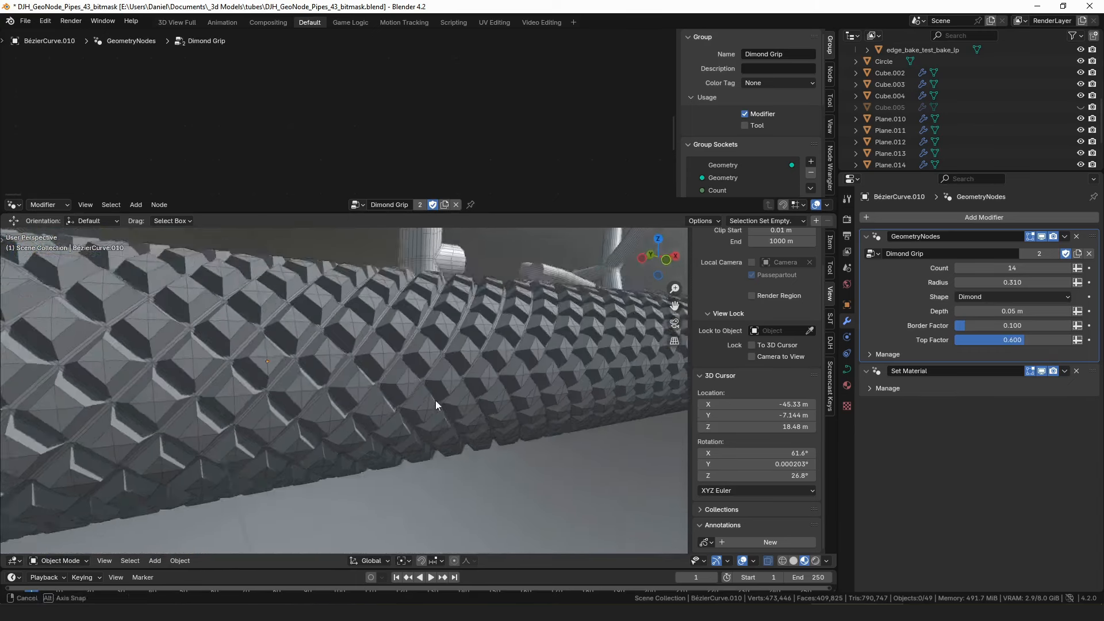
left_click_drag(437, 405, 422, 404)
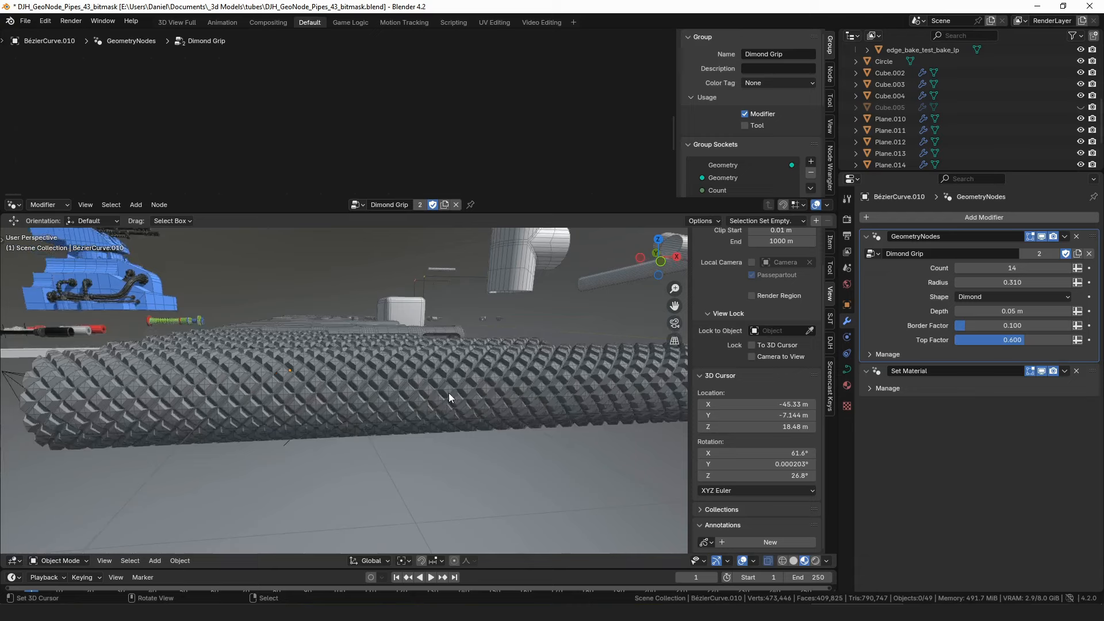
left_click_drag(451, 398, 472, 399)
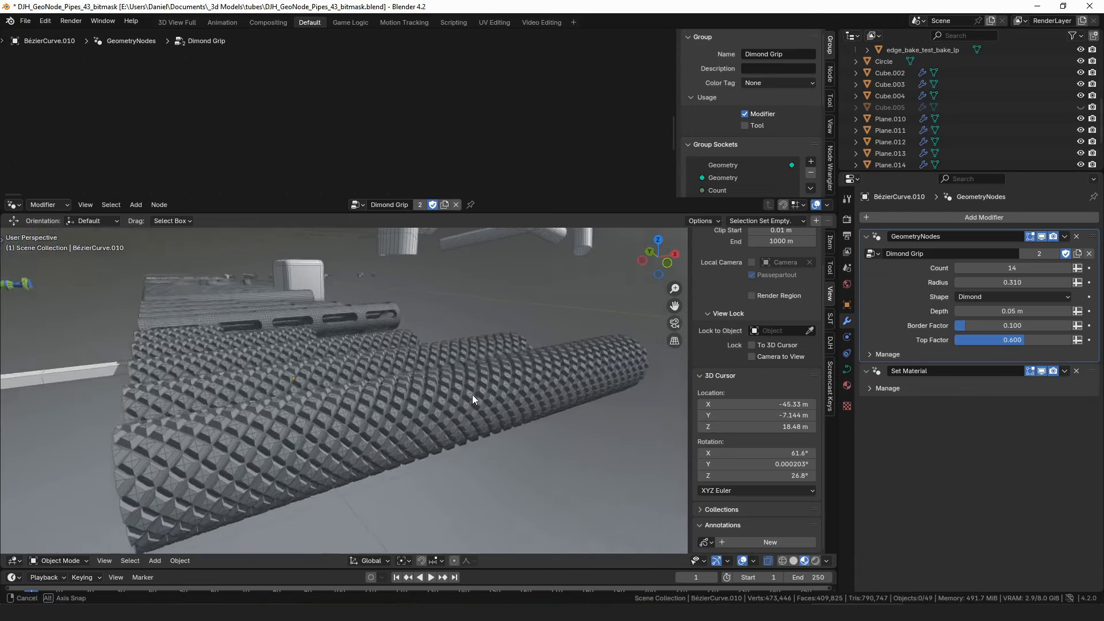
left_click_drag(472, 401, 484, 419)
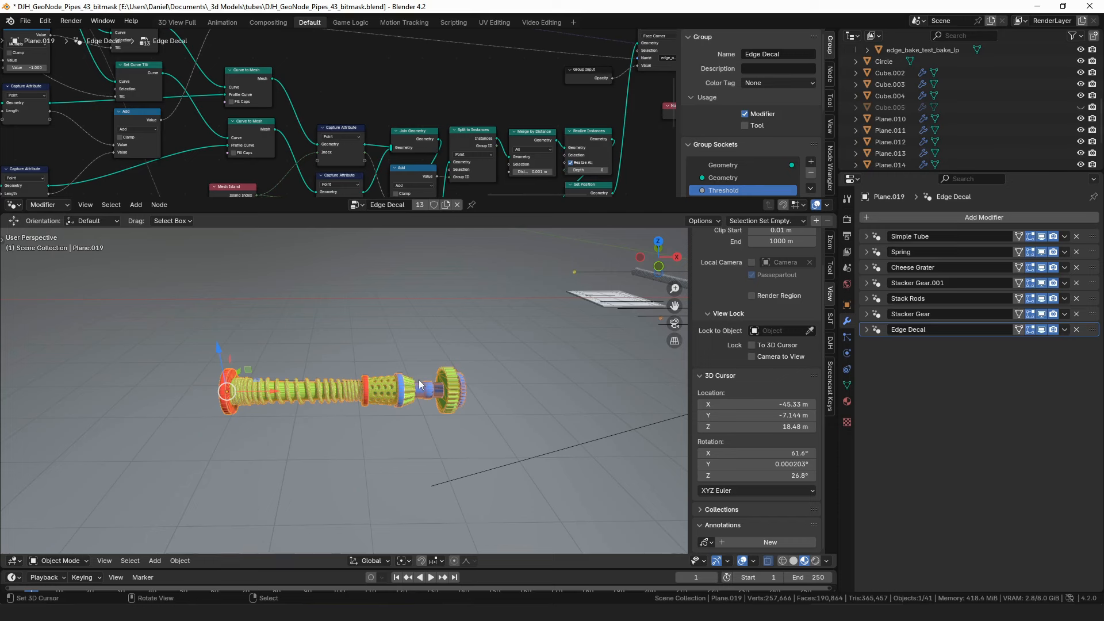
mouse_move(424, 450)
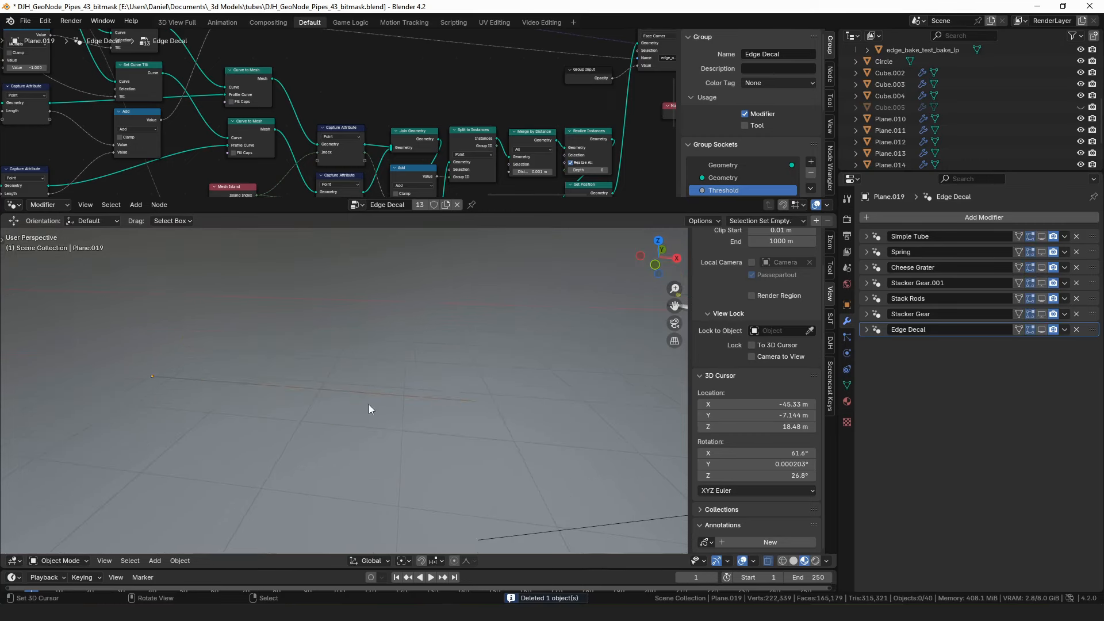
- Reveal the Plane.019 pipe is a single edge, then show the spring coil modifier section
key("Tab")
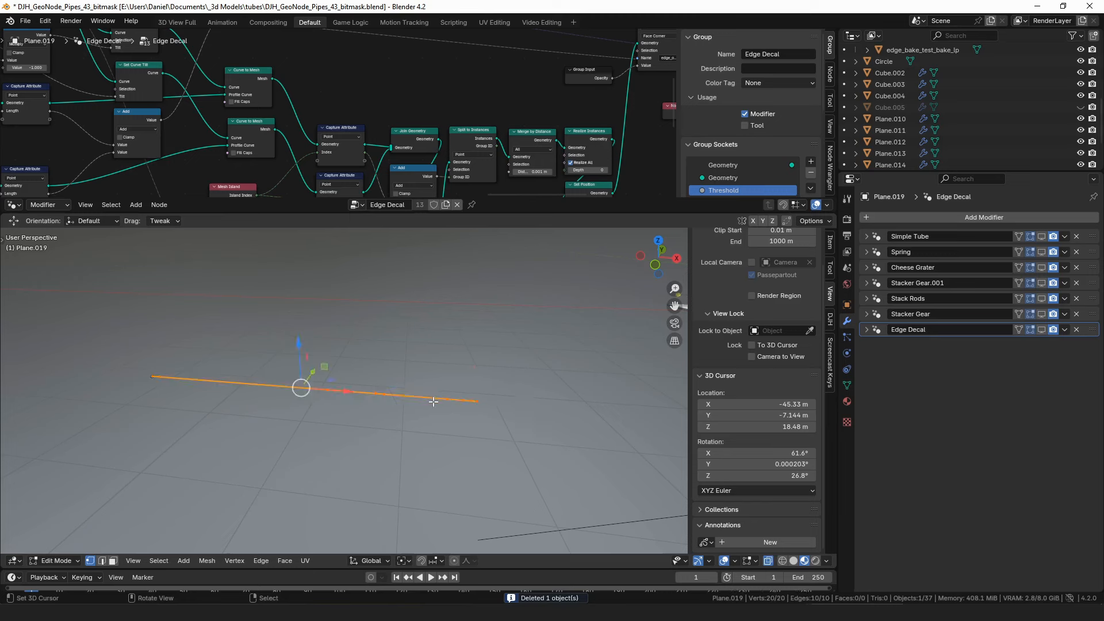
key("Tab")
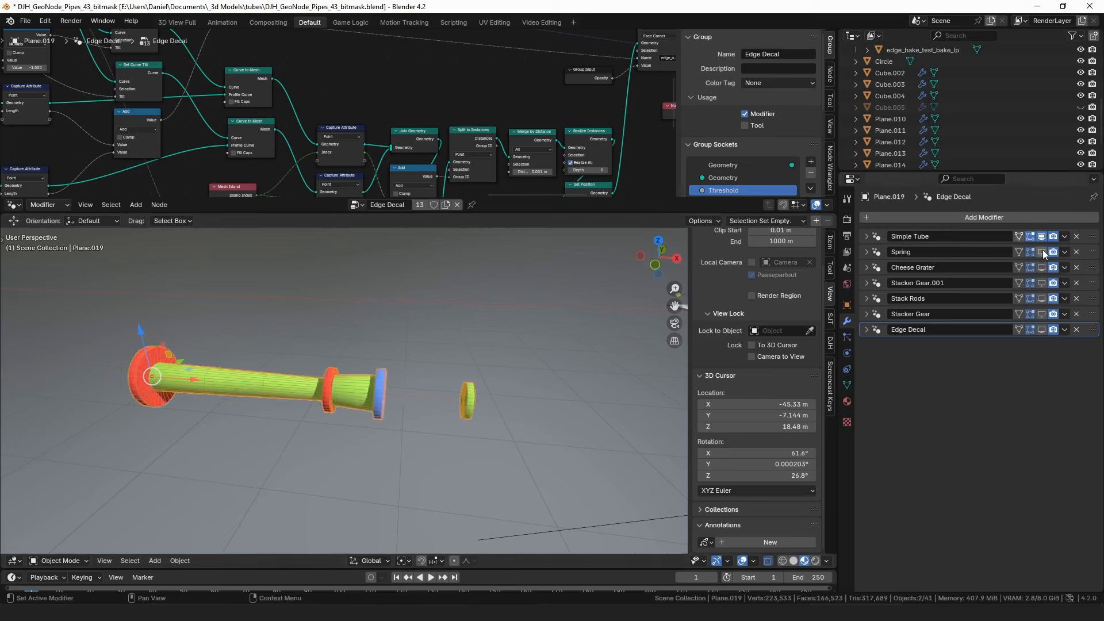
left_click(867, 298)
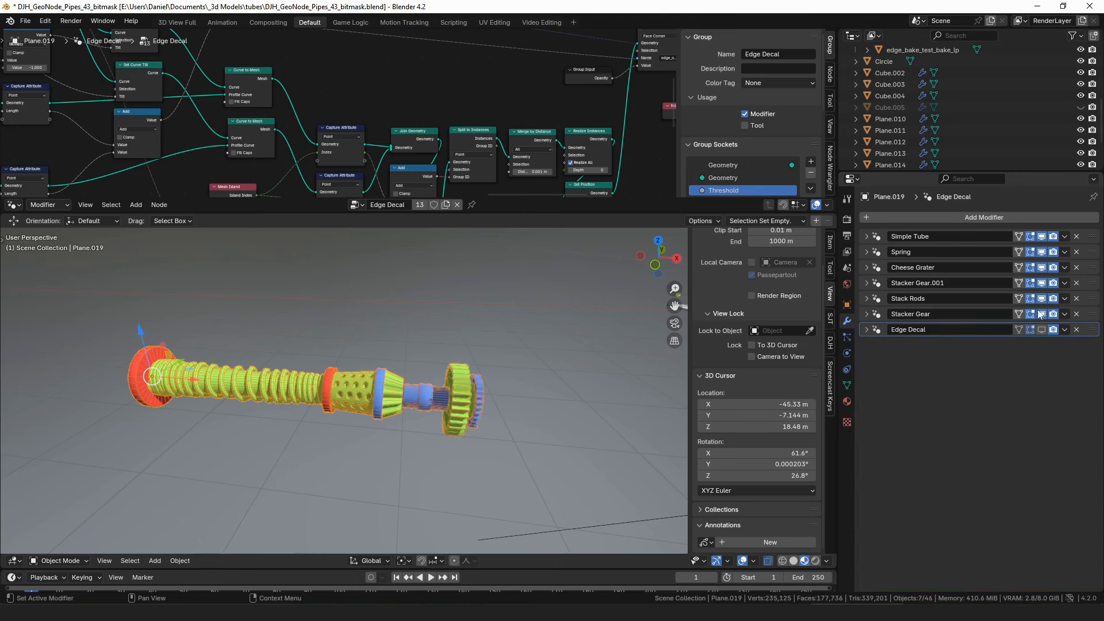
mouse_move(1042, 314)
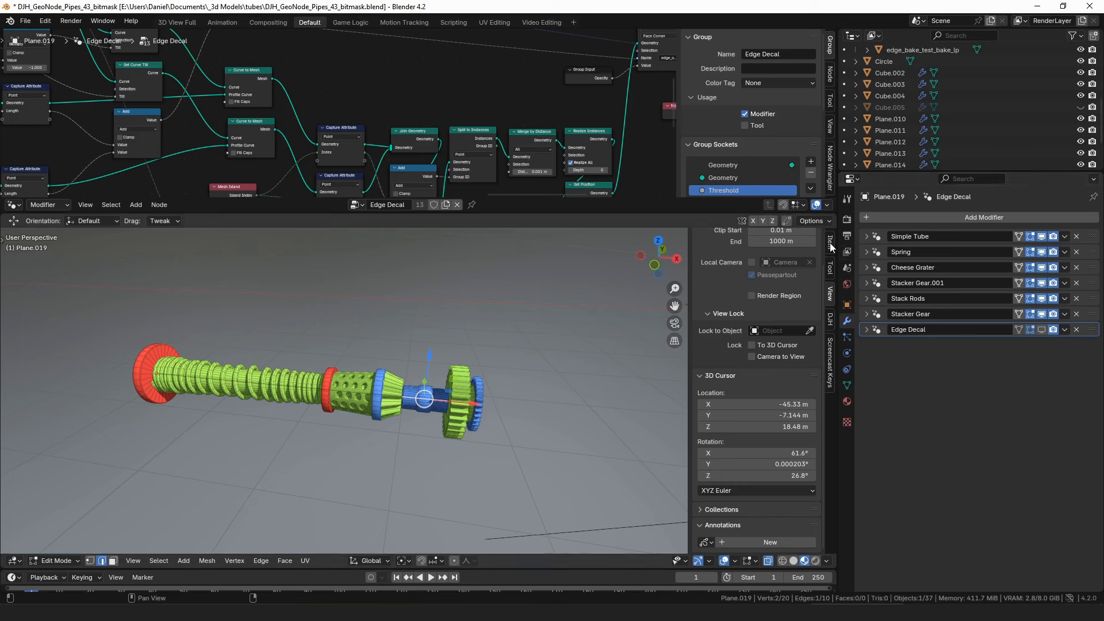
- Tag the selected edge section with the spring modifier and the green material
left_click(830, 243)
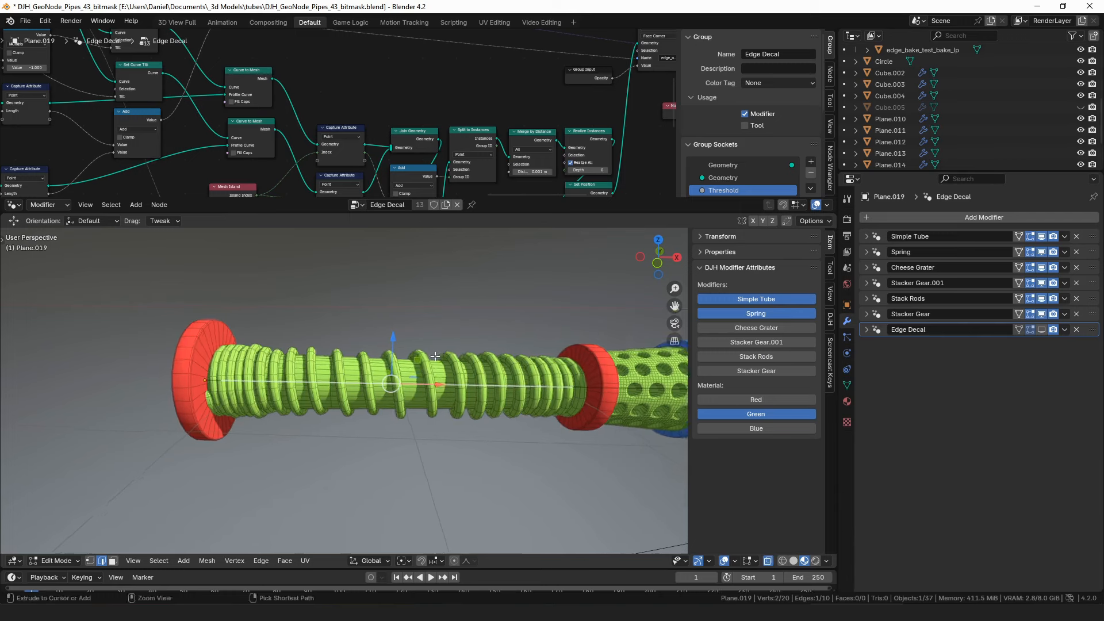
left_click(755, 312)
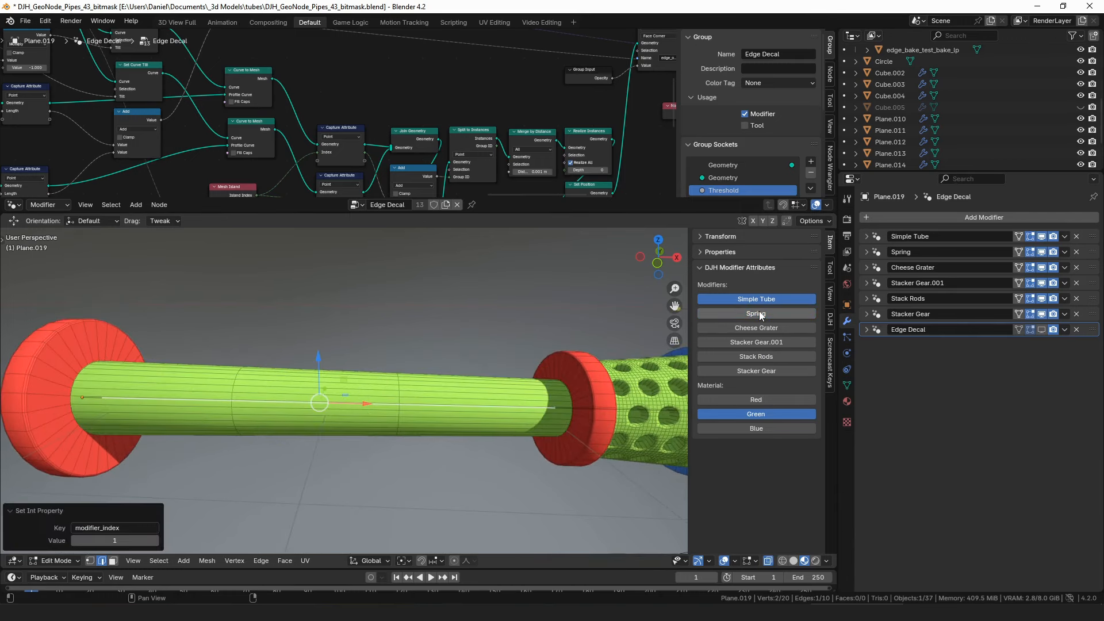
left_click(756, 313)
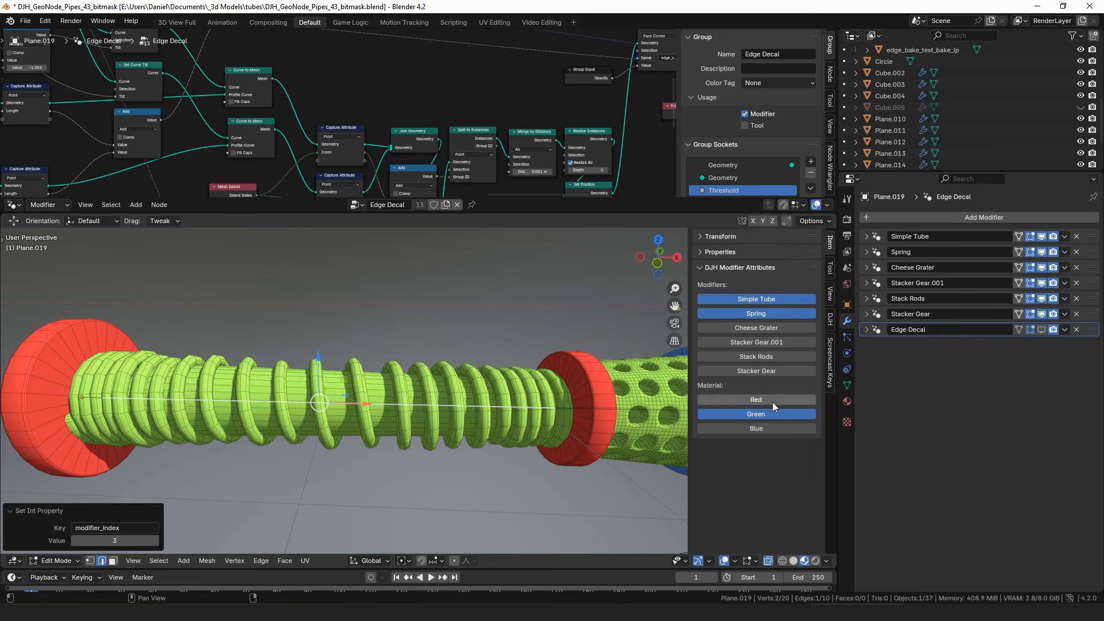
left_click(756, 413)
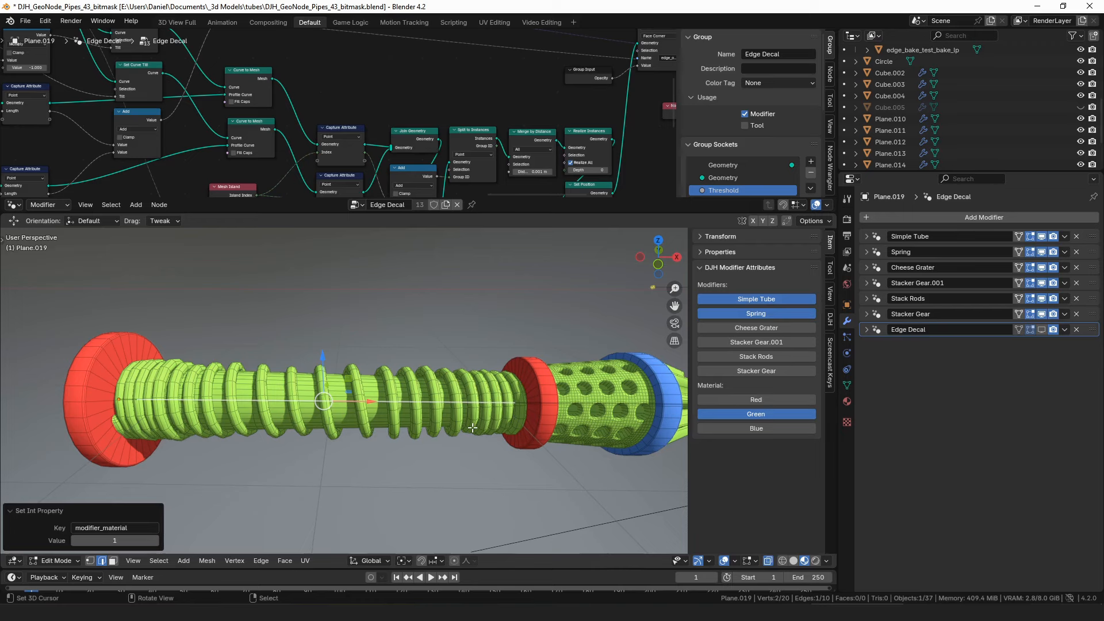
mouse_move(472, 435)
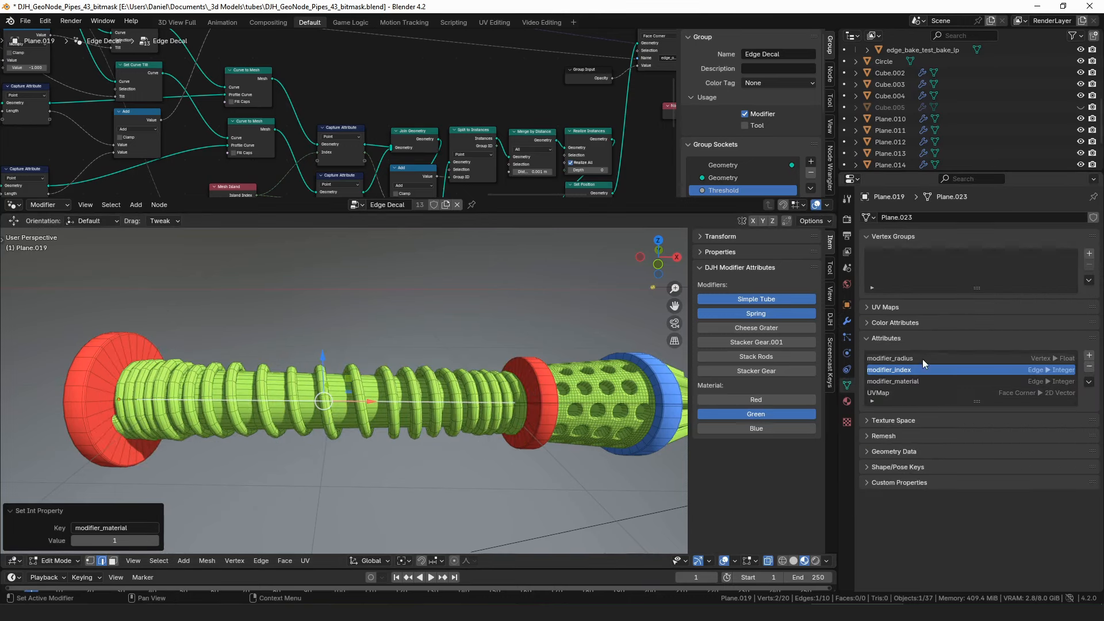
- Inspect the modifier_radius, modifier_index and modifier_material attributes and the Red and Blue material slots
left_click(915, 359)
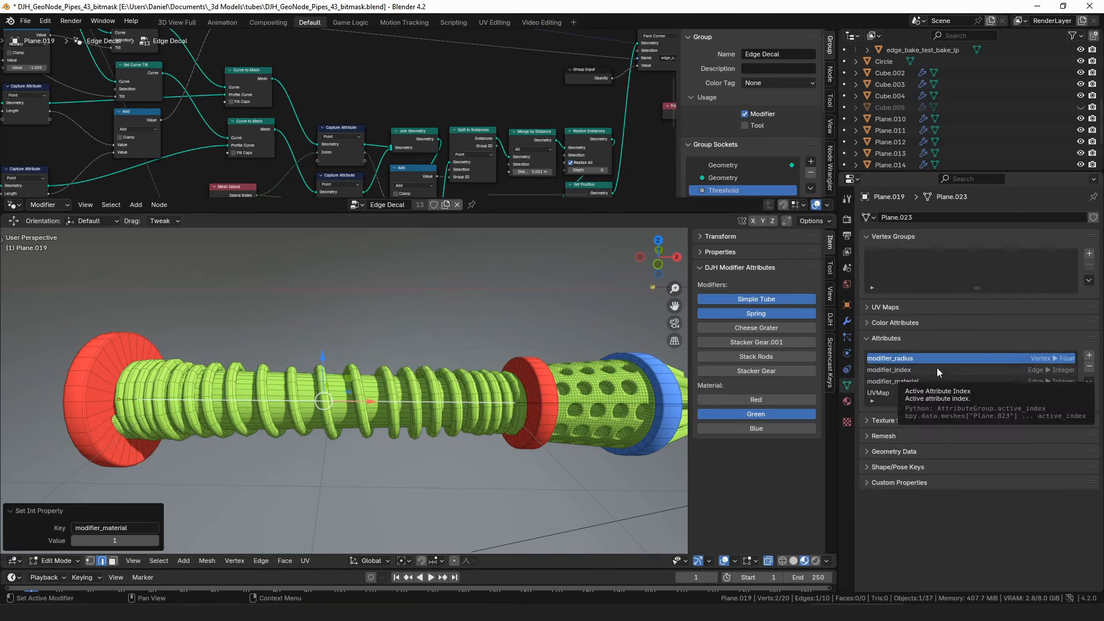
left_click(889, 370)
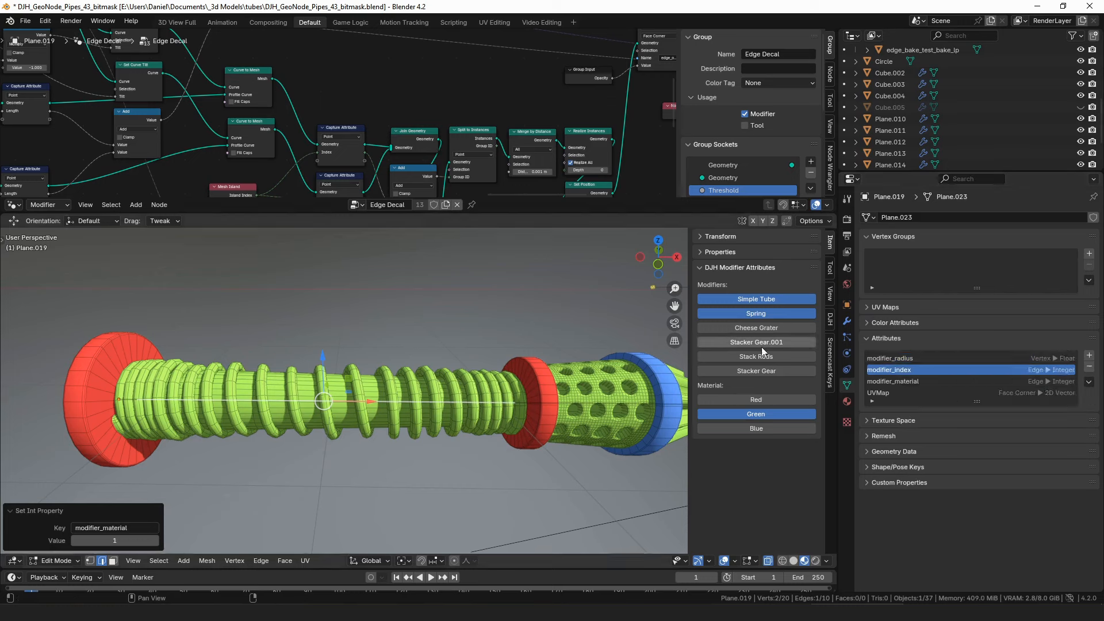
left_click(895, 381)
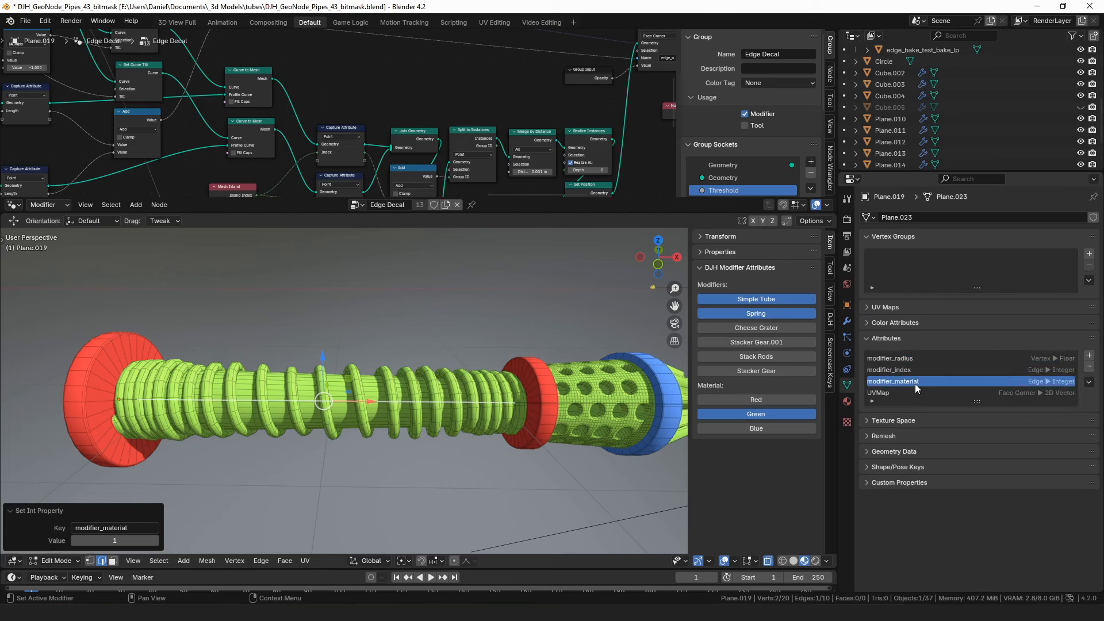
mouse_move(916, 381)
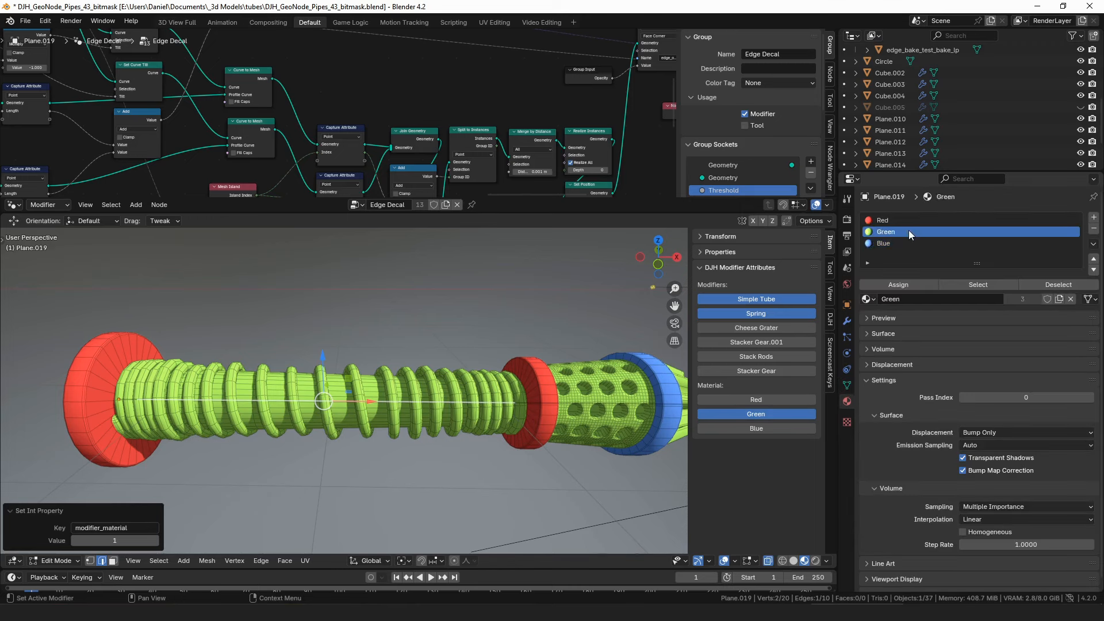
left_click(883, 220)
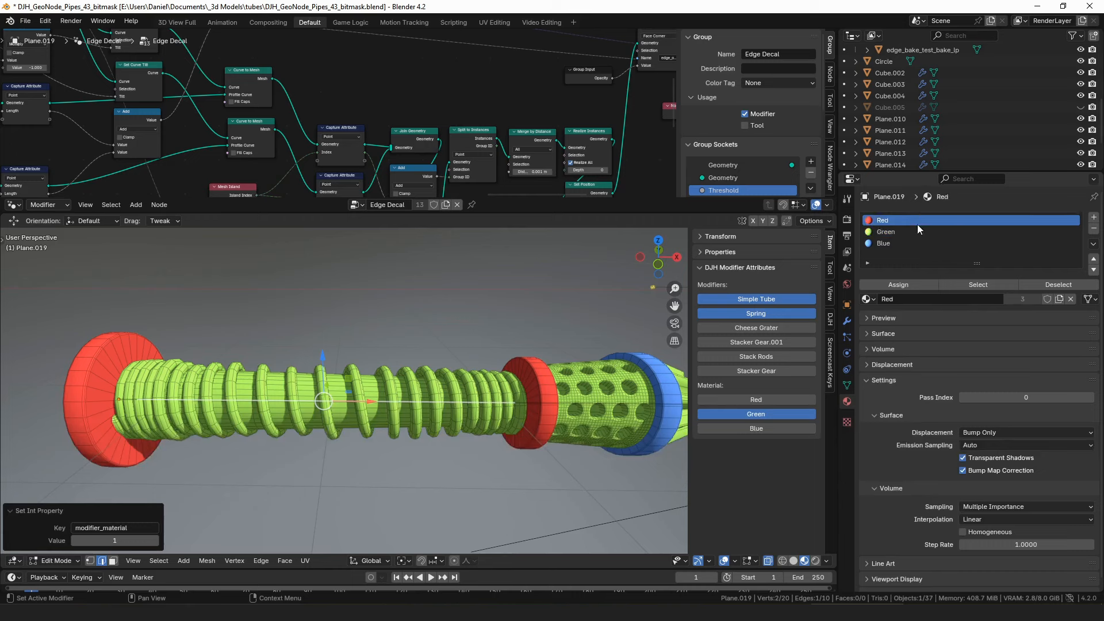
left_click(886, 231)
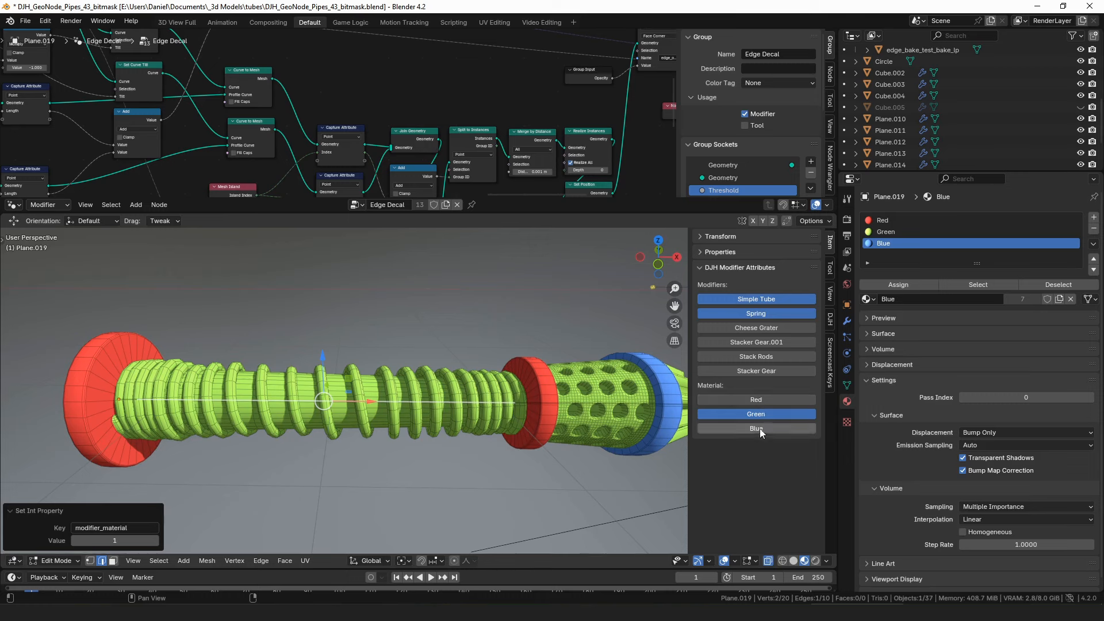
mouse_move(757, 427)
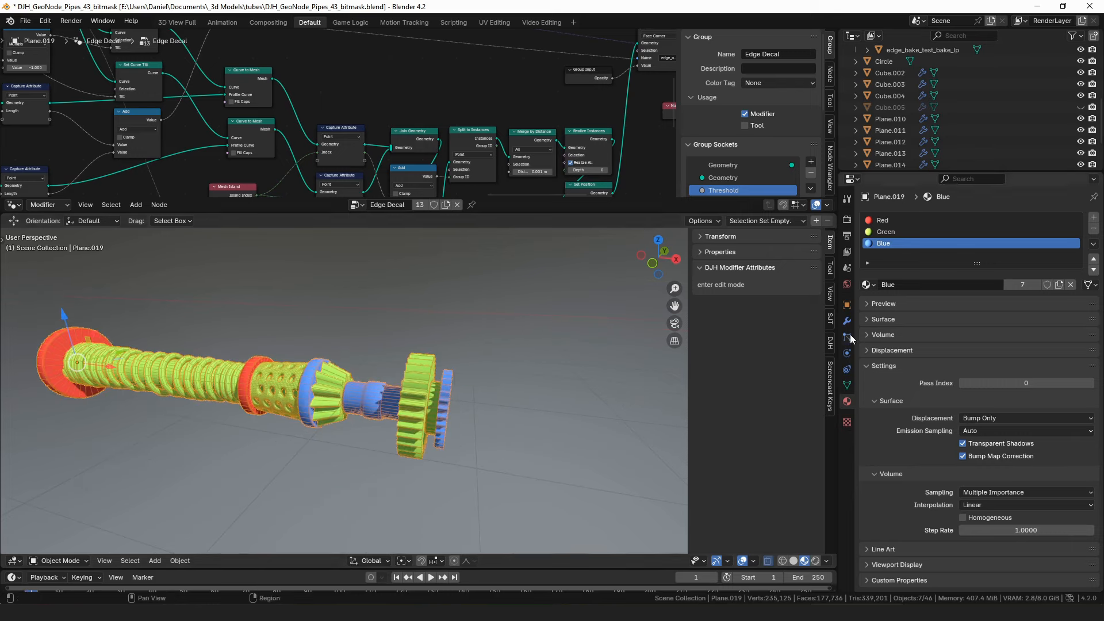
- Extrude the shaft's end vertex outward along X to generate another spring-coil section
left_click(848, 338)
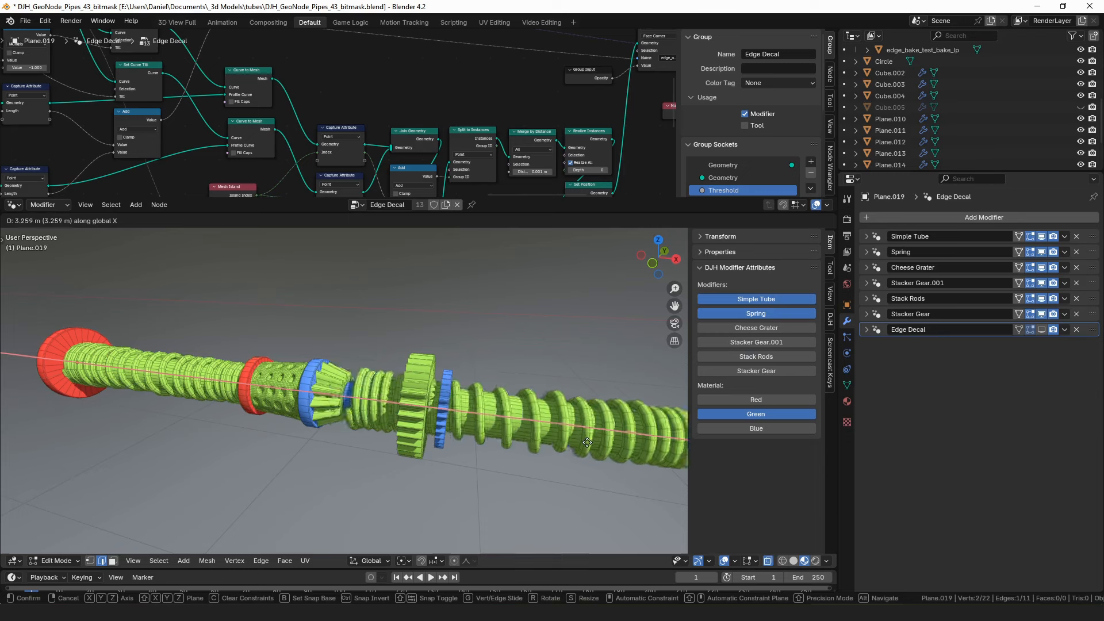
left_click_drag(588, 444, 475, 420)
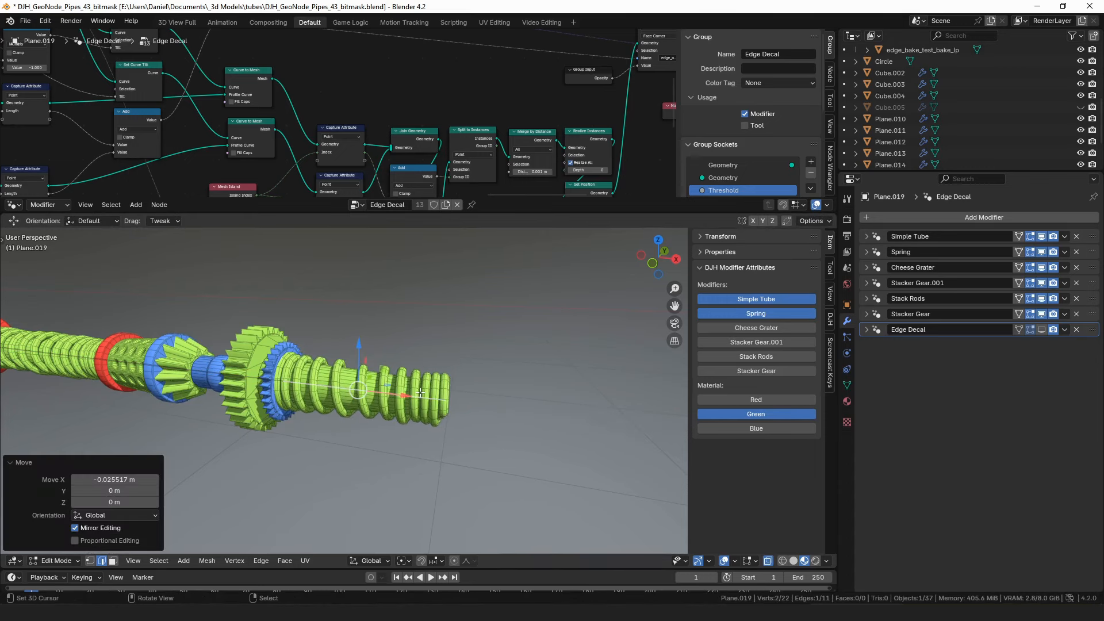
mouse_move(479, 411)
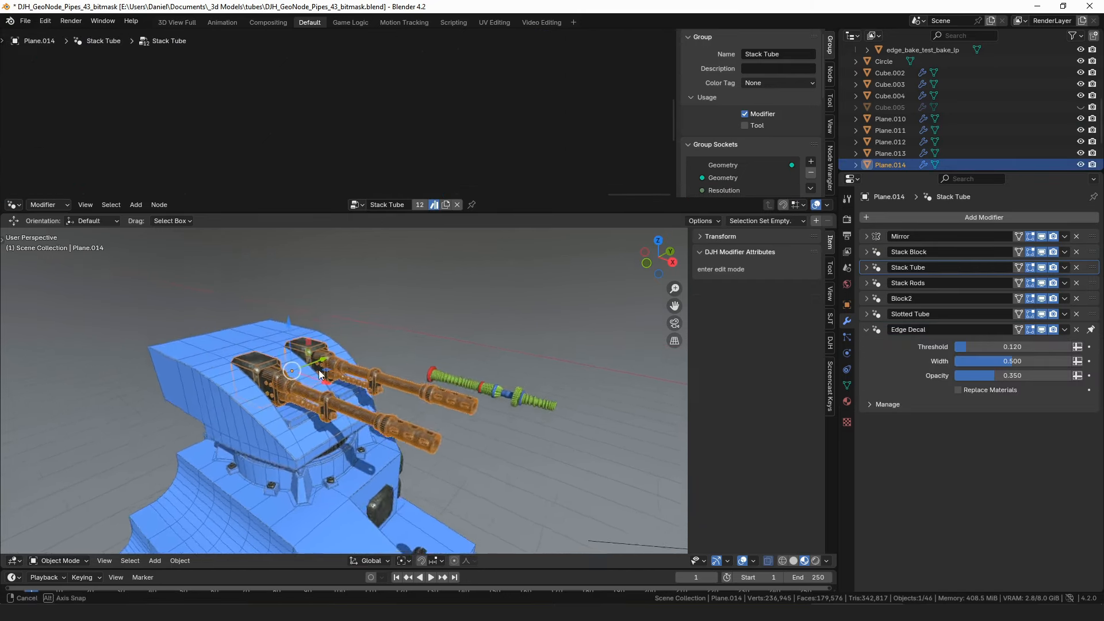
- Enter Edit Mode on the turret Plane.014 and zoom to view its barrel edges
key("Tab")
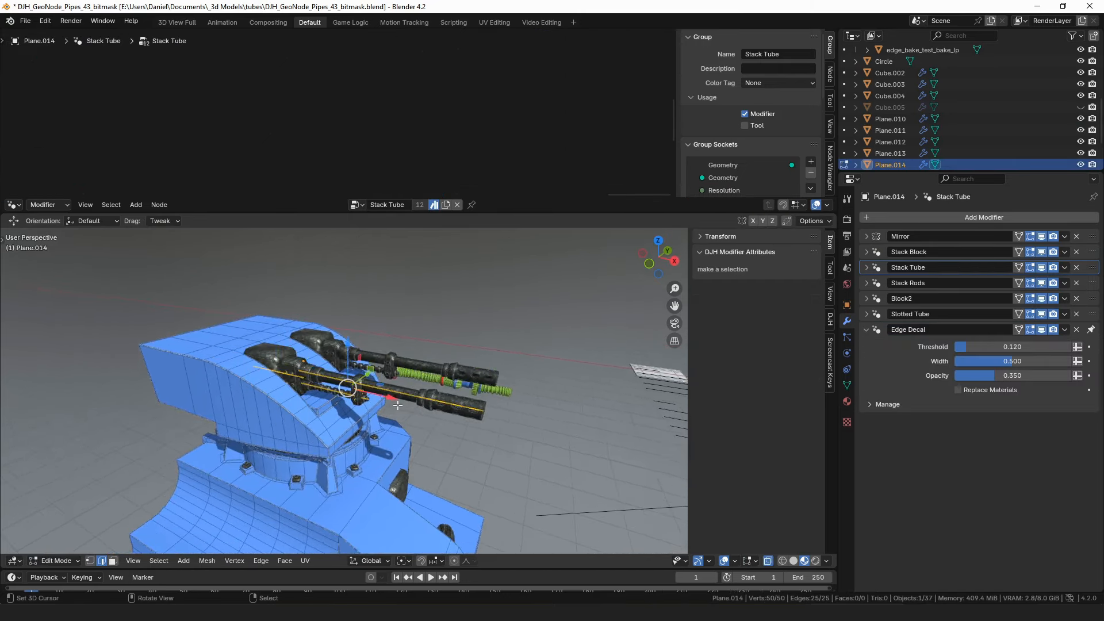
scroll("down", 3)
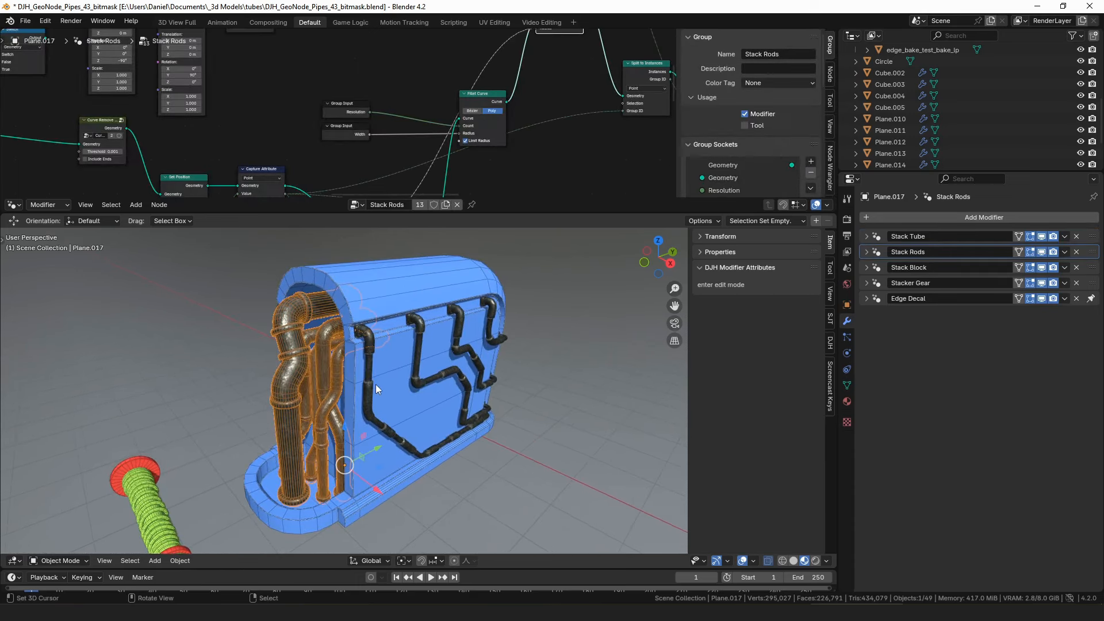
mouse_move(374, 399)
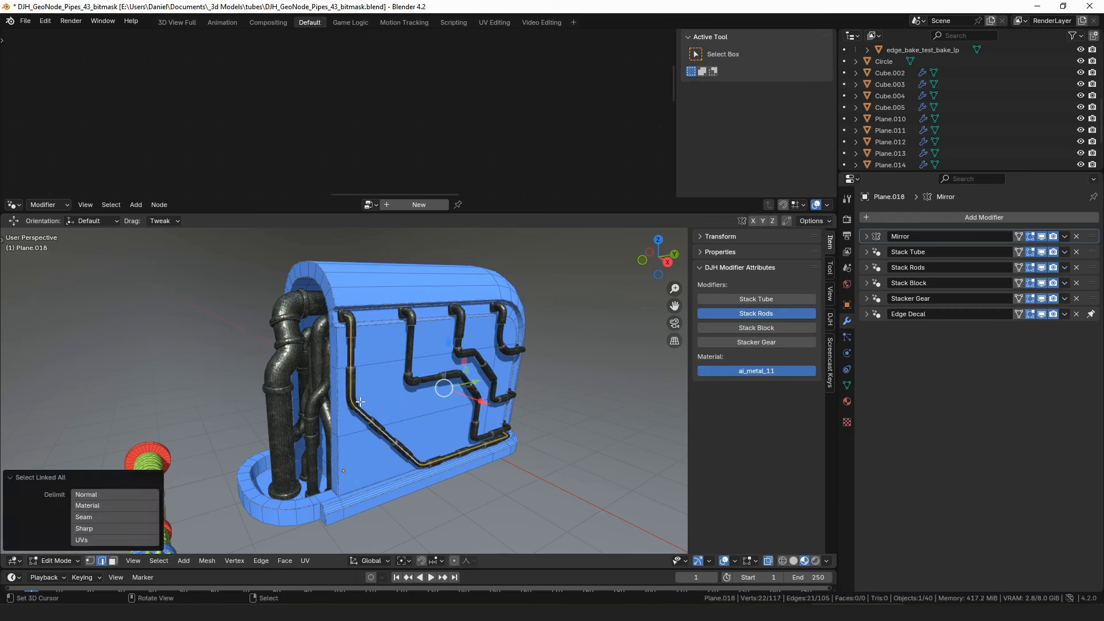
- Switch the selected path to the Stacker Gear modifier and expand its settings in the stack
left_click(755, 313)
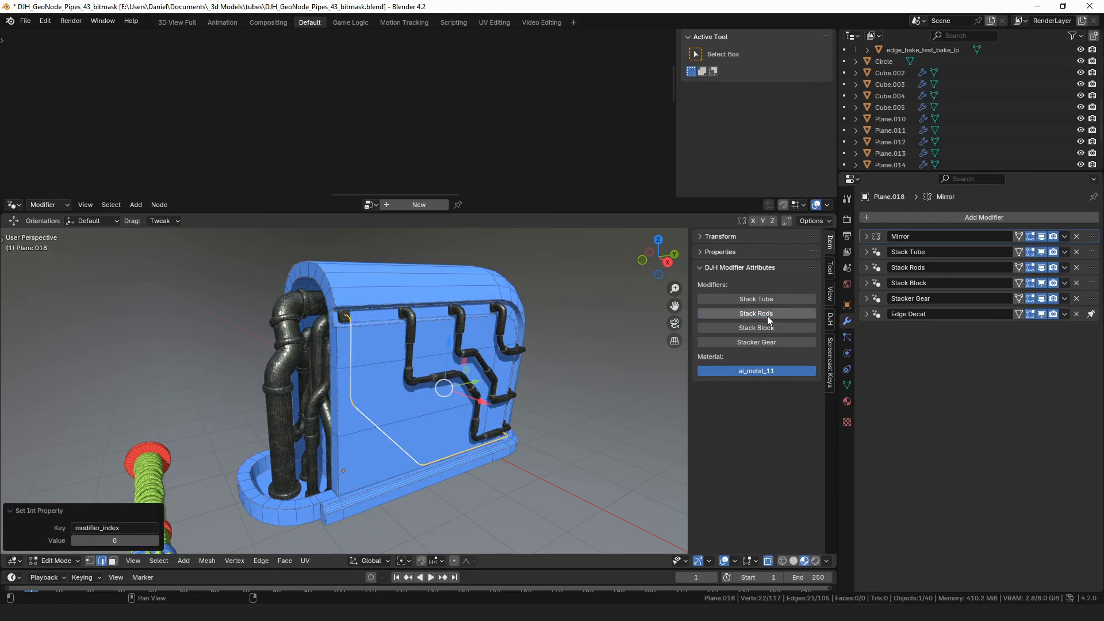
left_click(756, 299)
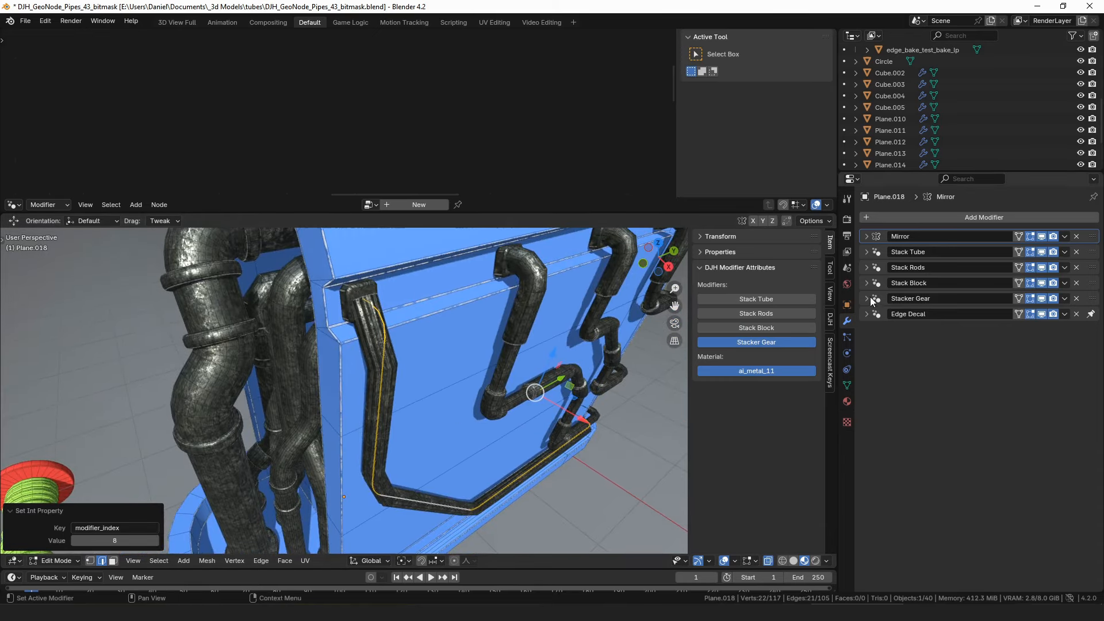
left_click(866, 298)
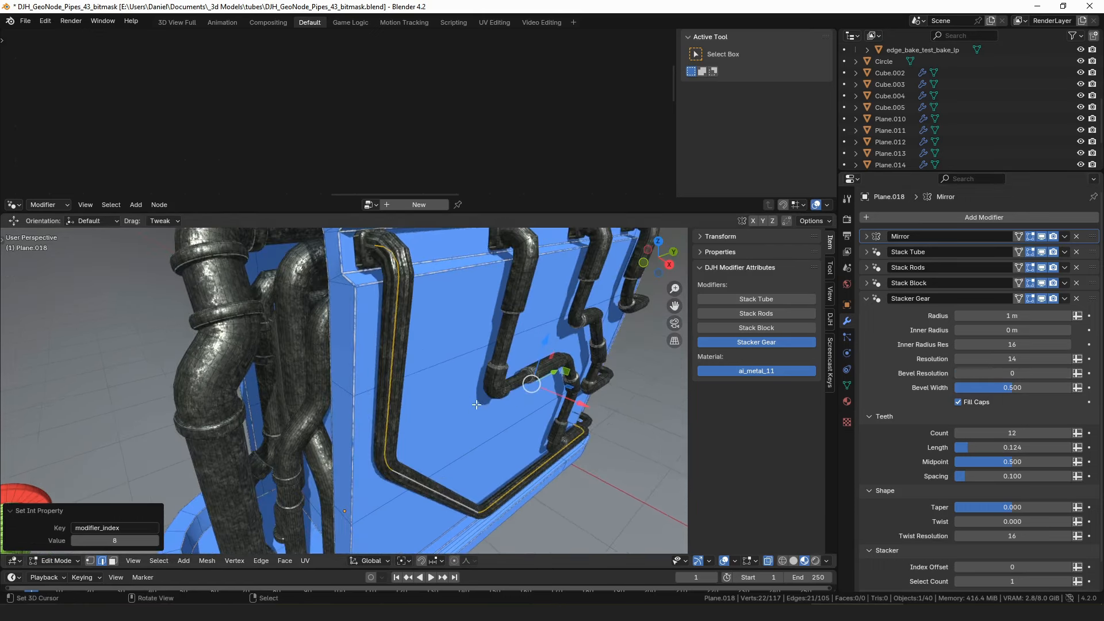
key("Tab")
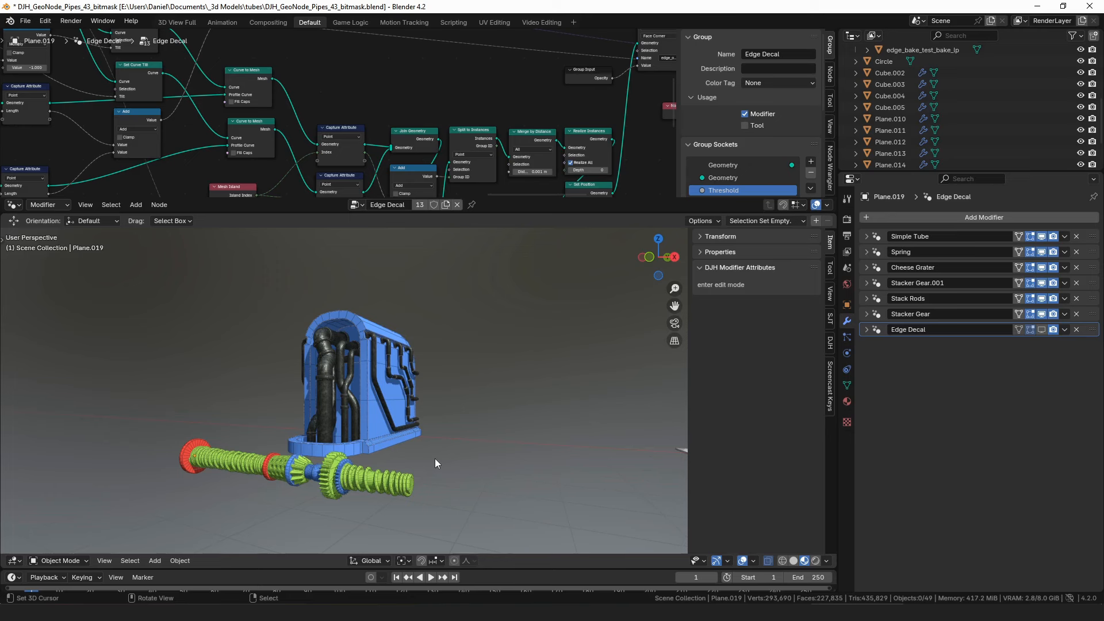
mouse_move(687, 446)
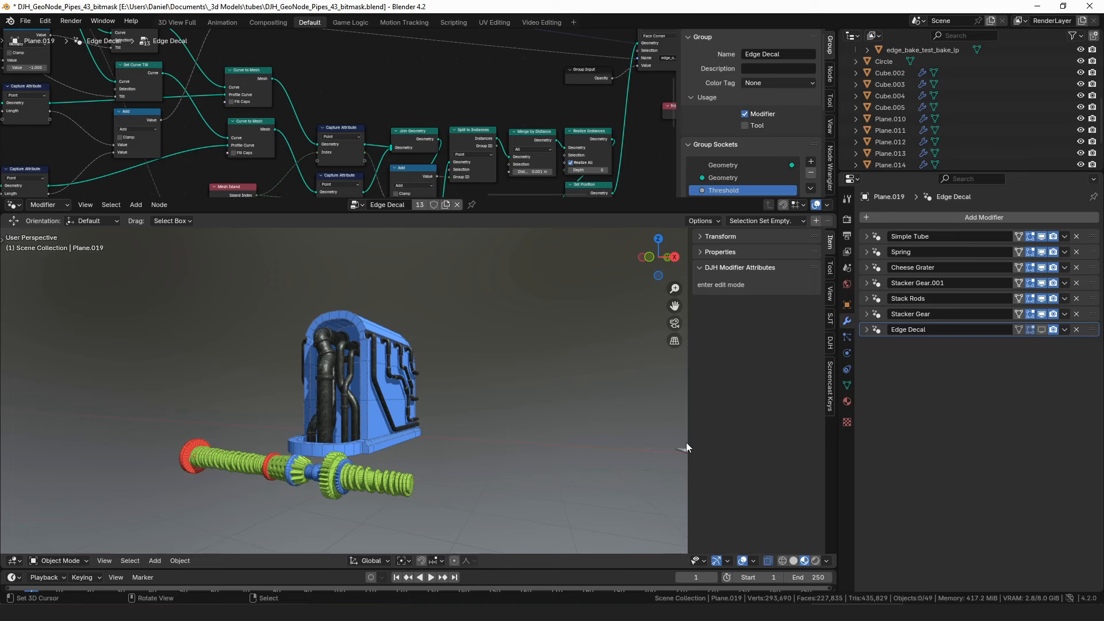